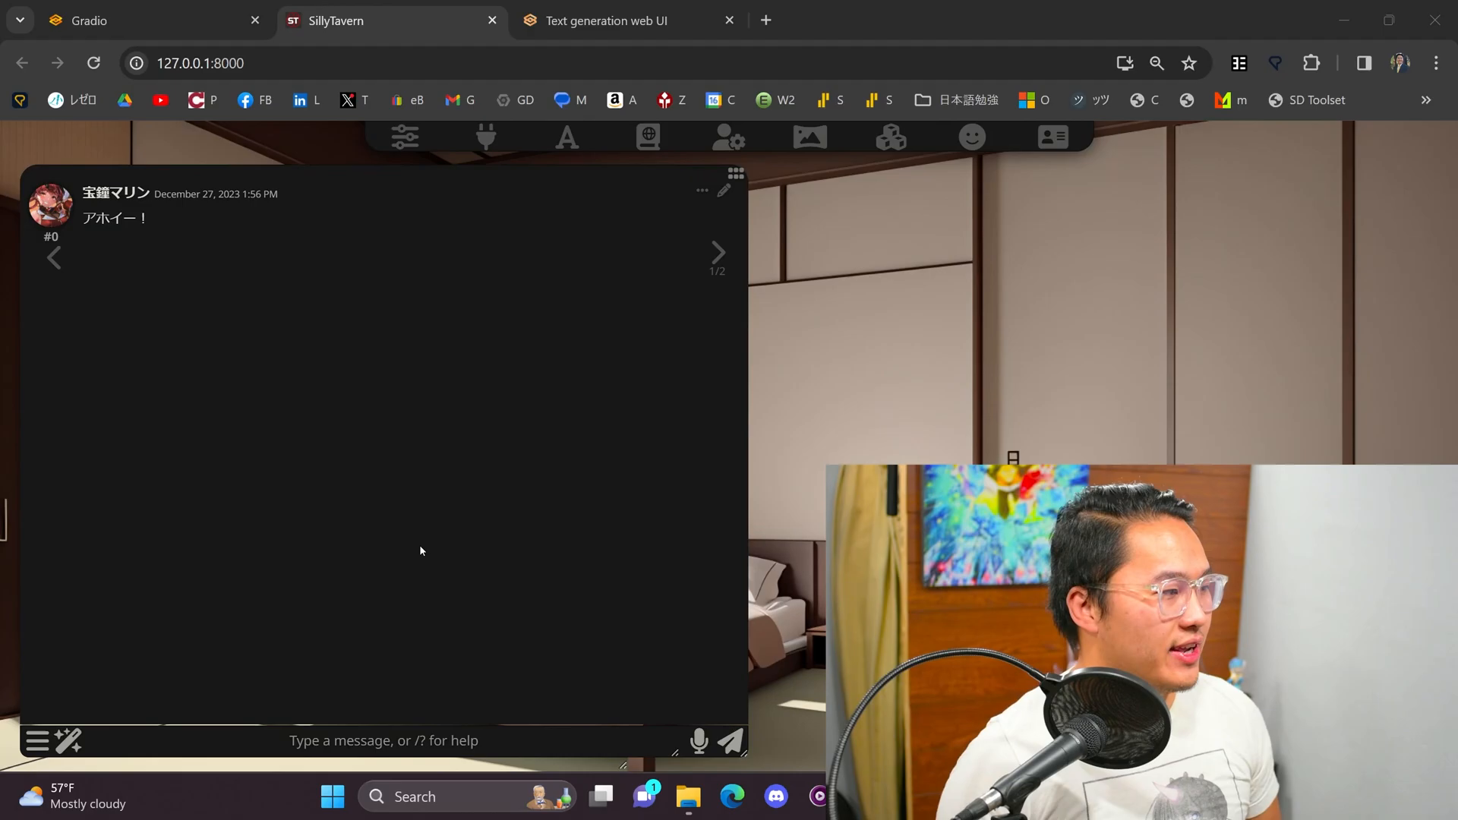
pyautogui.moveTo(695, 742)
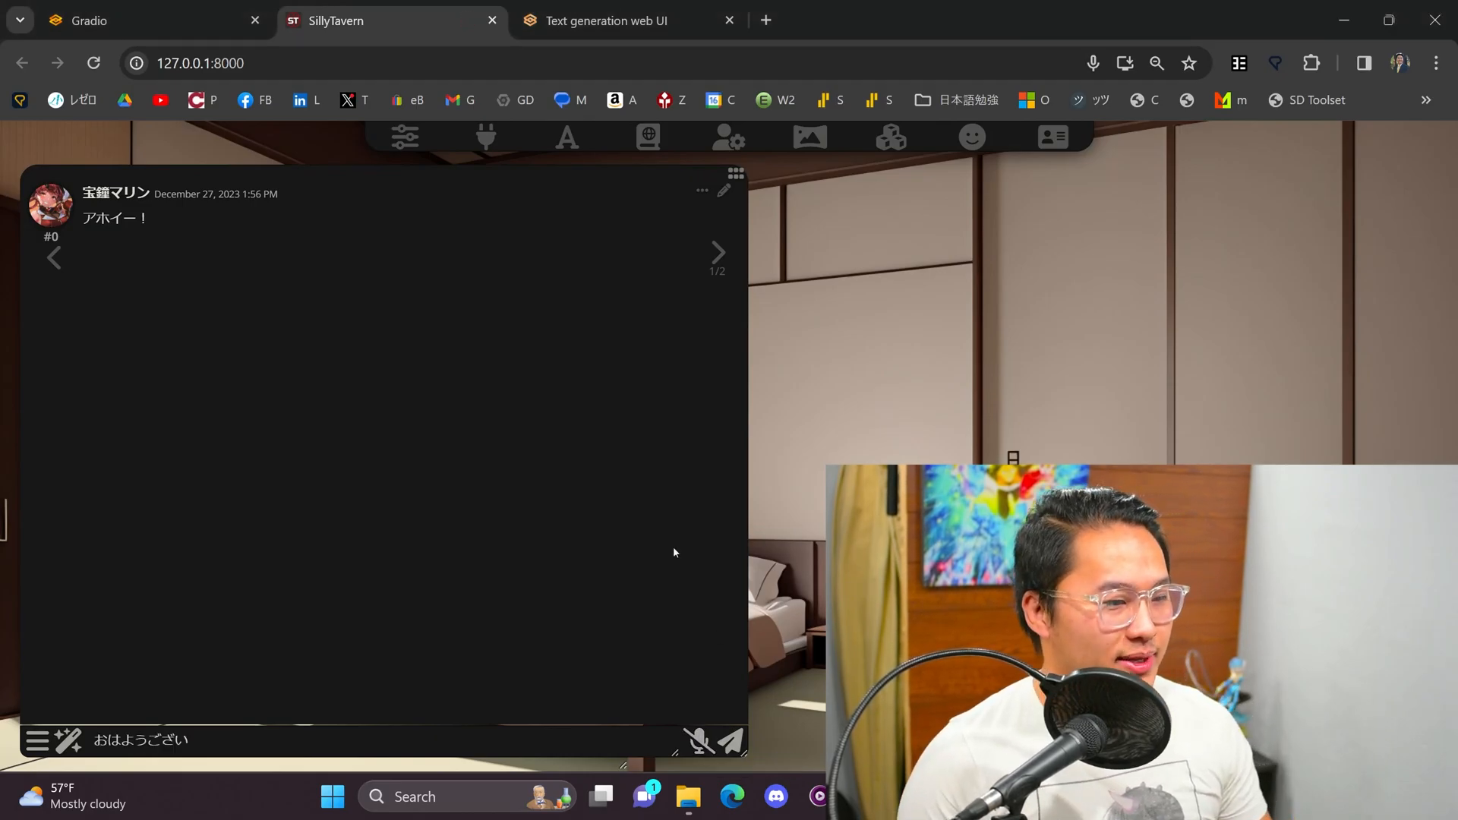
# Step: Send the dictated good-morning message, then dictate and send 'えっと 今日はまだまだだよね'
pyautogui.click(736, 740)
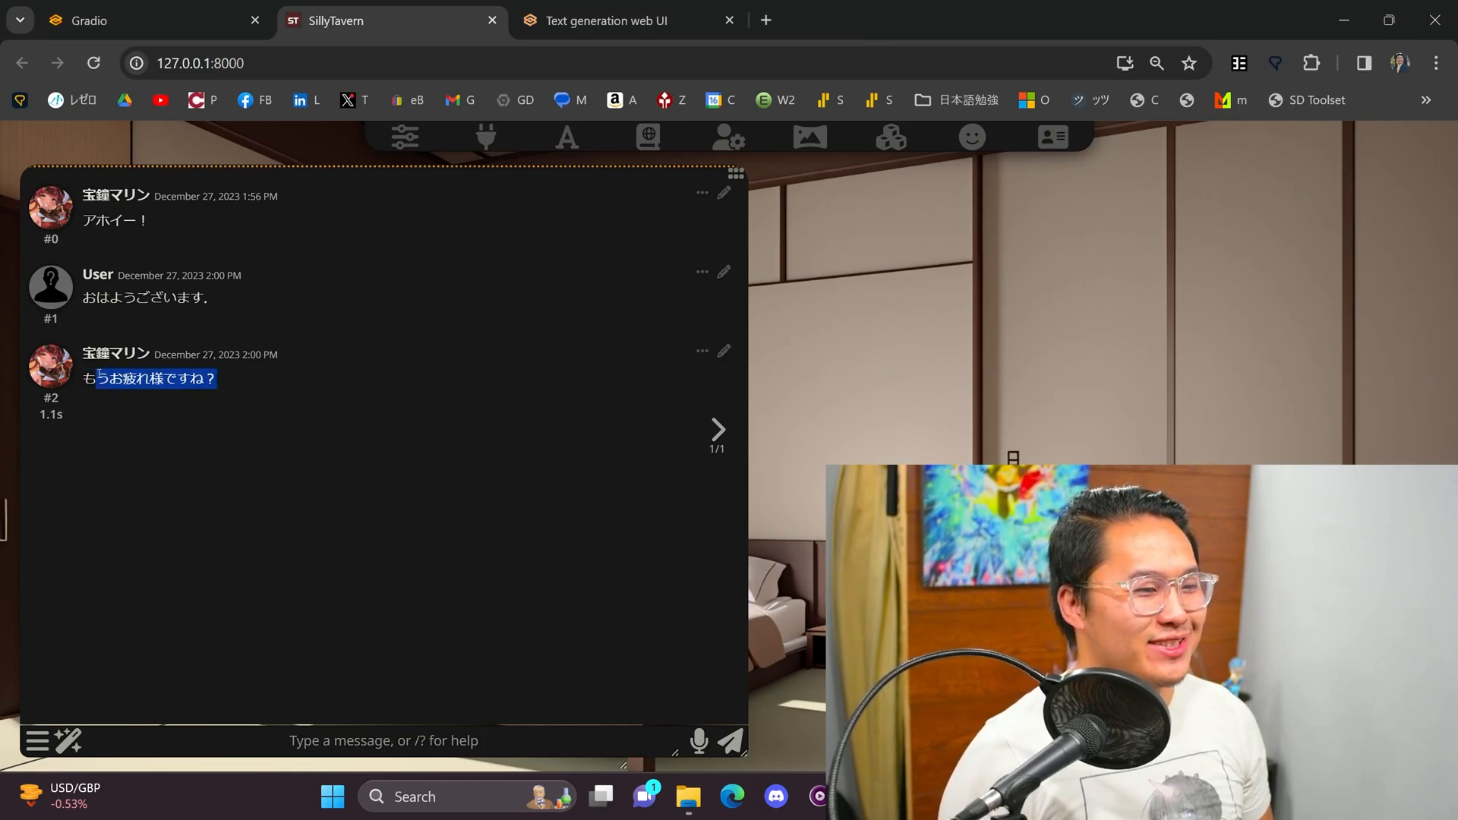
pyautogui.click(275, 388)
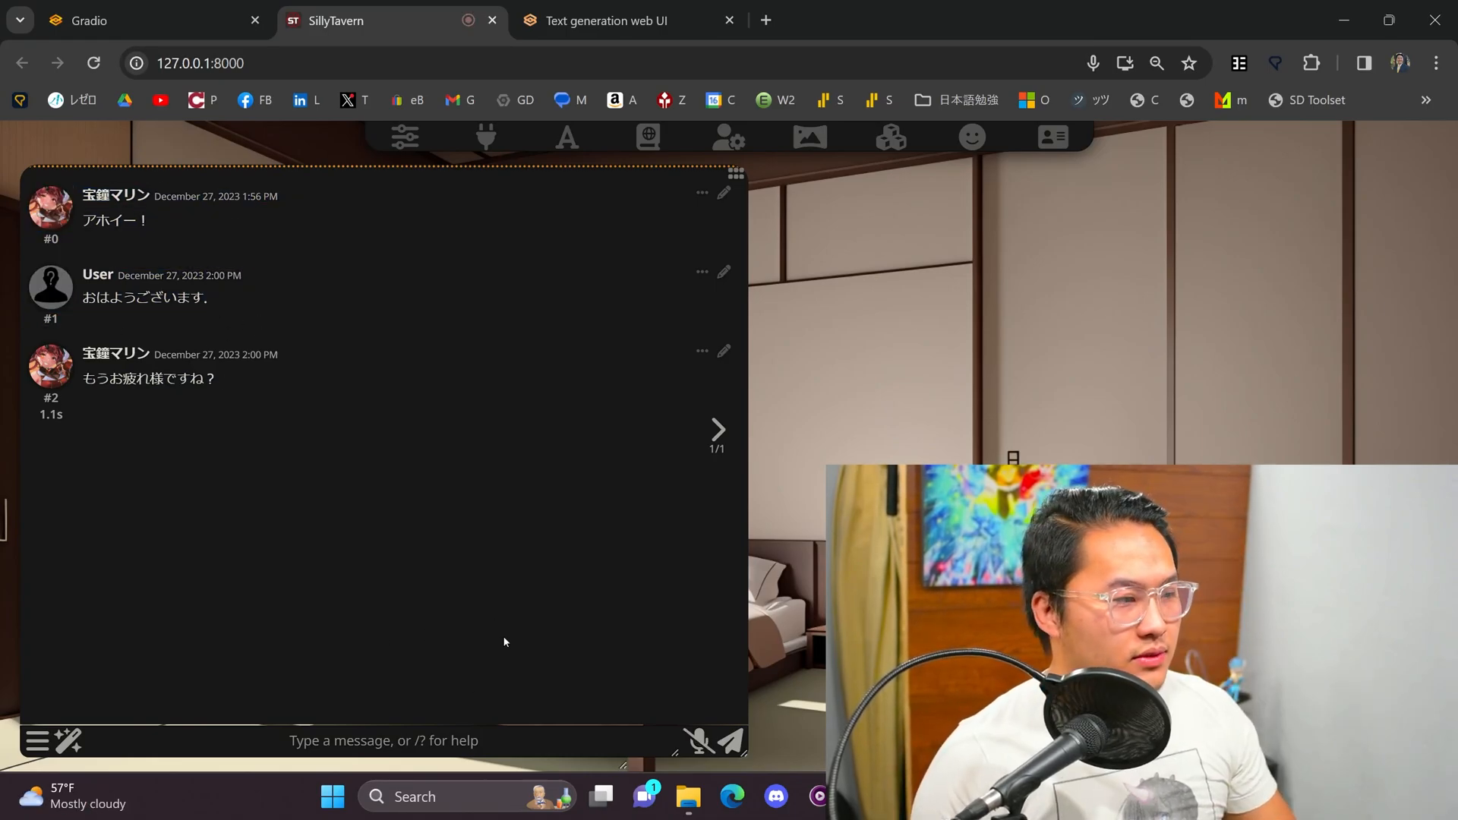
pyautogui.write('えっと 今日はまだまだだよね')
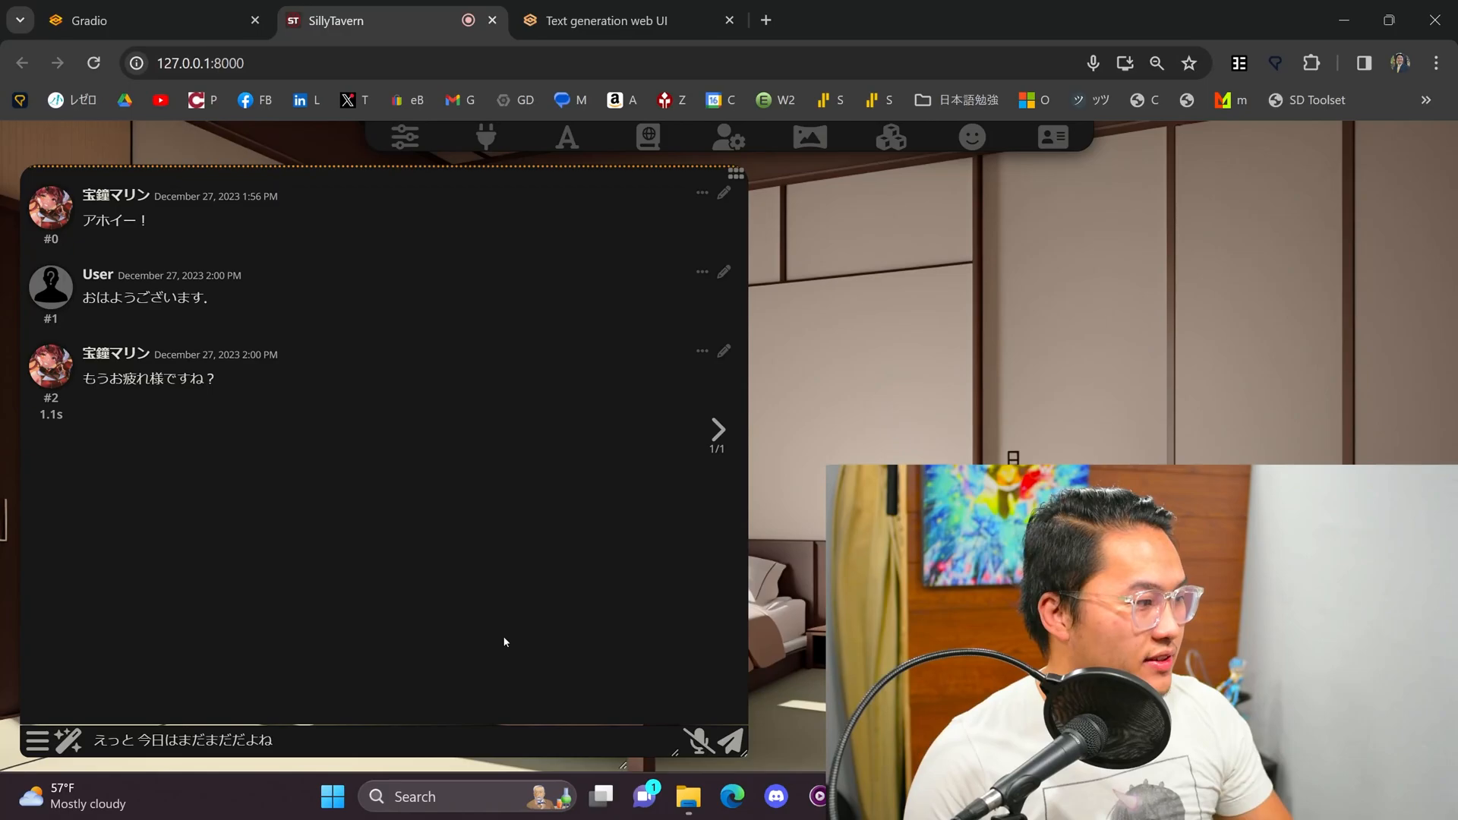
pyautogui.click(730, 738)
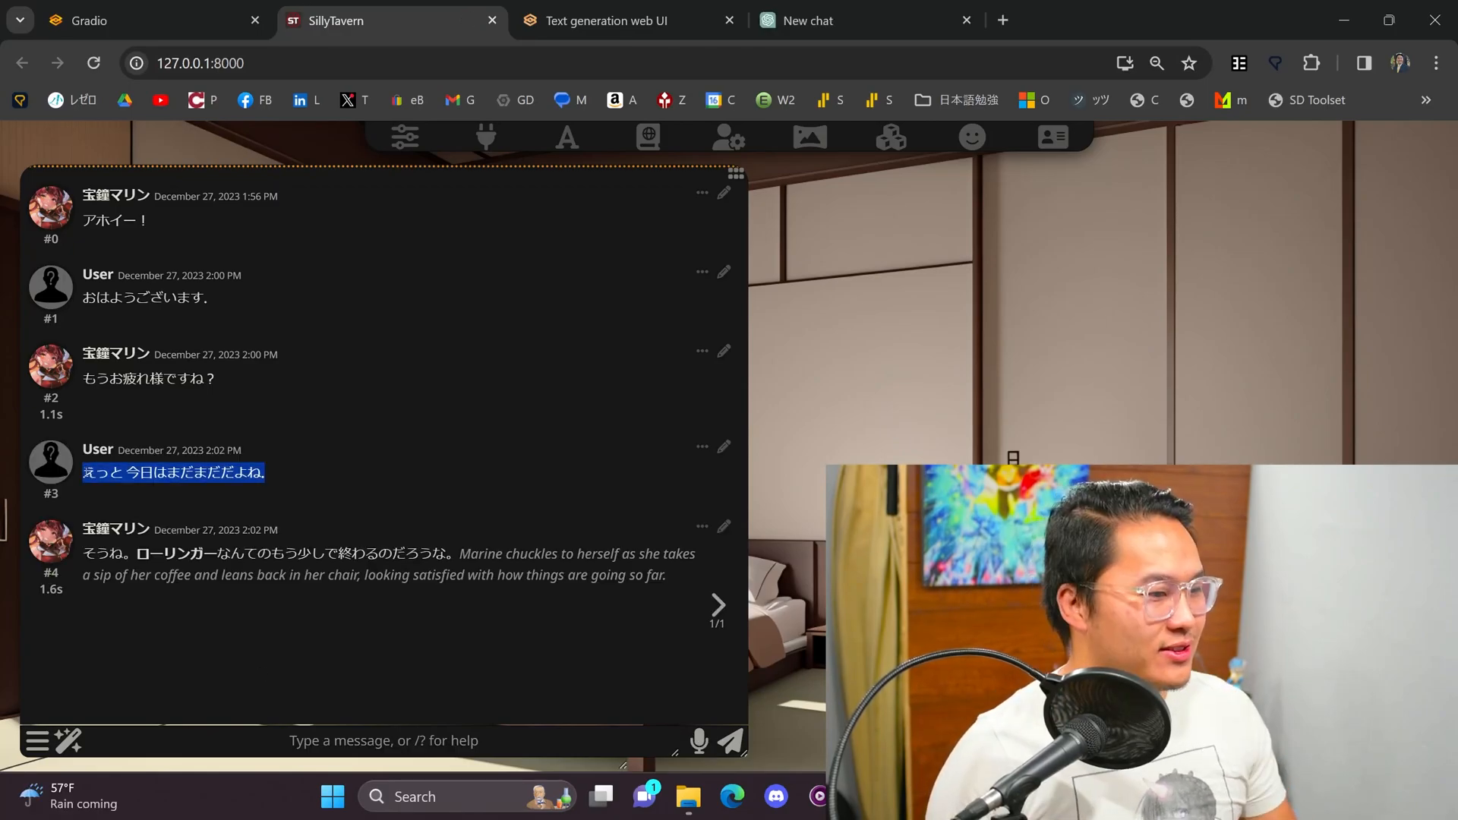
pyautogui.click(396, 479)
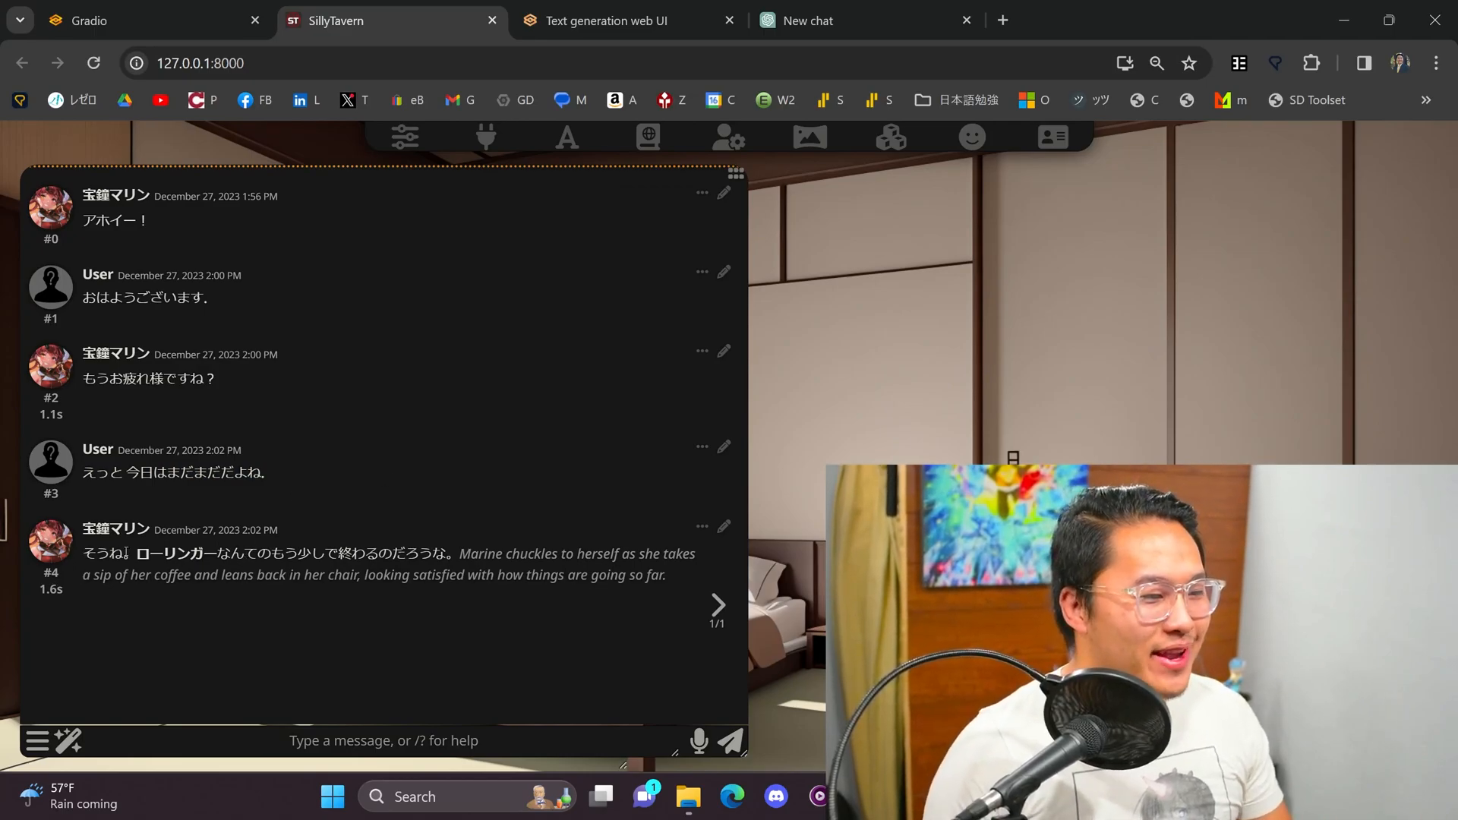
pyautogui.doubleClick(168, 553)
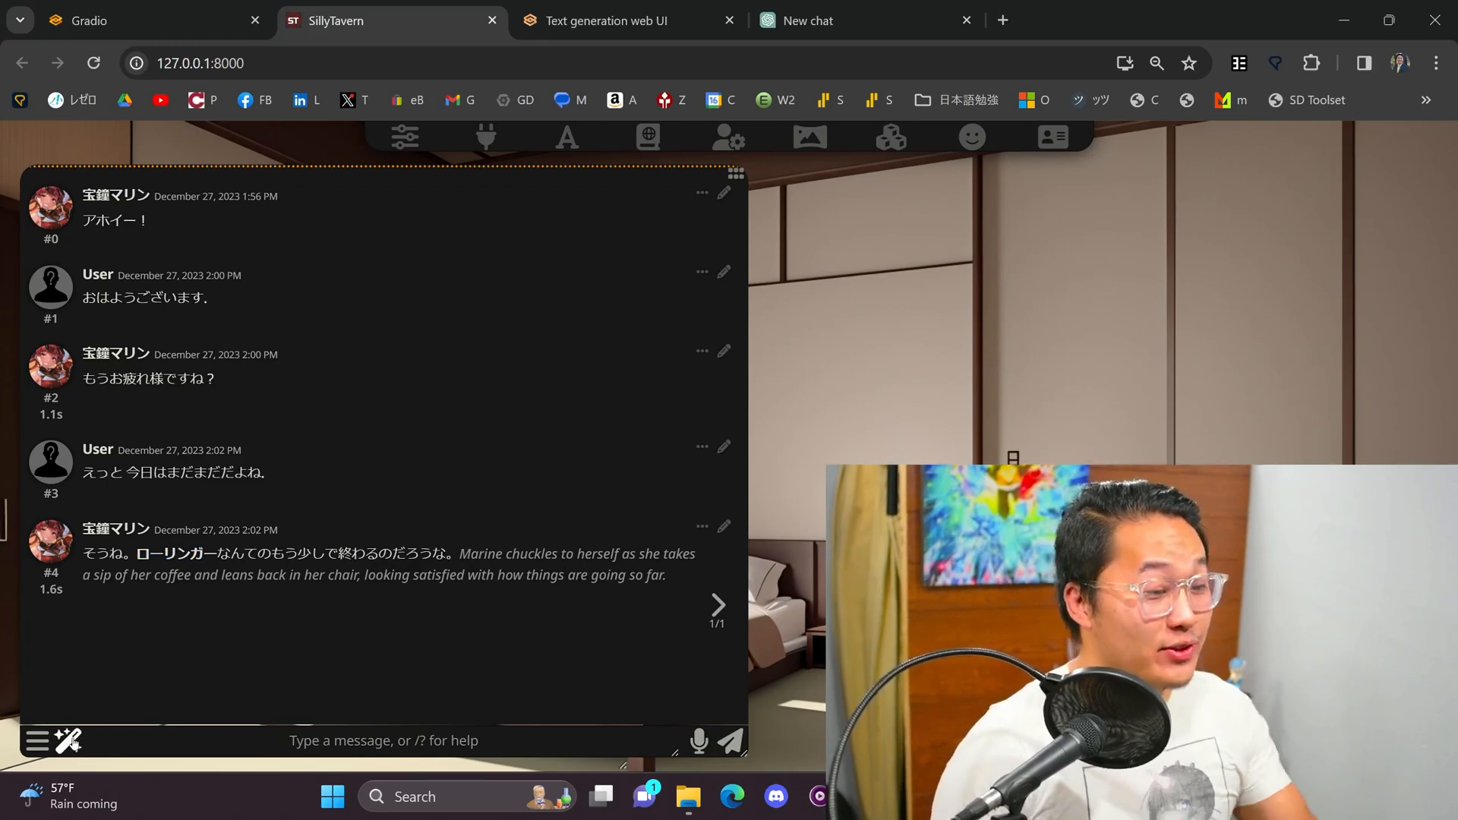
# Step: Choose Translate Chat from the extras menu to show all five messages in English
pyautogui.click(67, 741)
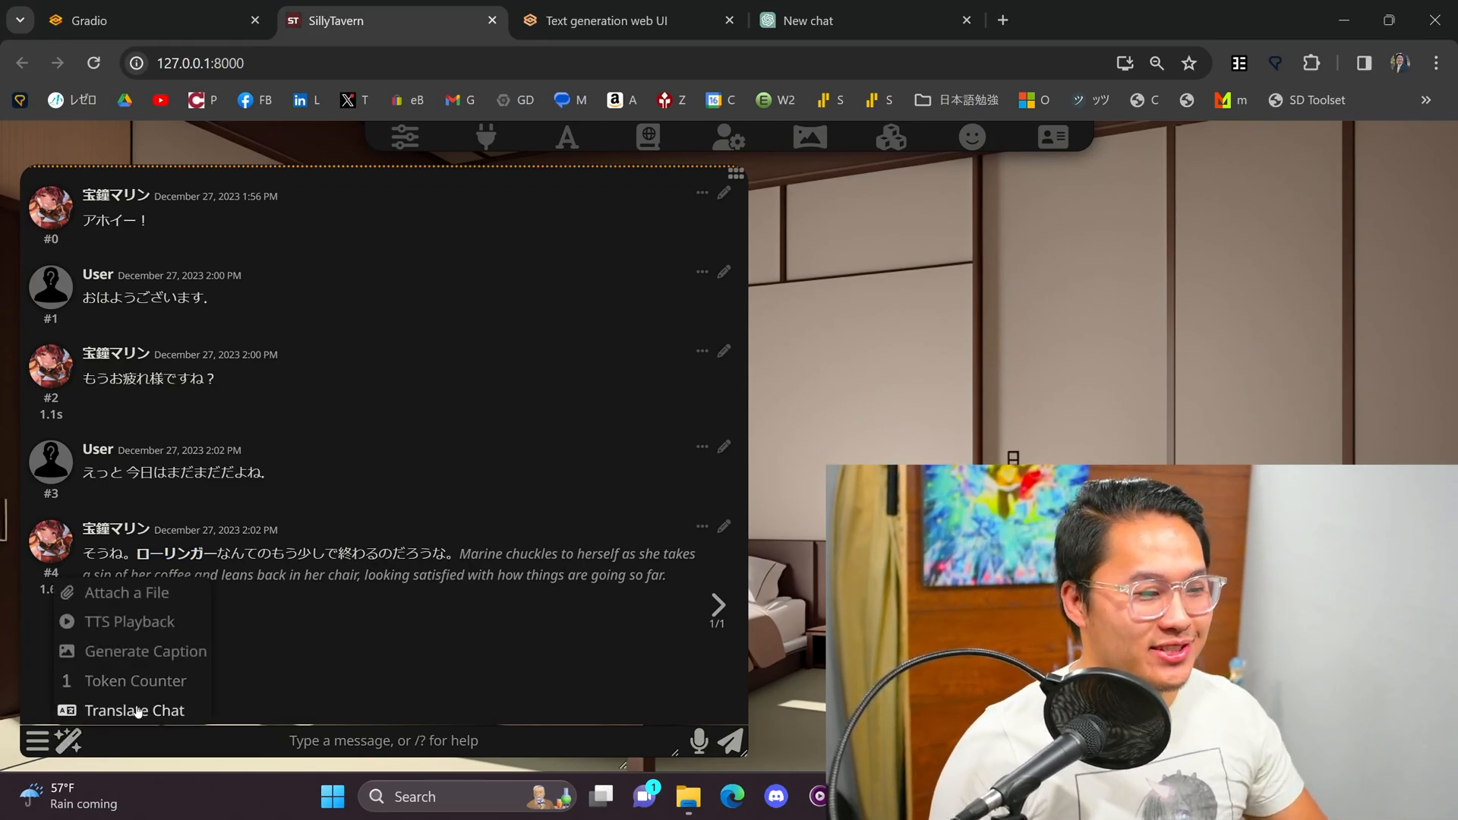
pyautogui.click(135, 711)
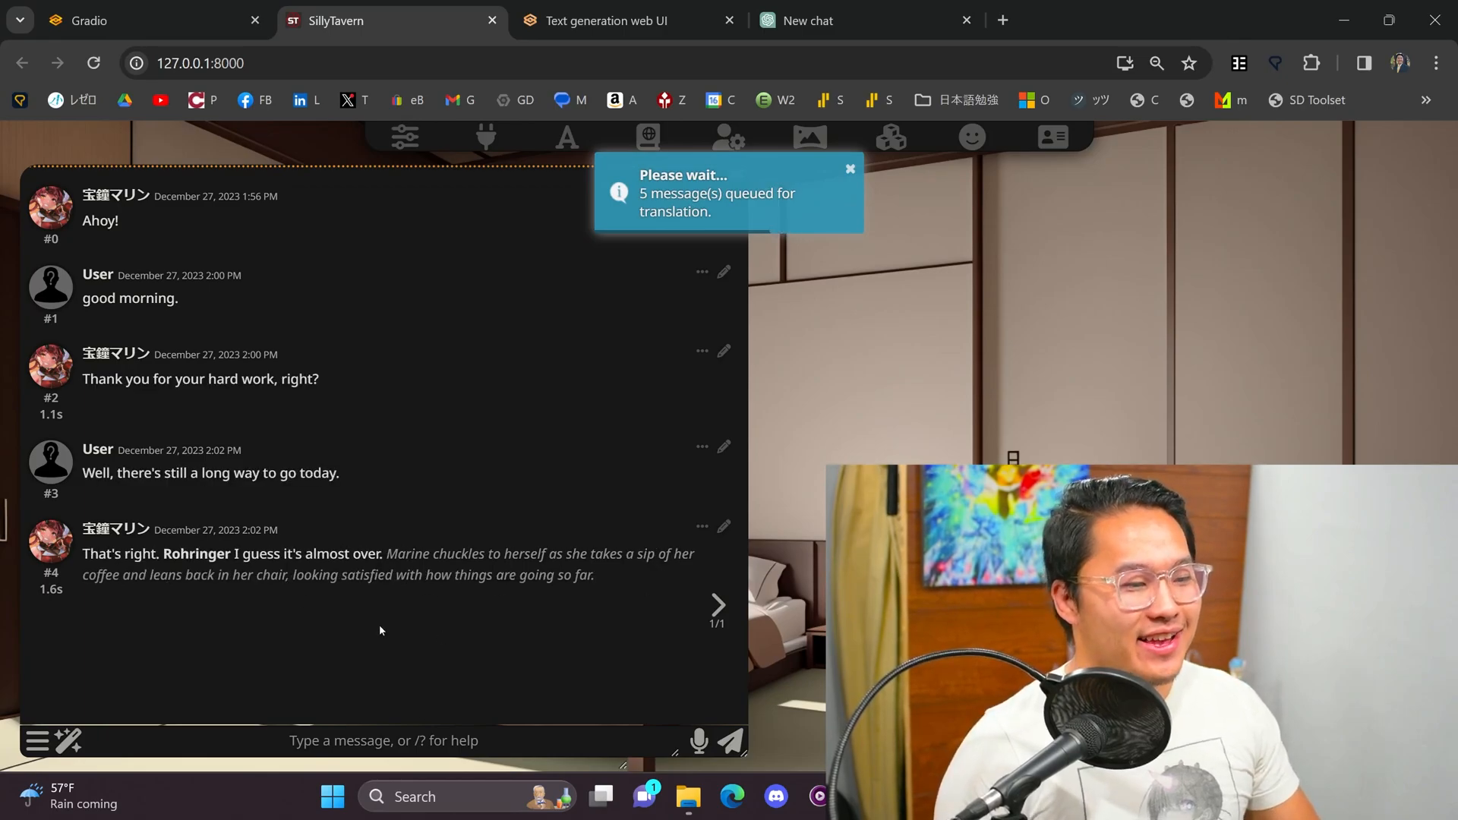
pyautogui.moveTo(277, 543)
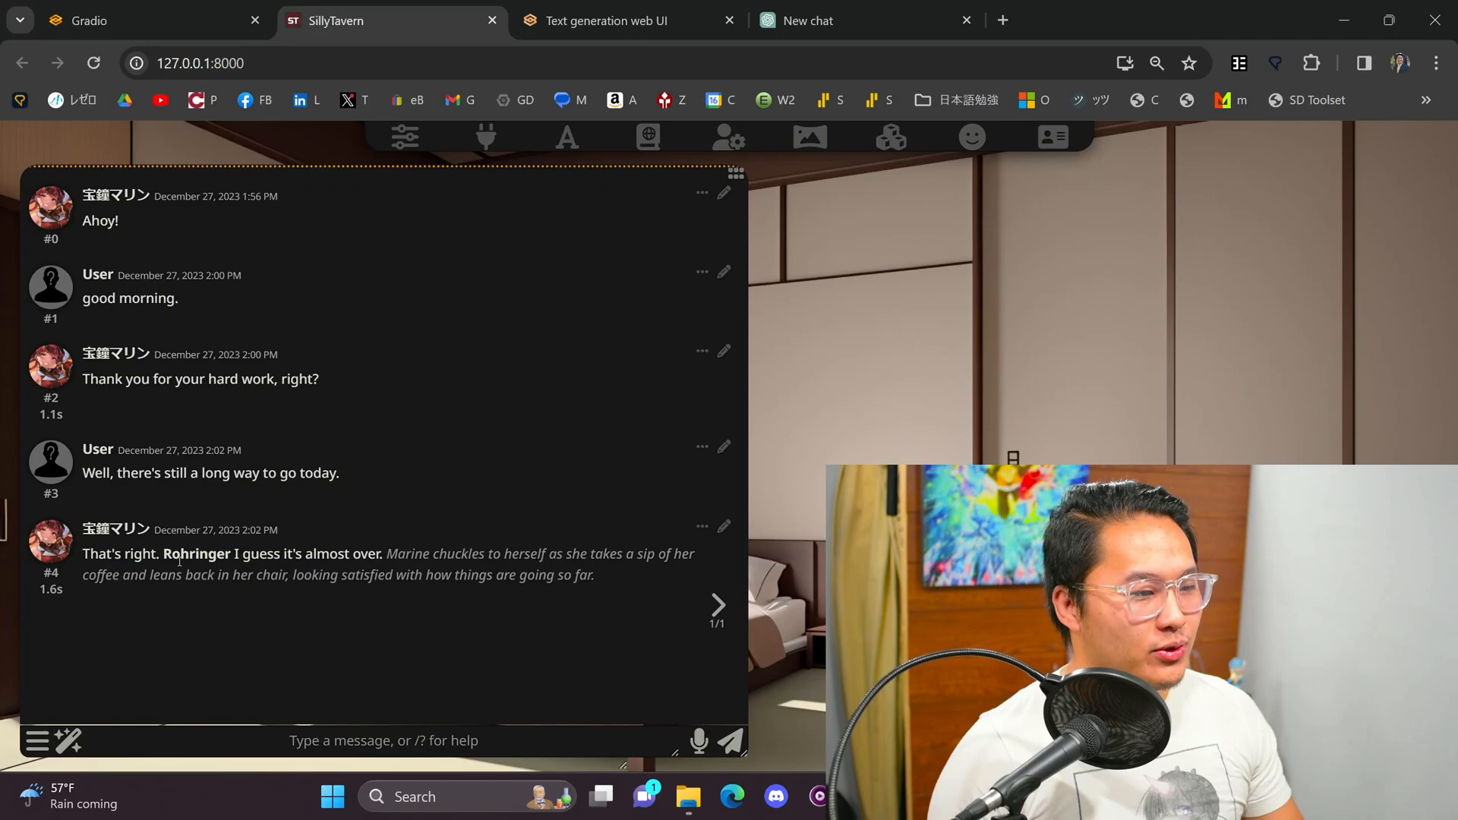
pyautogui.moveTo(281, 553); pyautogui.dragTo(381, 553)
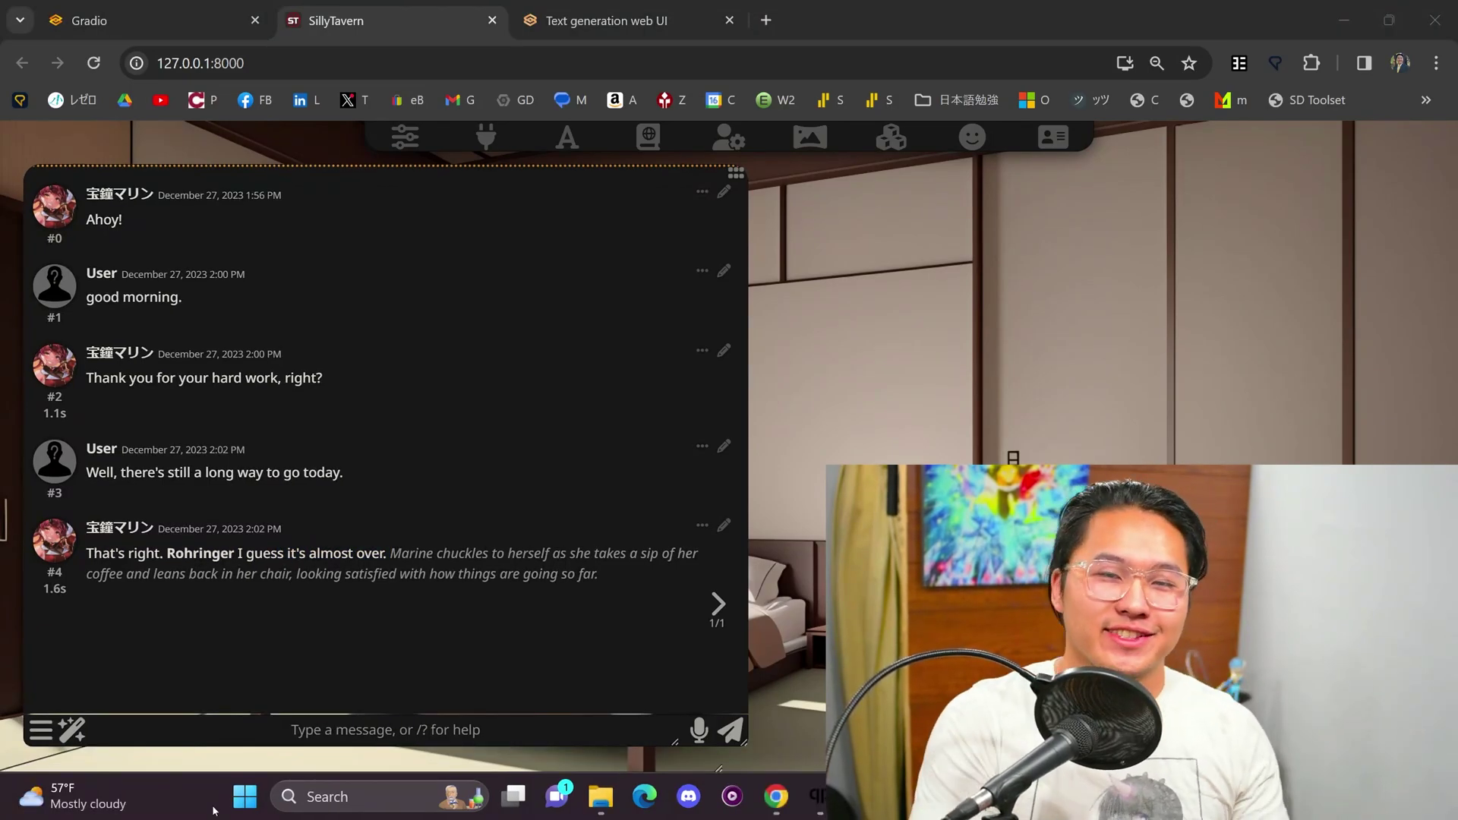
pyautogui.moveTo(698, 729)
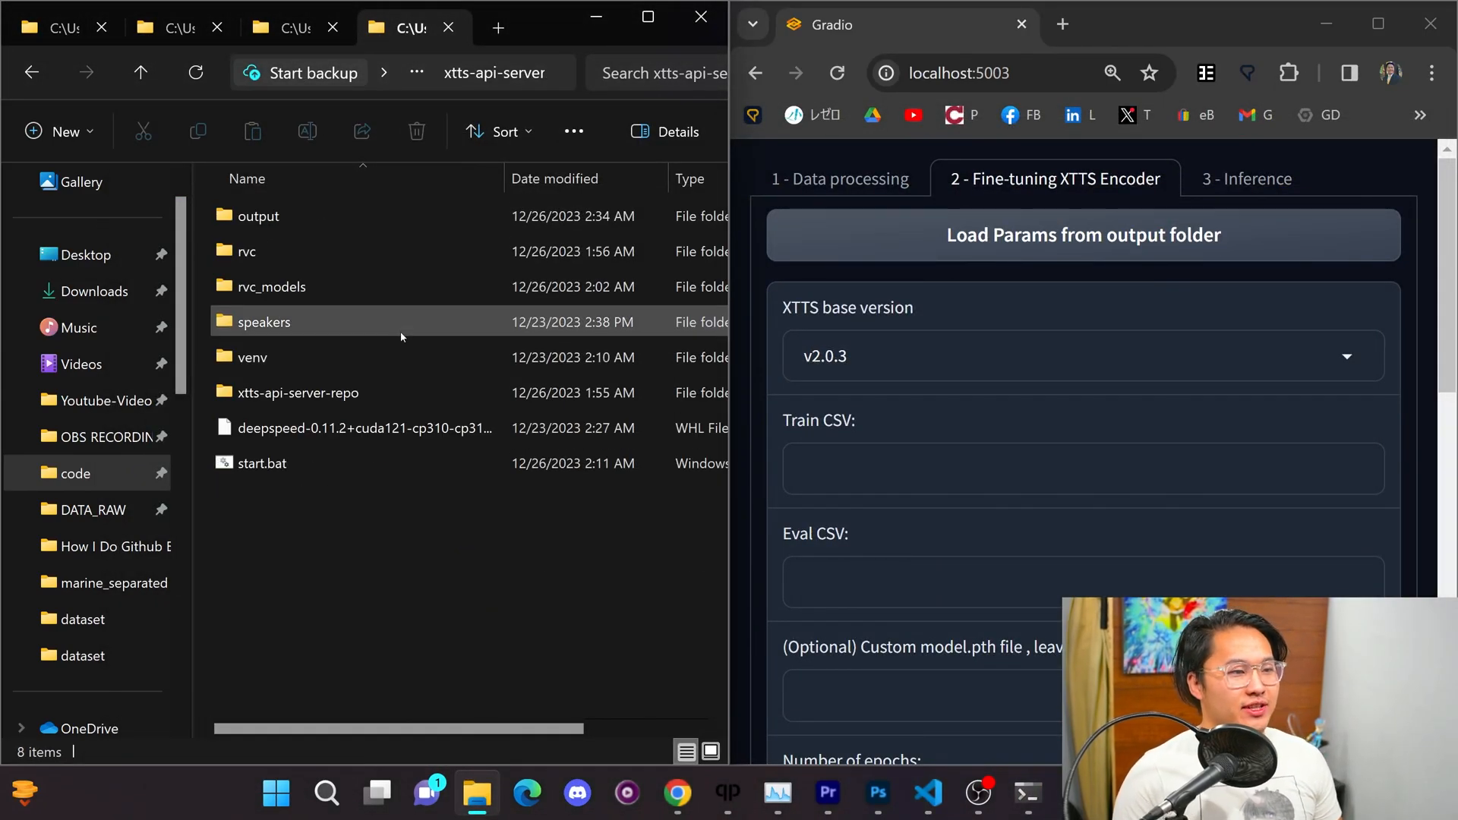
# Step: Enter the SillyTavern folder and run Start.bat to launch the server
pyautogui.click(262, 464)
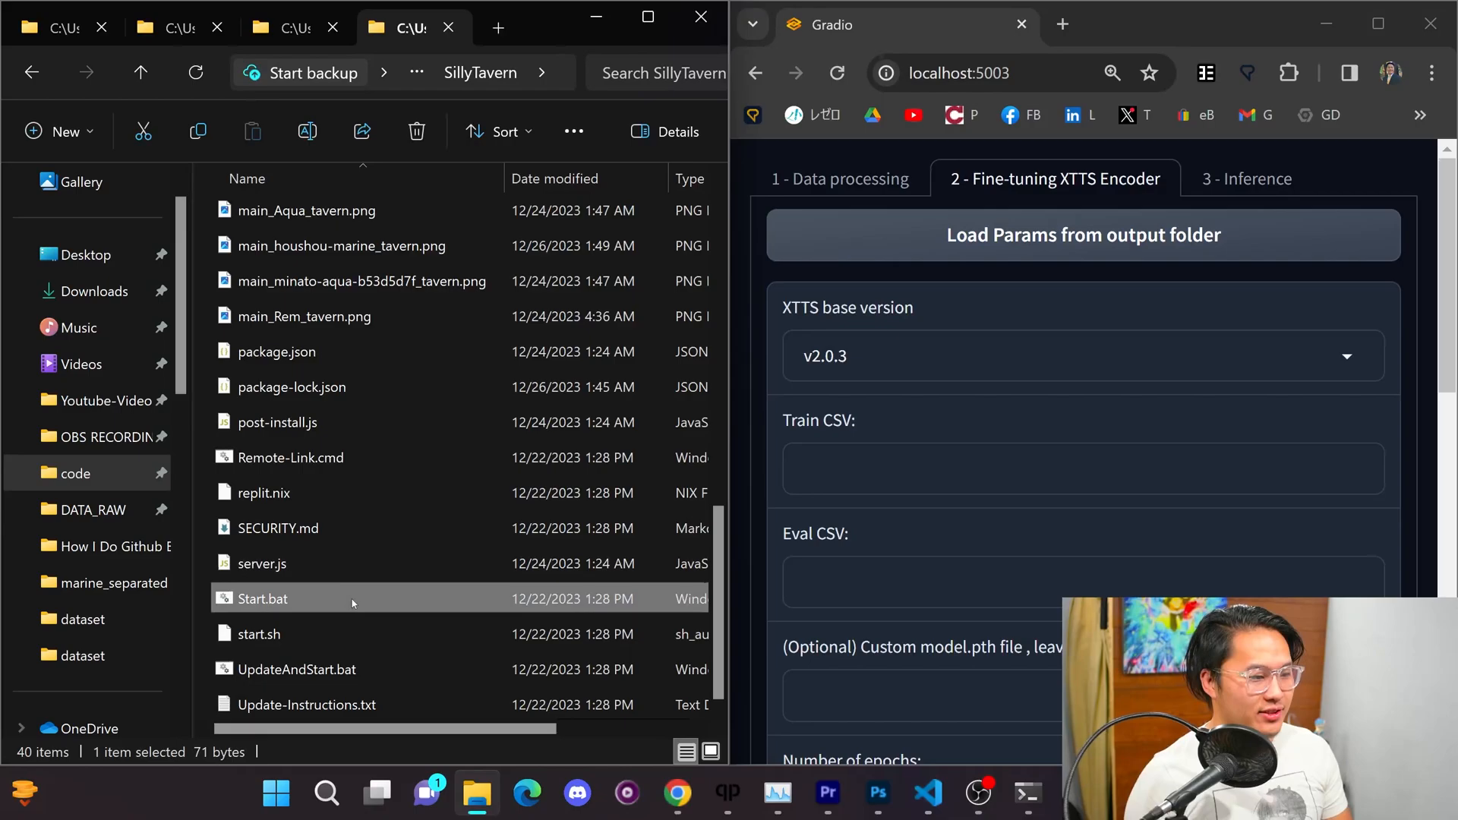
pyautogui.doubleClick(263, 598)
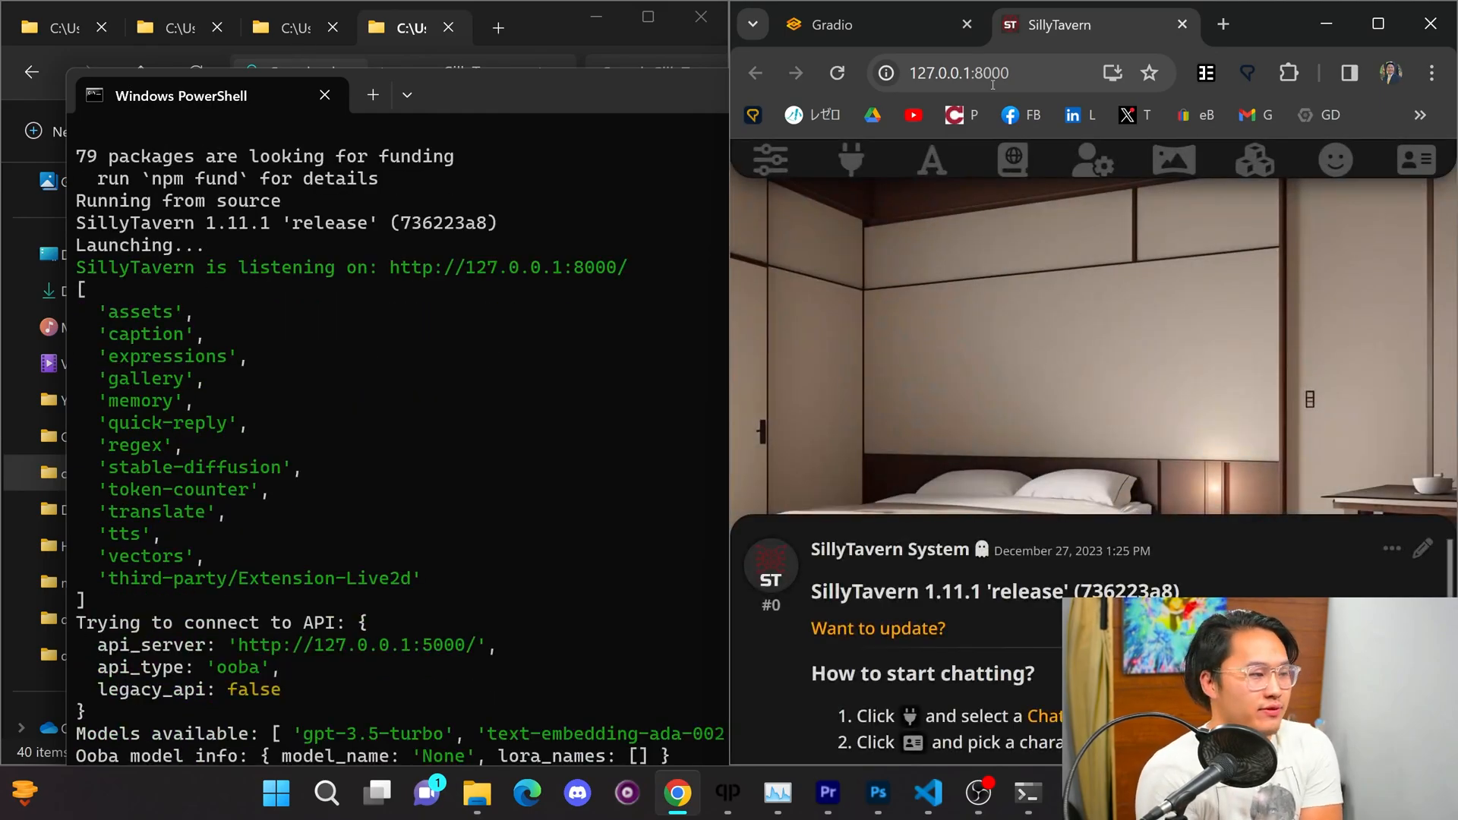
pyautogui.moveTo(1044, 421)
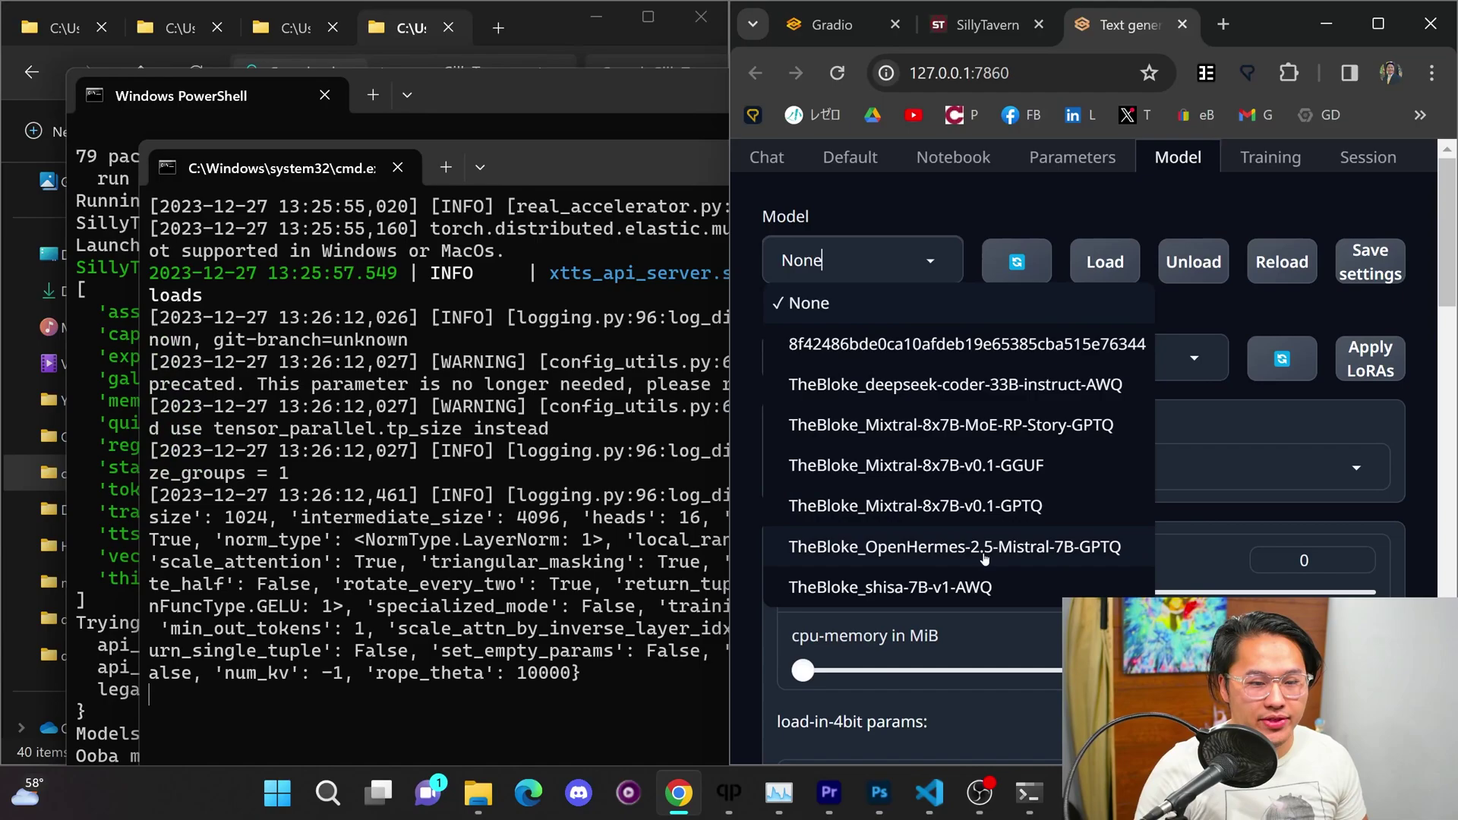
# Step: Select TheBloke_OpenHermes-2.5-Mistral-7B-GPTQ and raise max_new_tokens from 512 to 4096
pyautogui.click(954, 547)
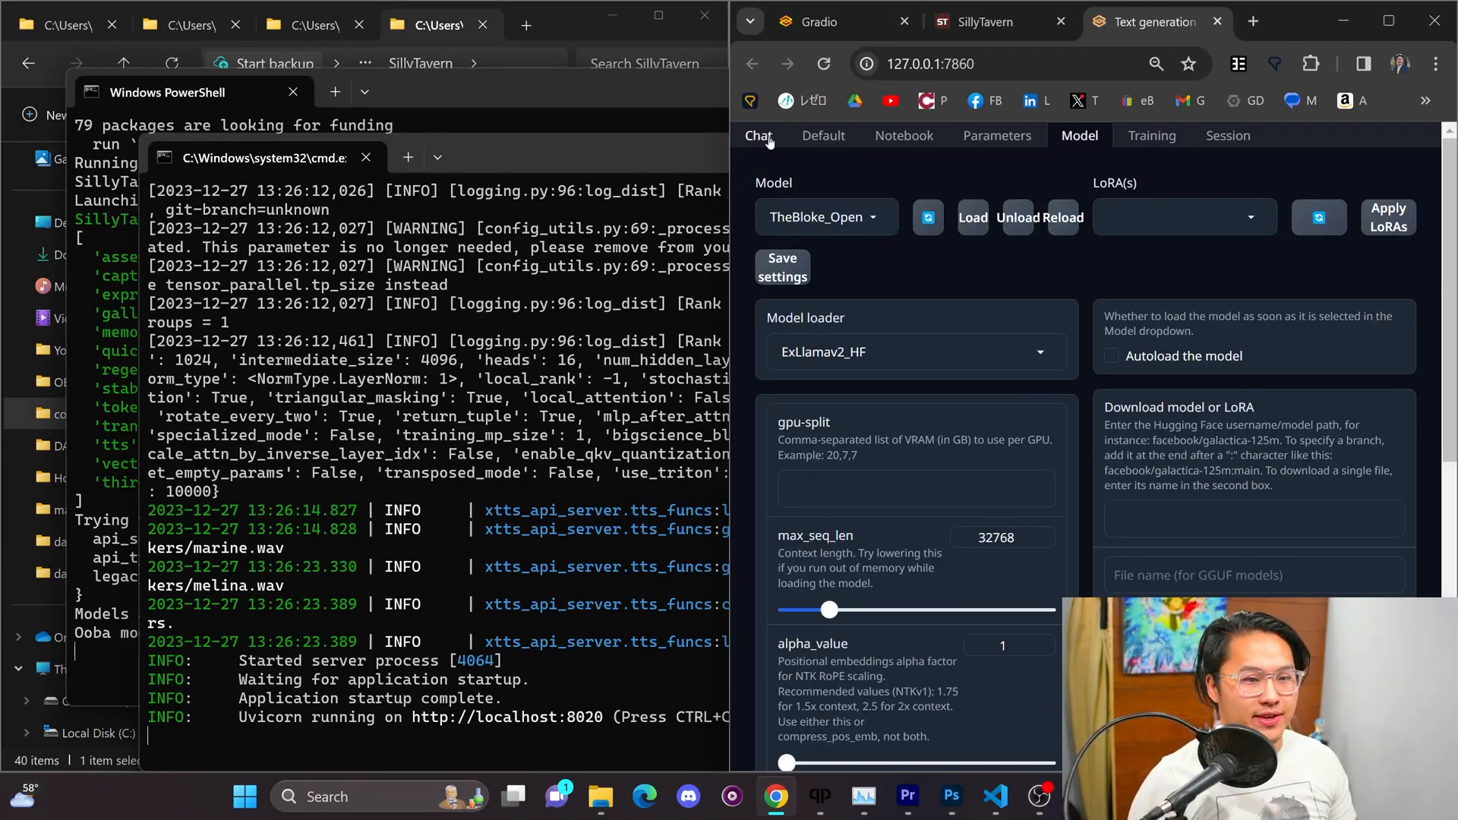
pyautogui.click(997, 135)
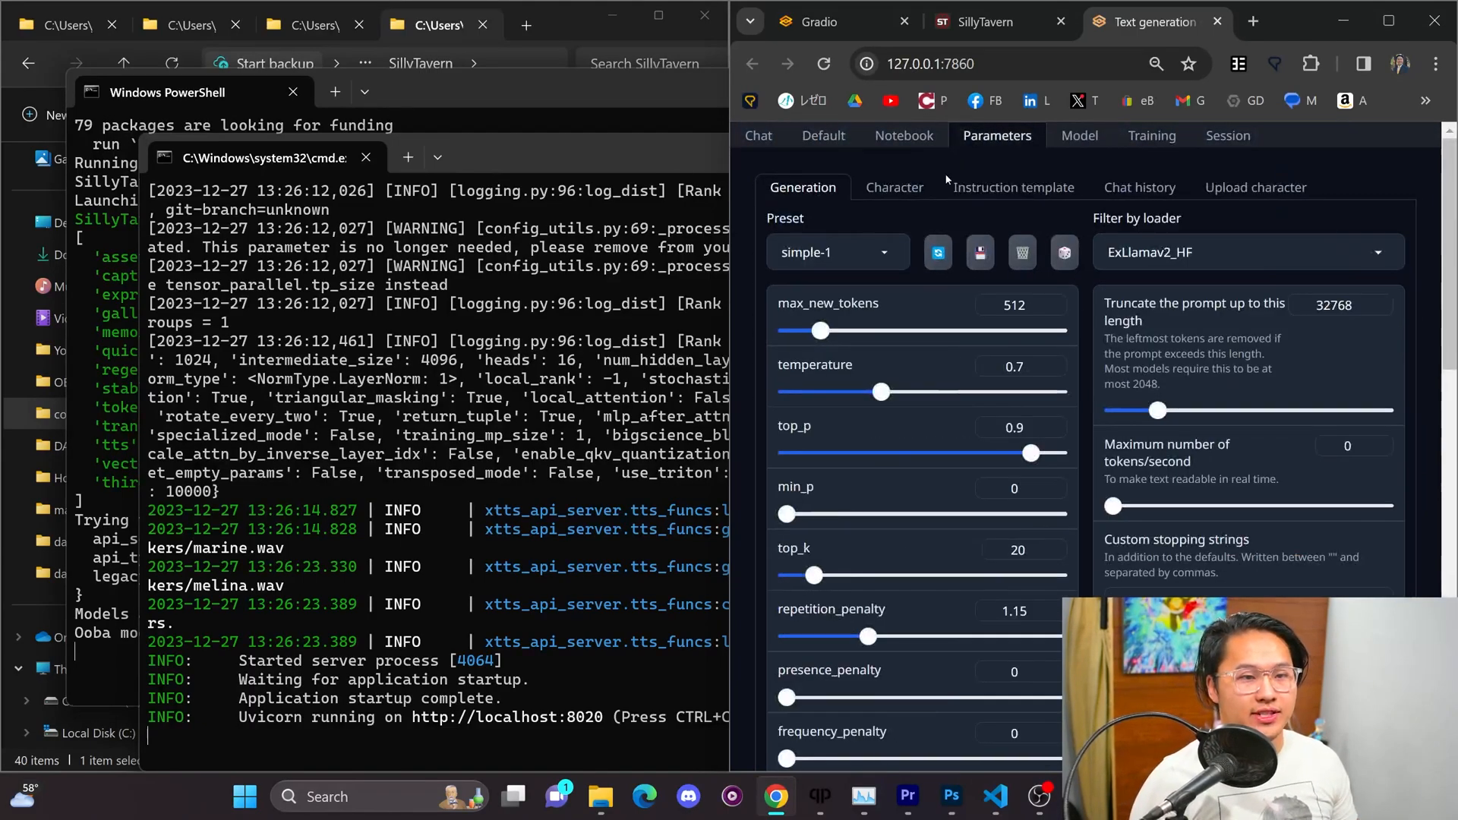
pyautogui.moveTo(821, 331); pyautogui.dragTo(1056, 331)
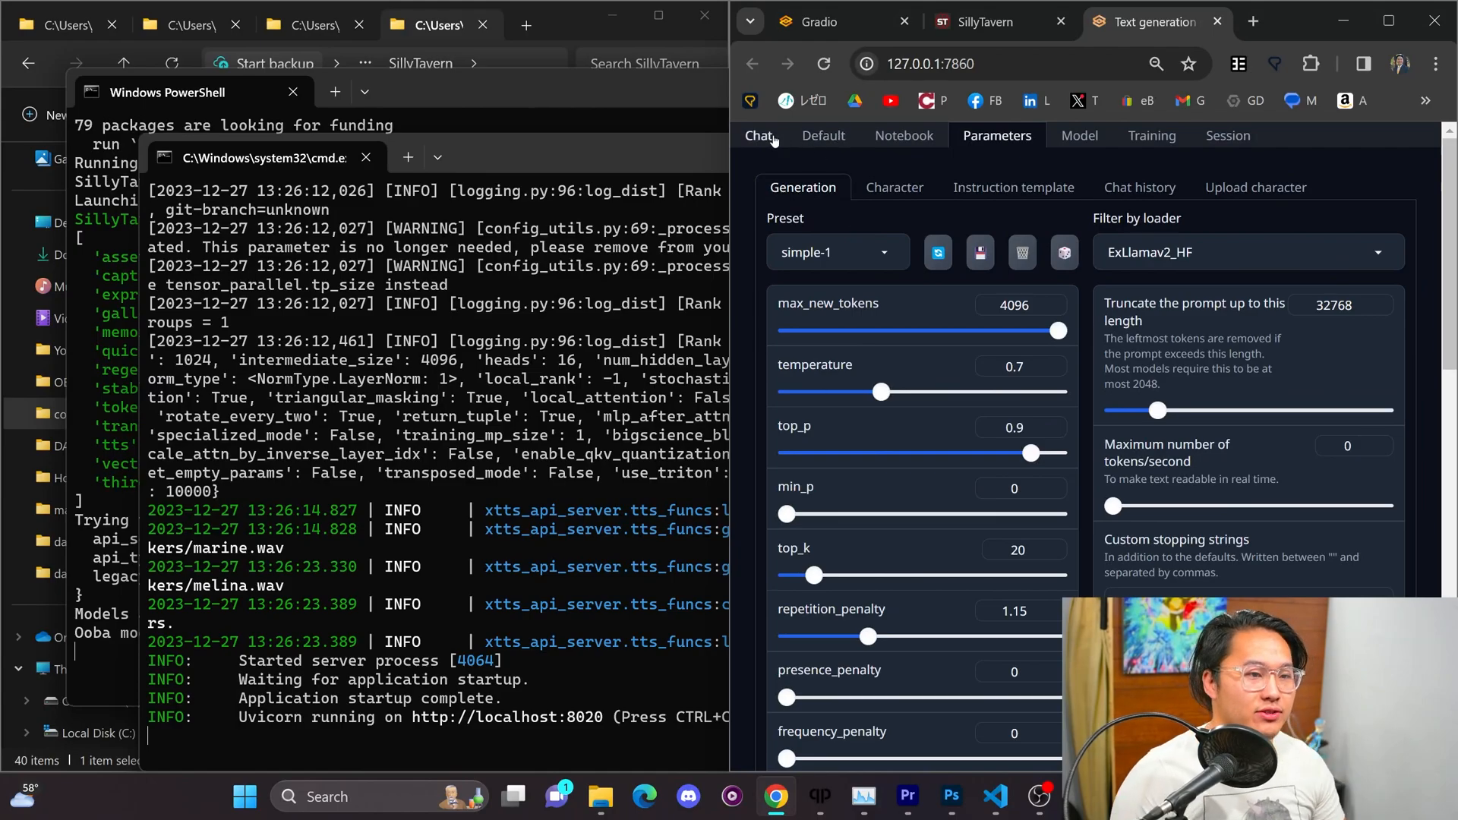
pyautogui.click(981, 22)
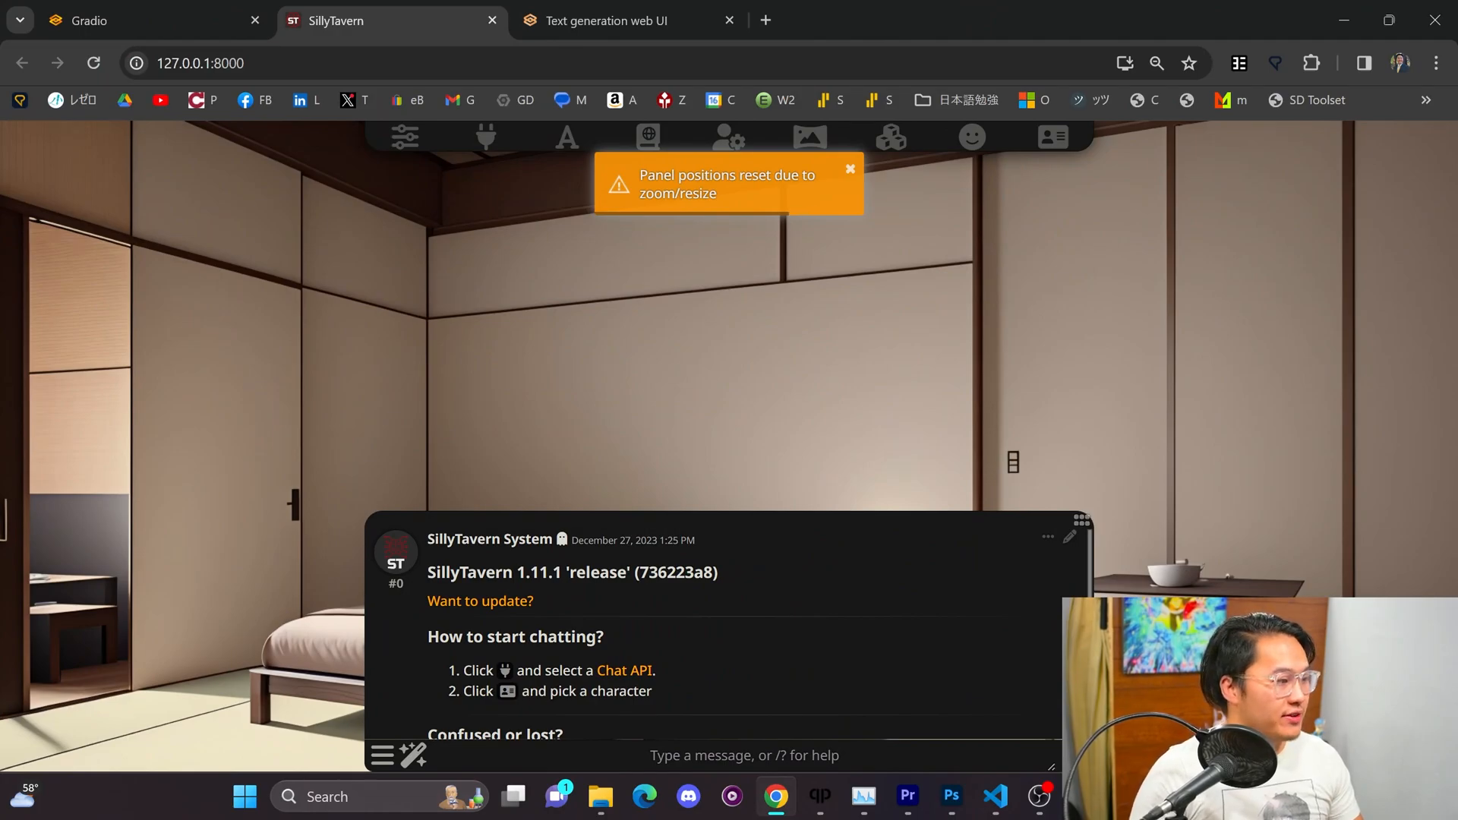
# Step: In the TTS extension, reload the XTTSv2 provider from localhost:8020 with default voice melina
pyautogui.click(1053, 137)
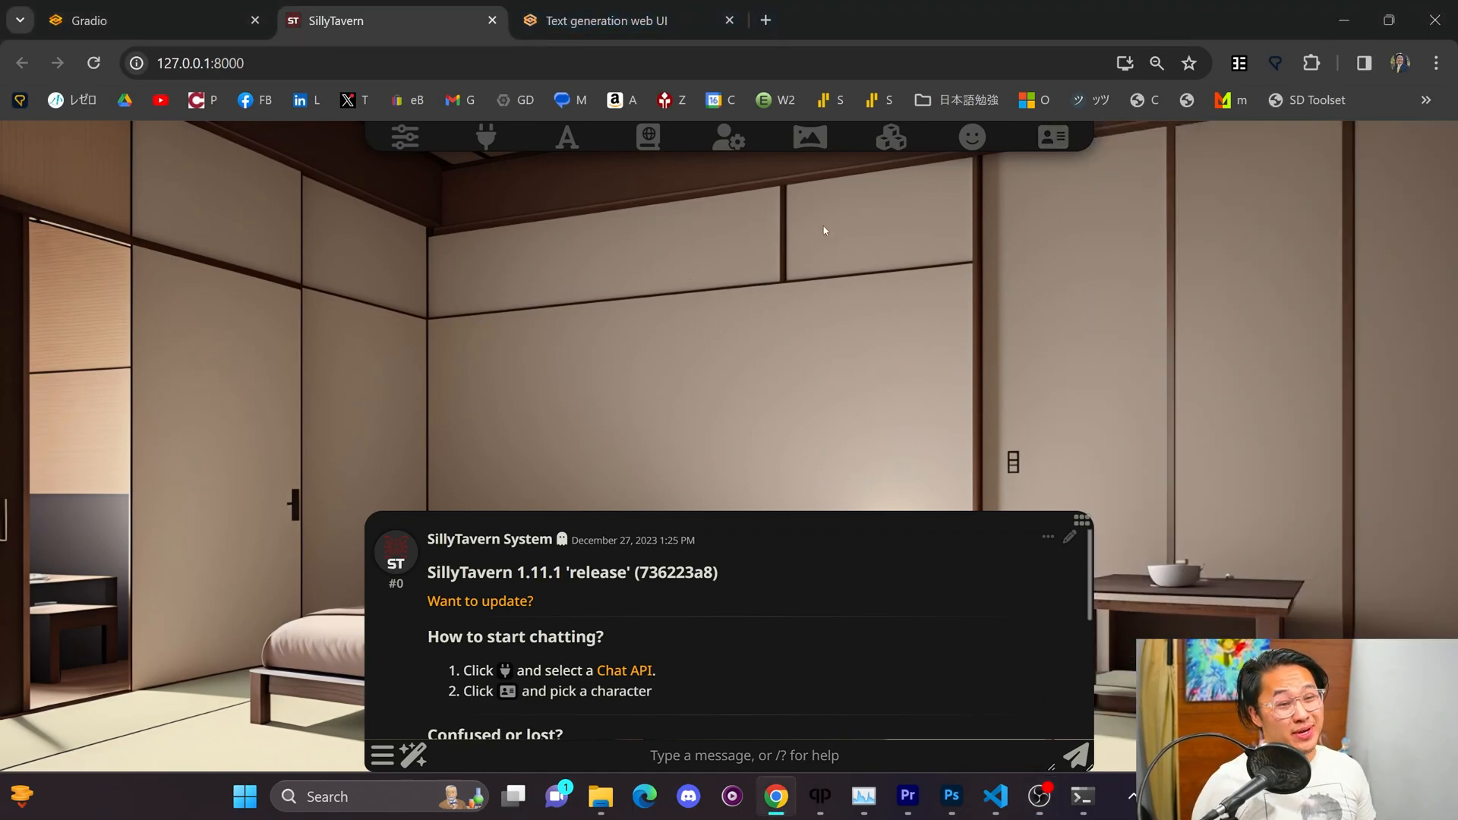
pyautogui.click(485, 137)
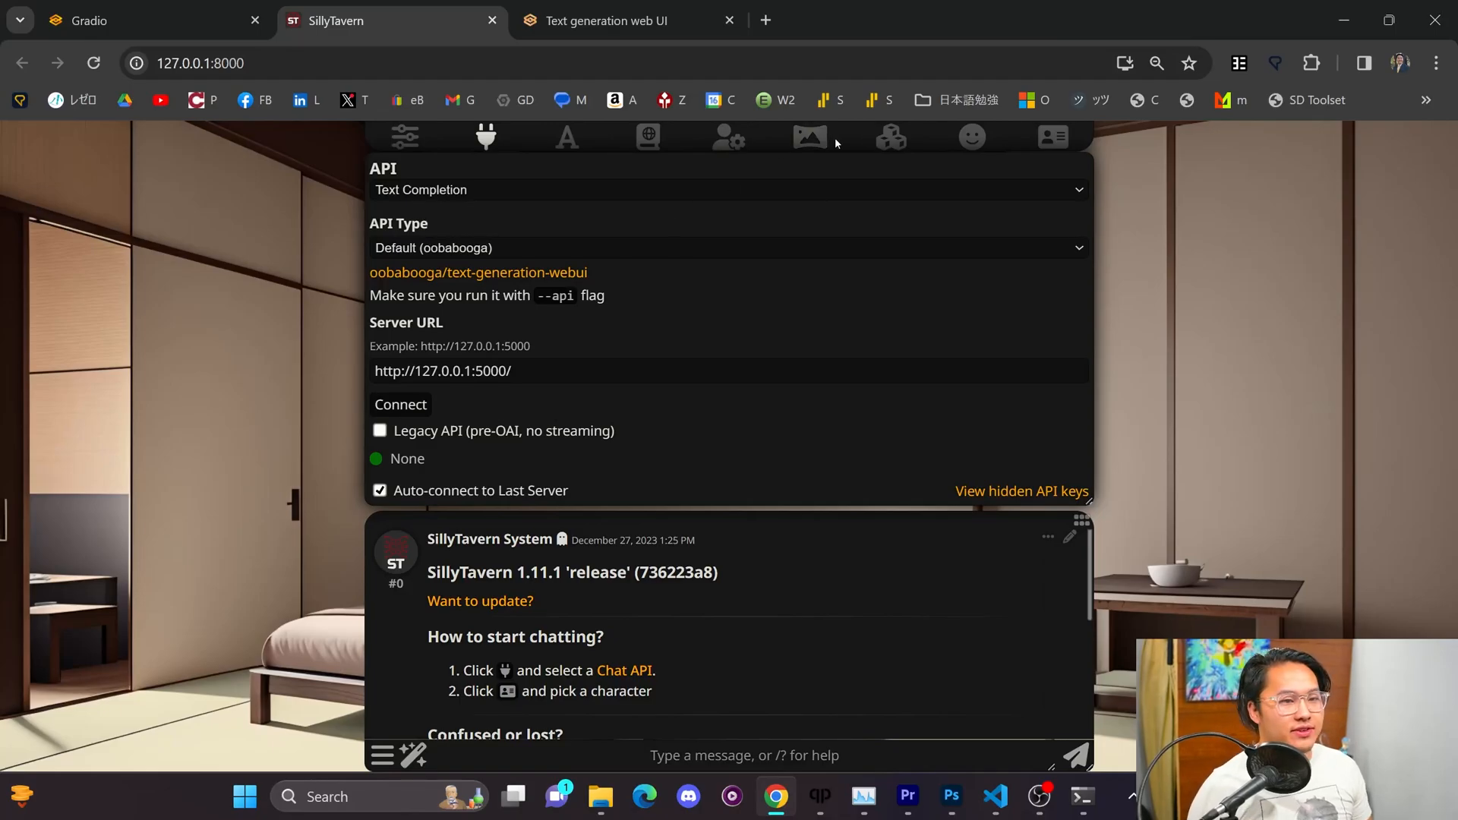
pyautogui.click(890, 136)
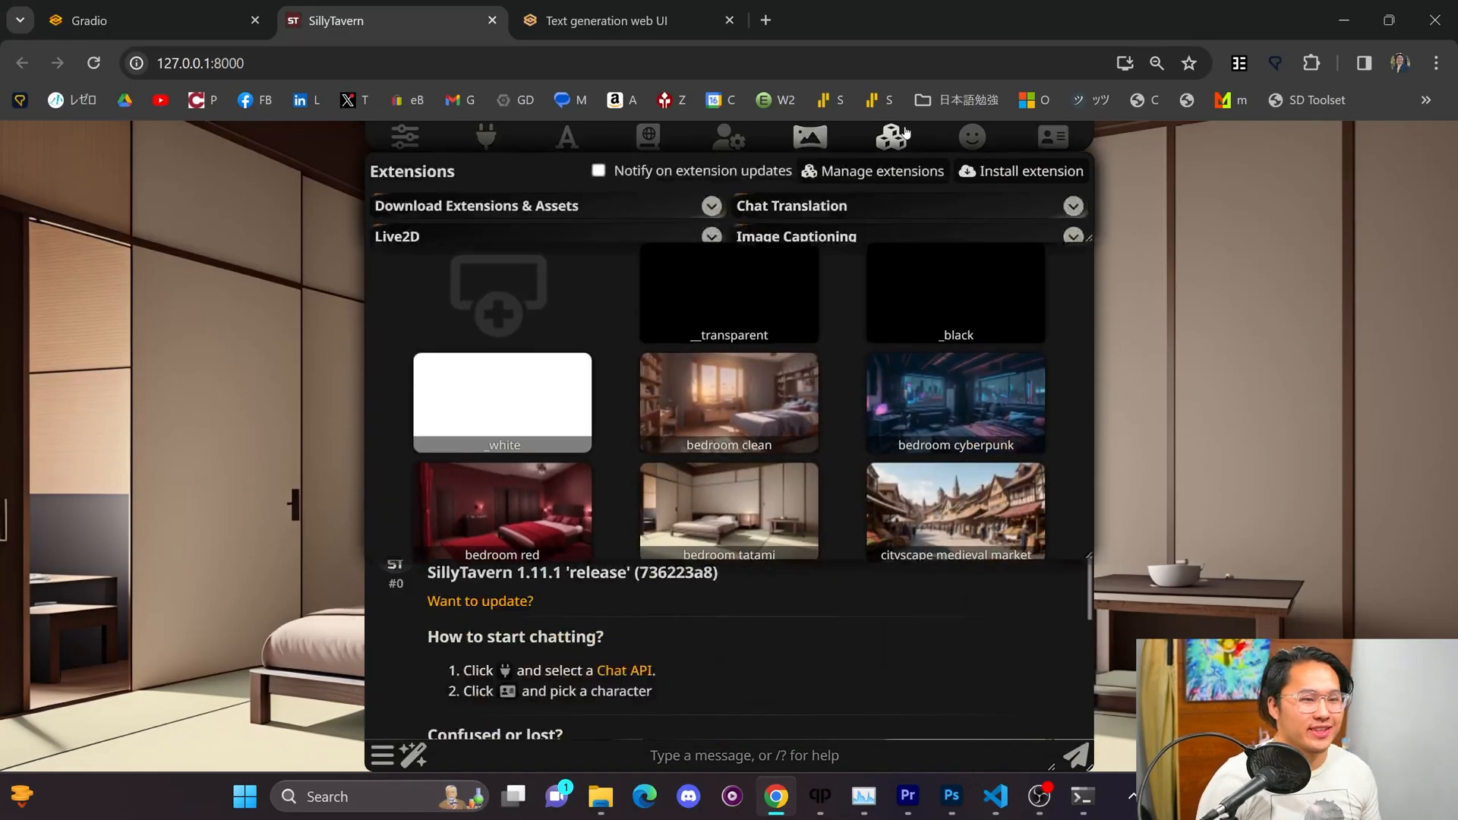
pyautogui.click(712, 228)
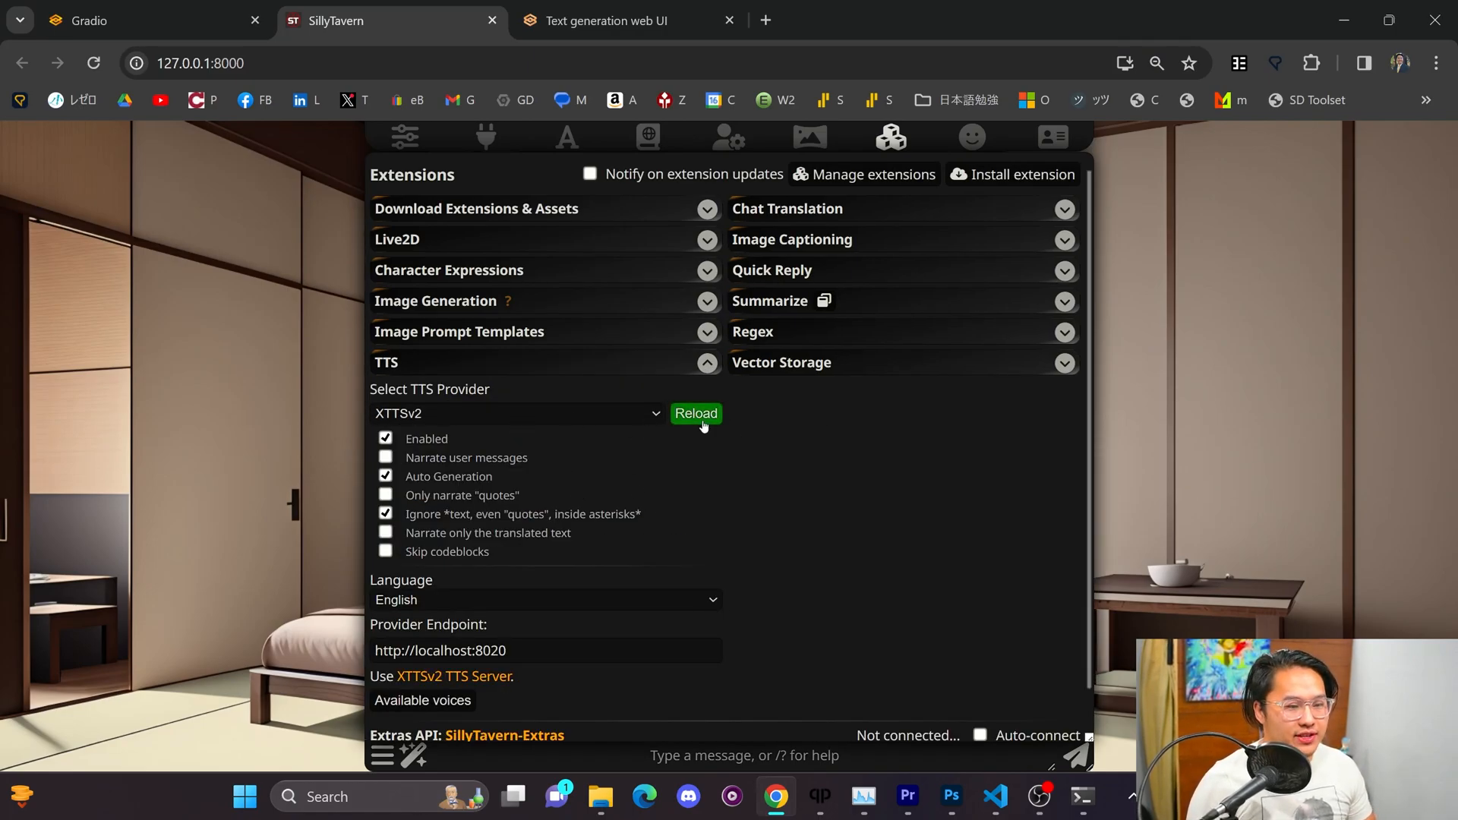
pyautogui.click(696, 414)
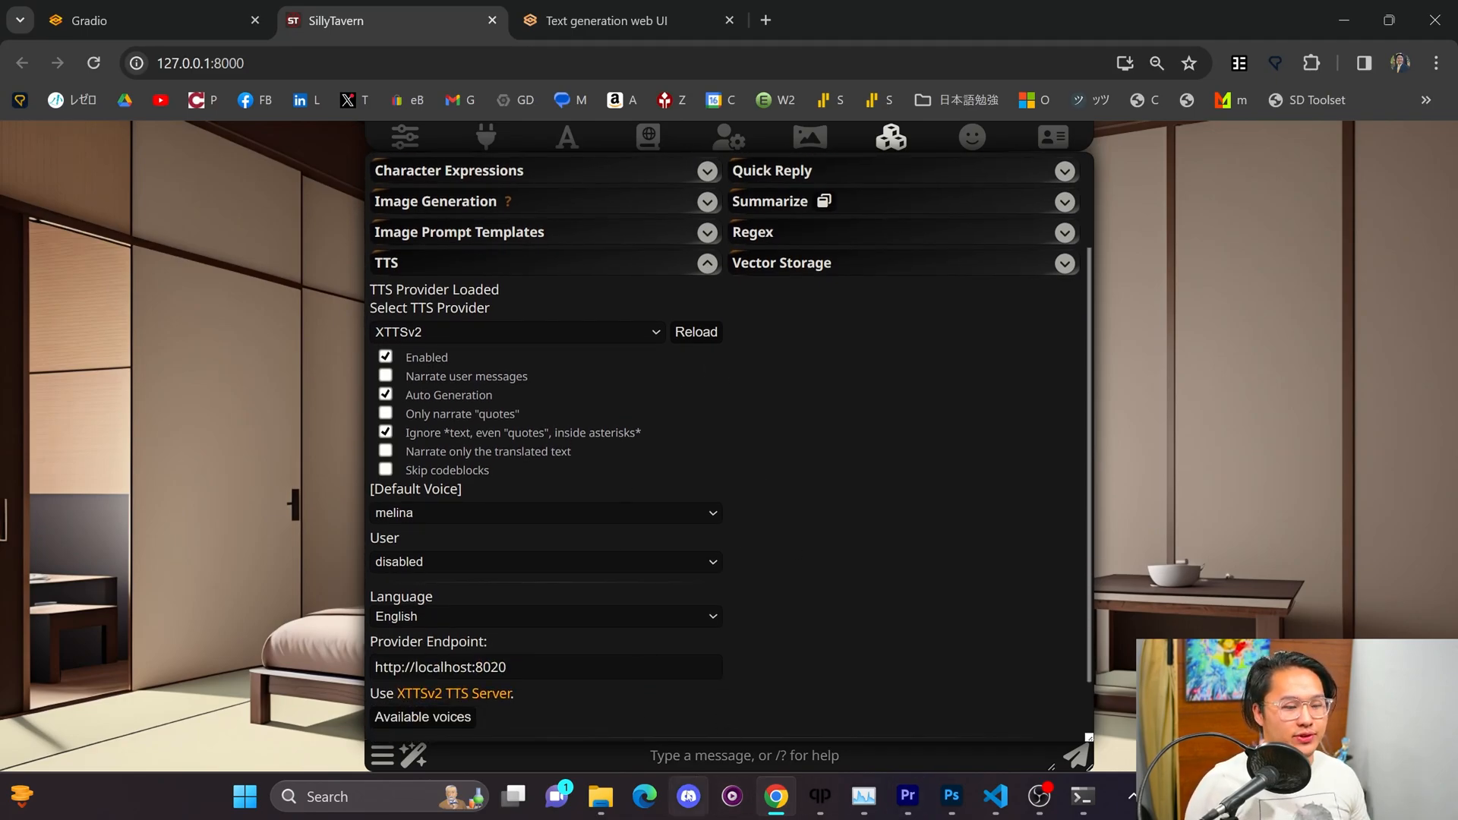
pyautogui.click(993, 796)
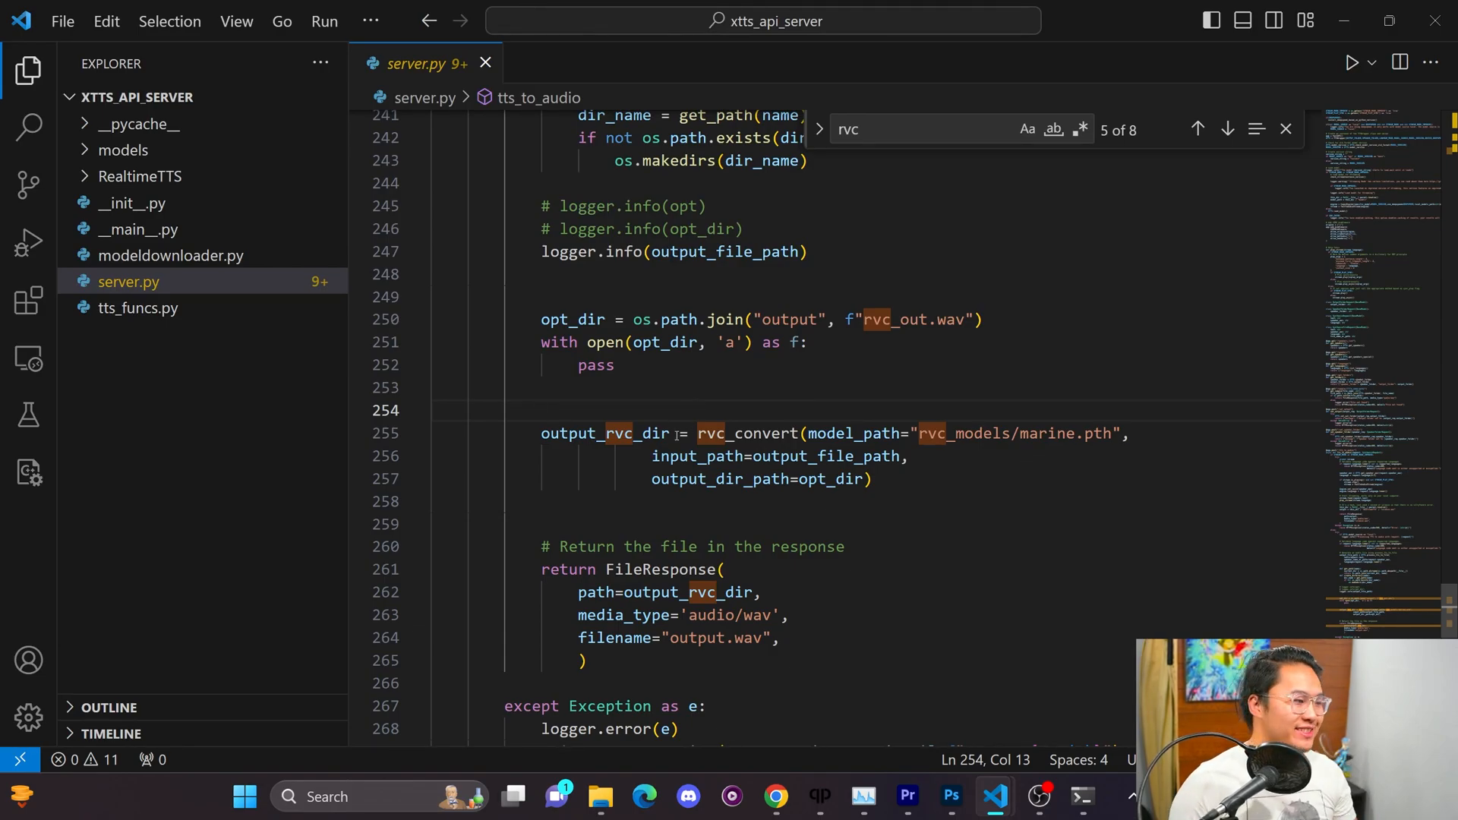
# Step: Highlight the RVC model path in server.py, then switch to File Explorer
pyautogui.doubleClick(1052, 433)
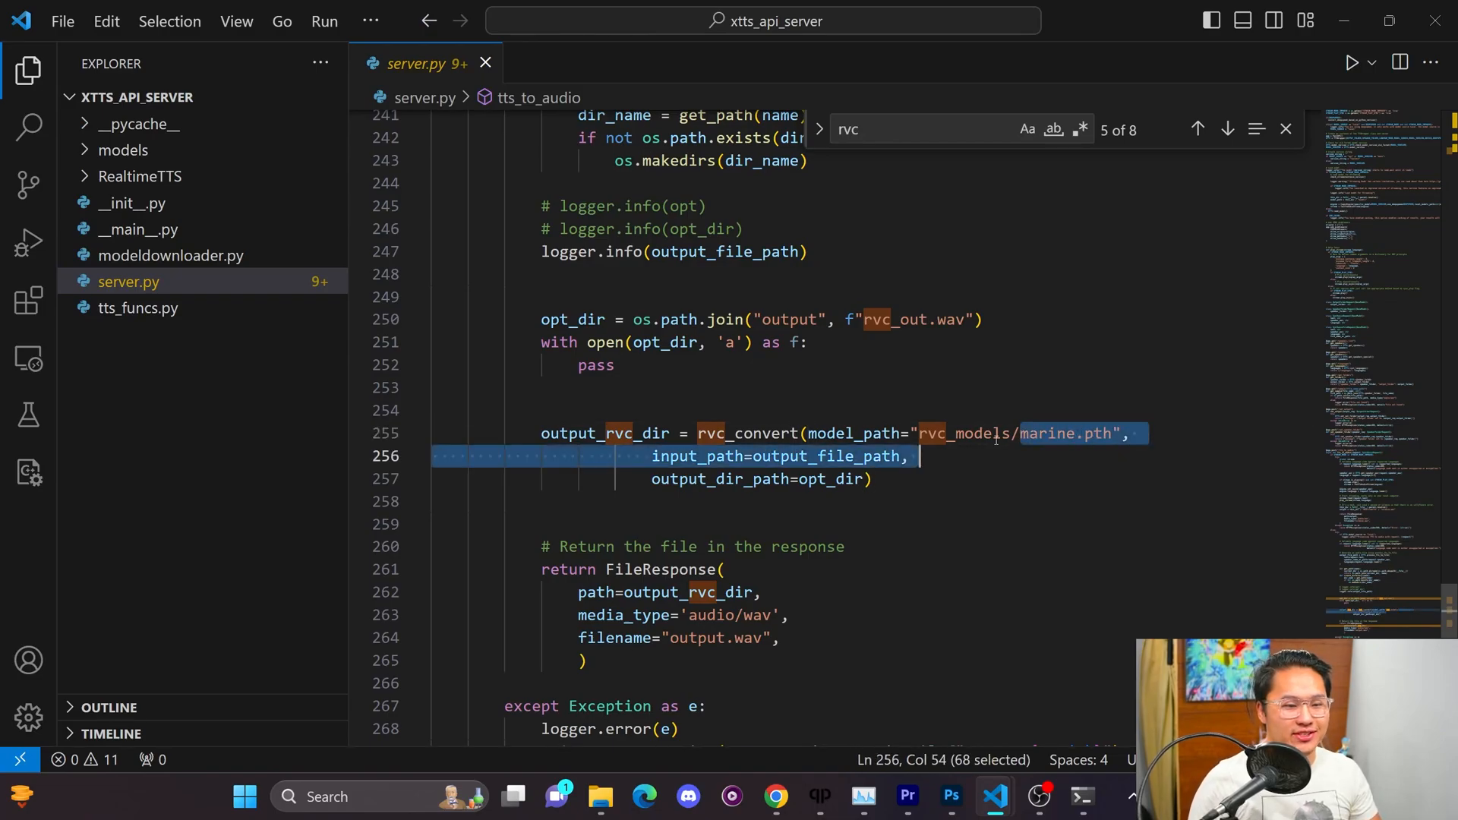
pyautogui.click(608, 796)
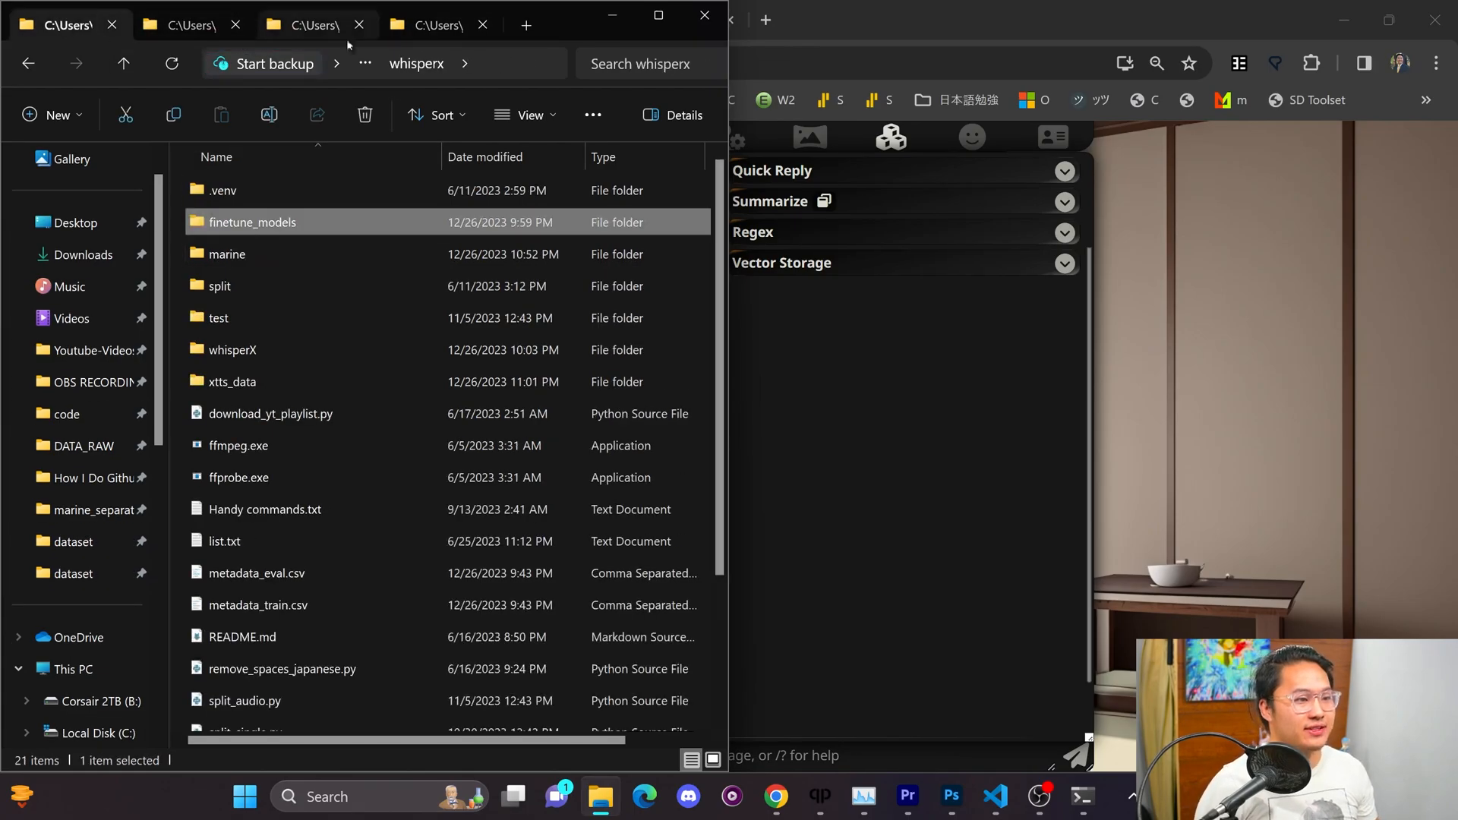
# Step: Open finetune_models_marine > ready, then rename models/v2.0.2/model.pth to model_base.pth
pyautogui.click(310, 25)
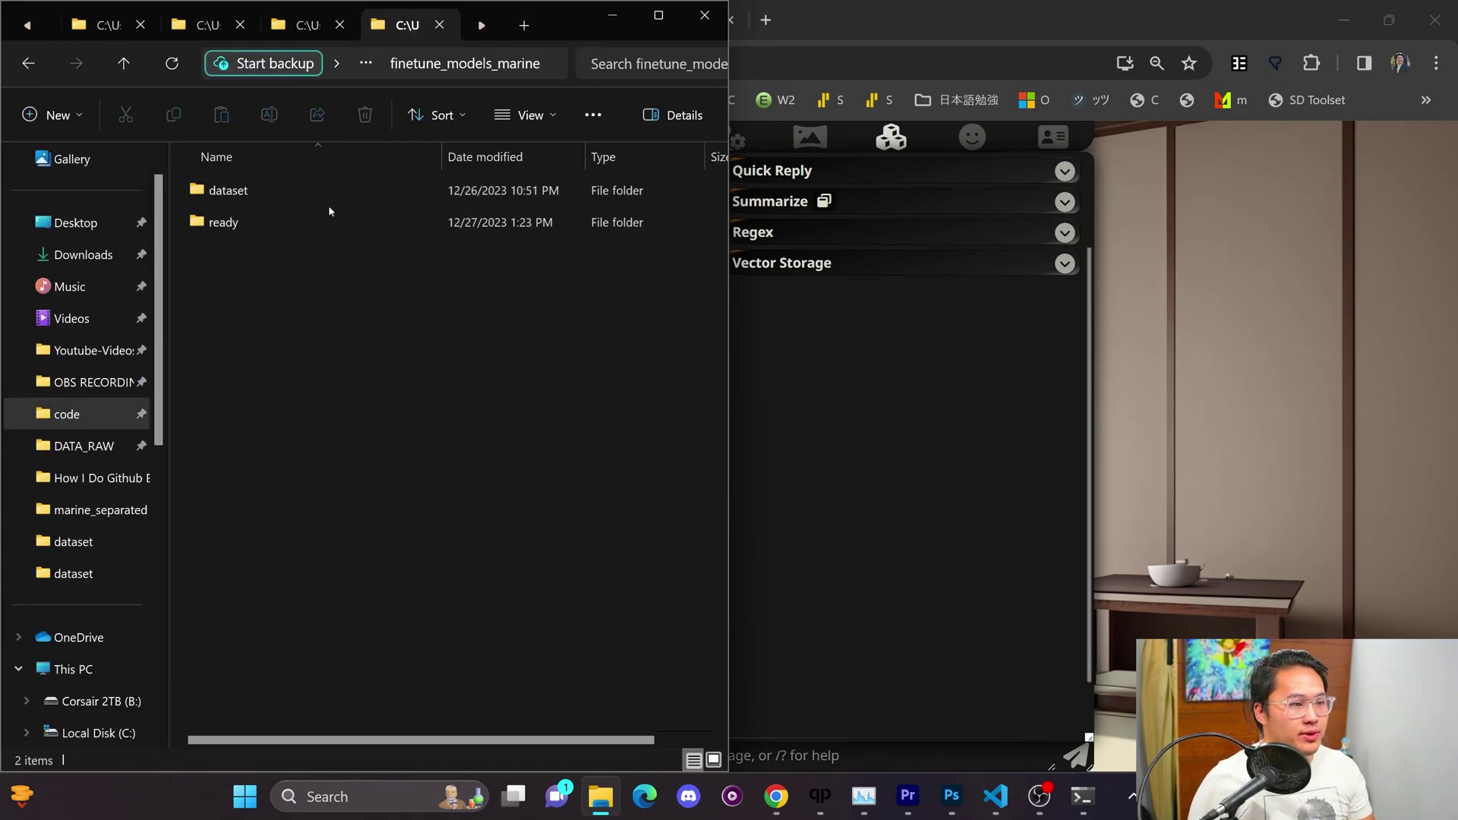
pyautogui.doubleClick(223, 223)
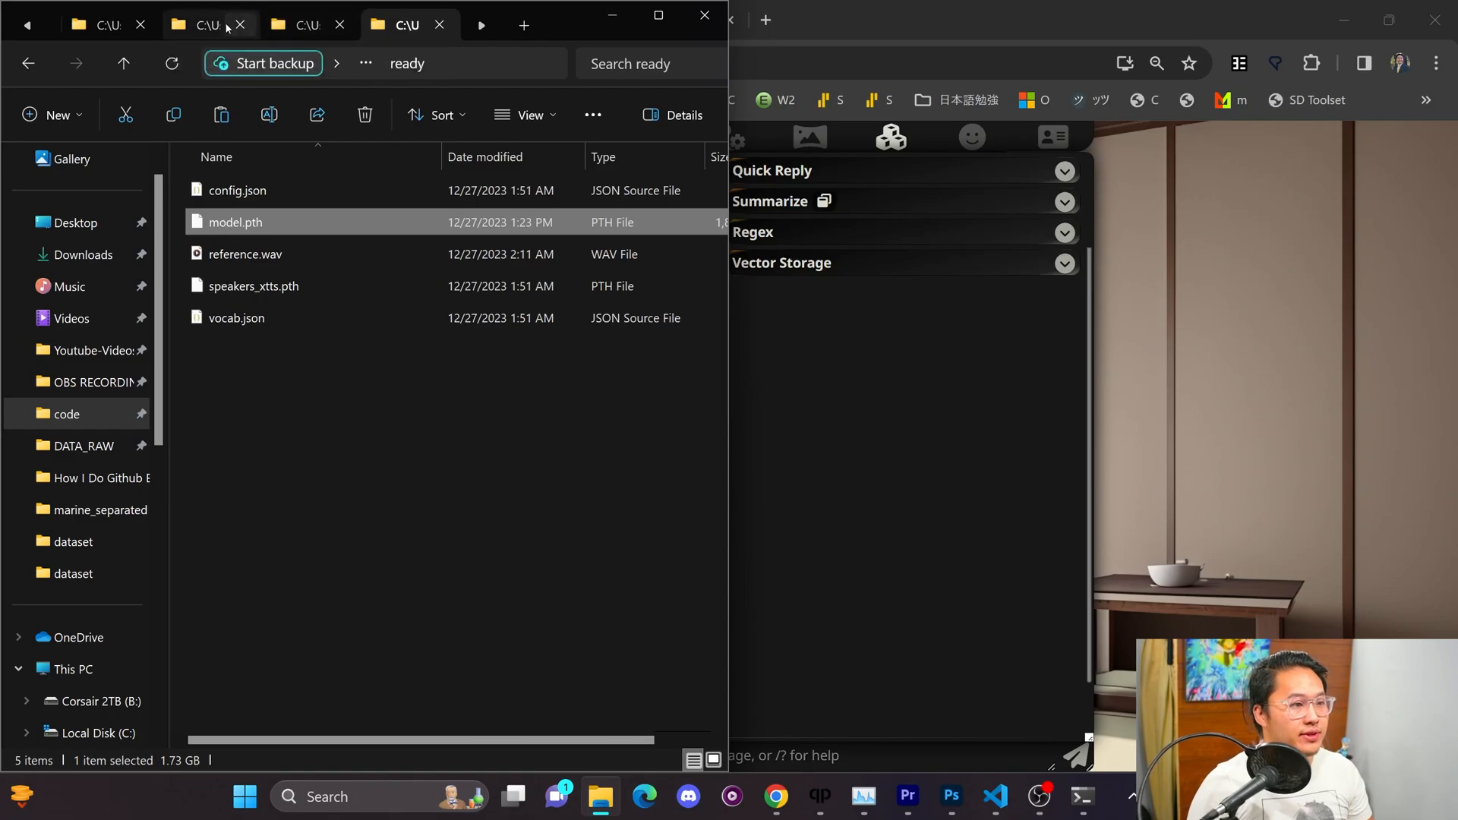
pyautogui.click(205, 25)
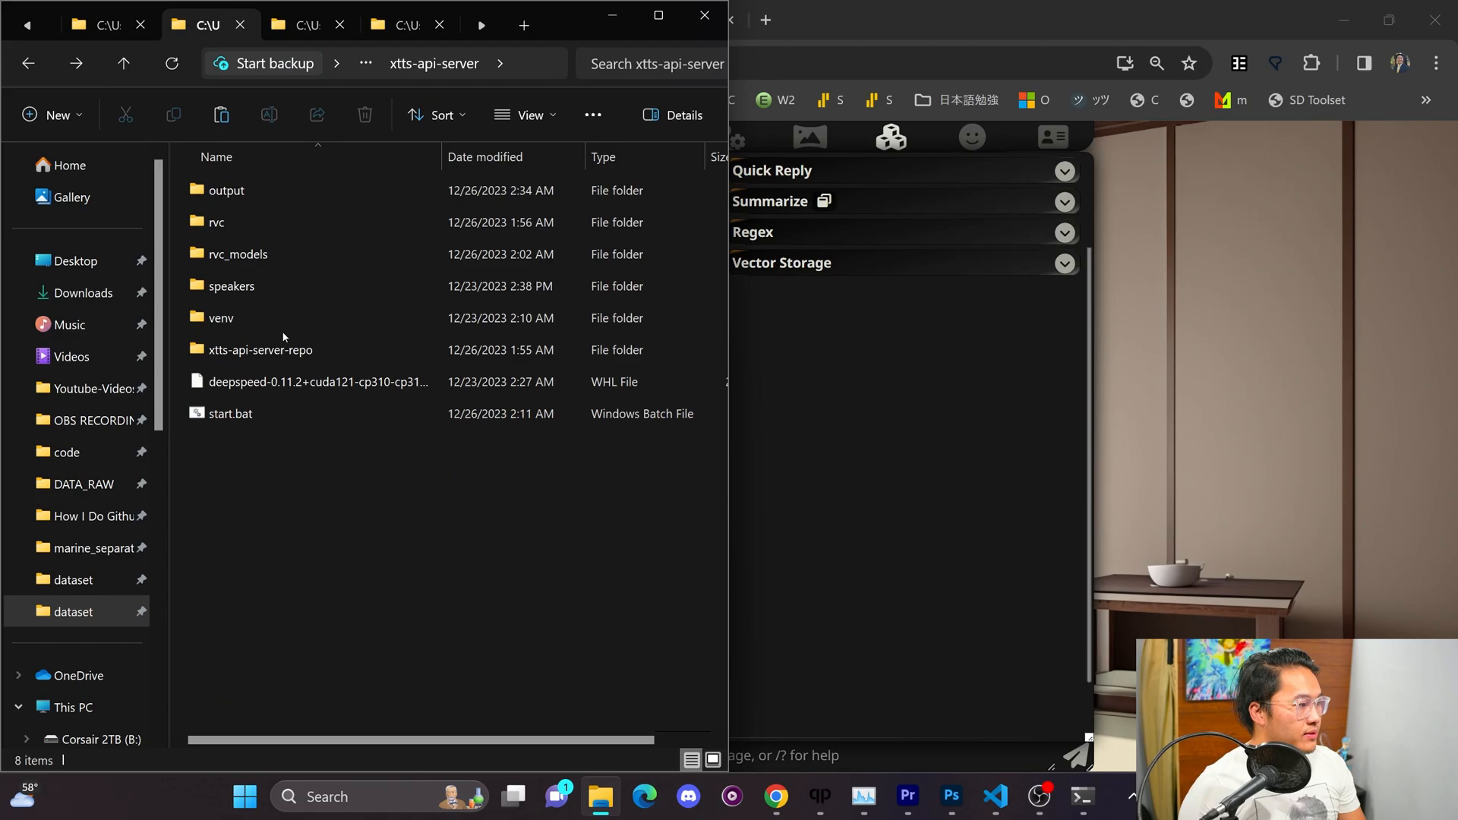
pyautogui.doubleClick(221, 317)
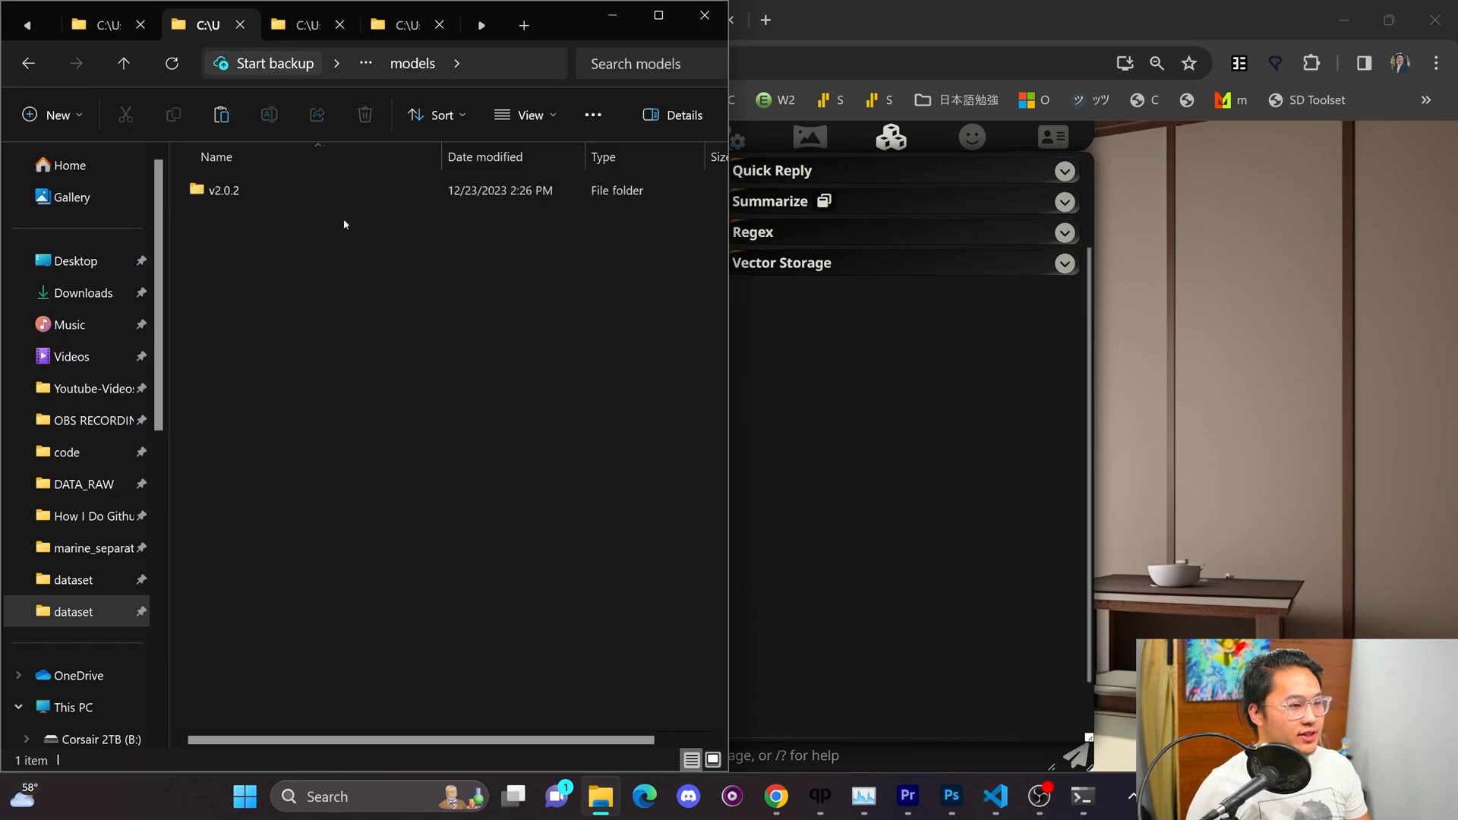
pyautogui.doubleClick(222, 190)
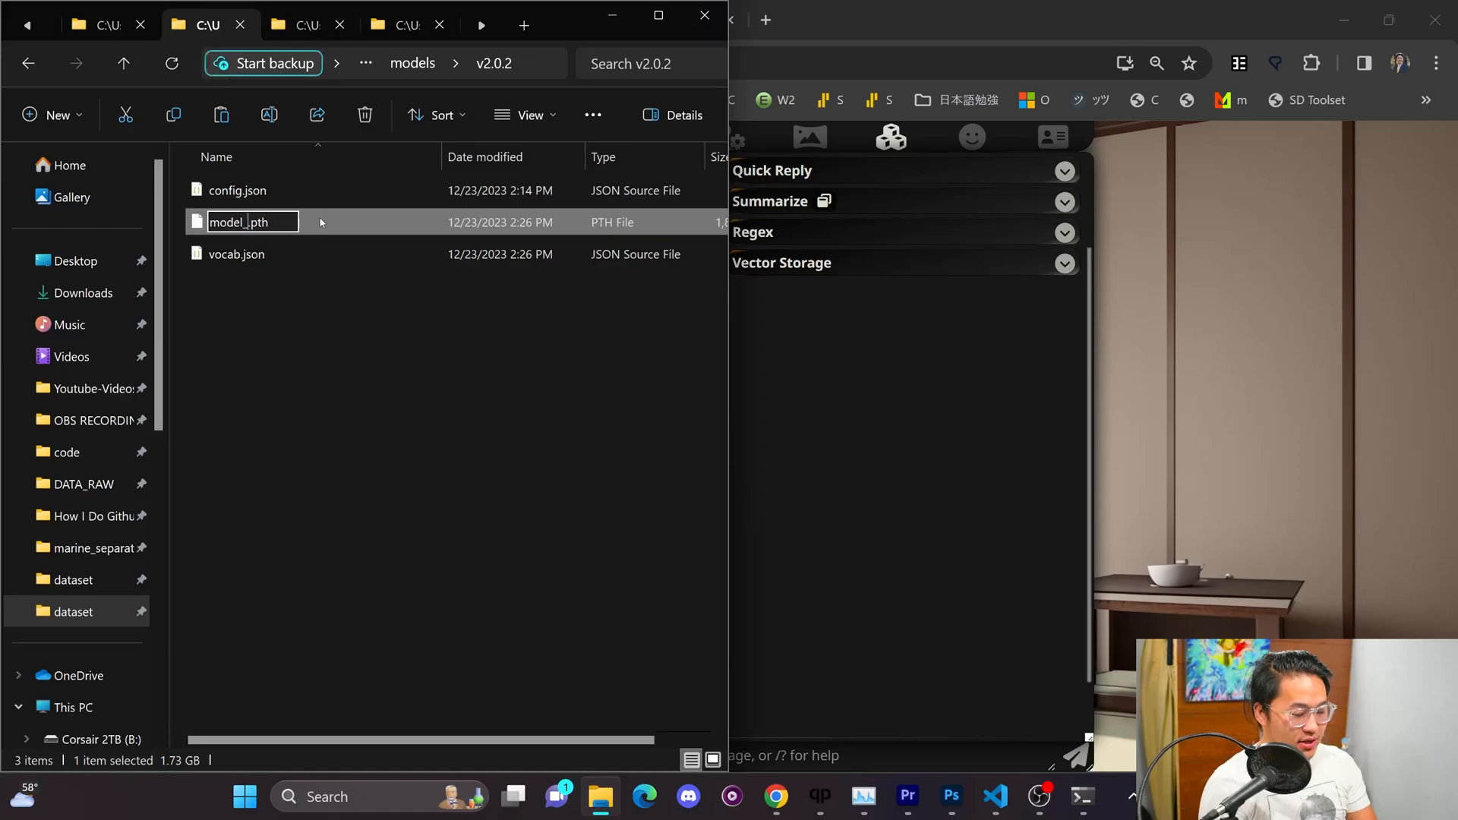
pyautogui.write('base')
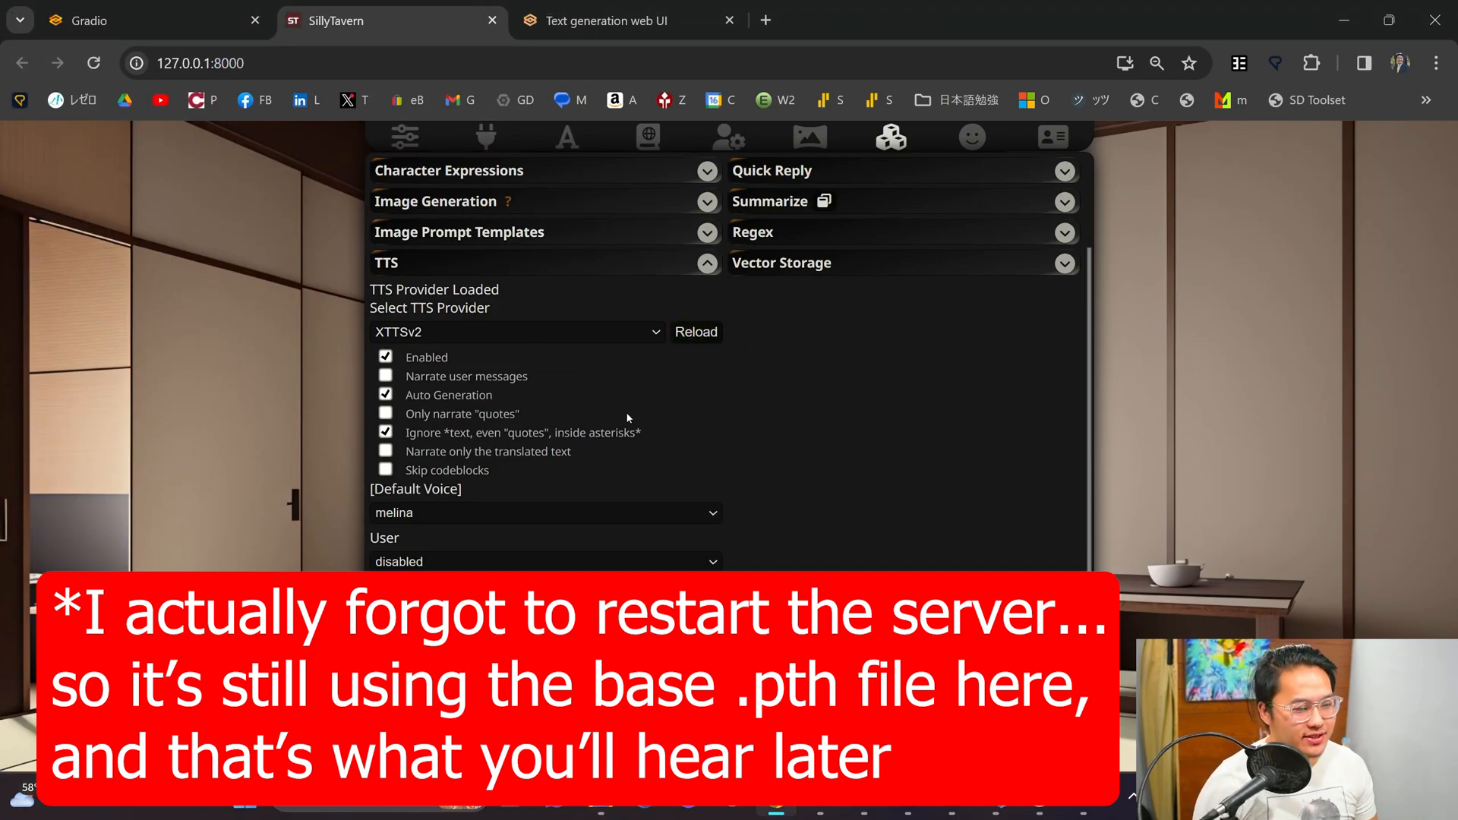
# Step: Pick marine in the XTTSv2 Default Voice dropdown, replacing melina
pyautogui.click(544, 512)
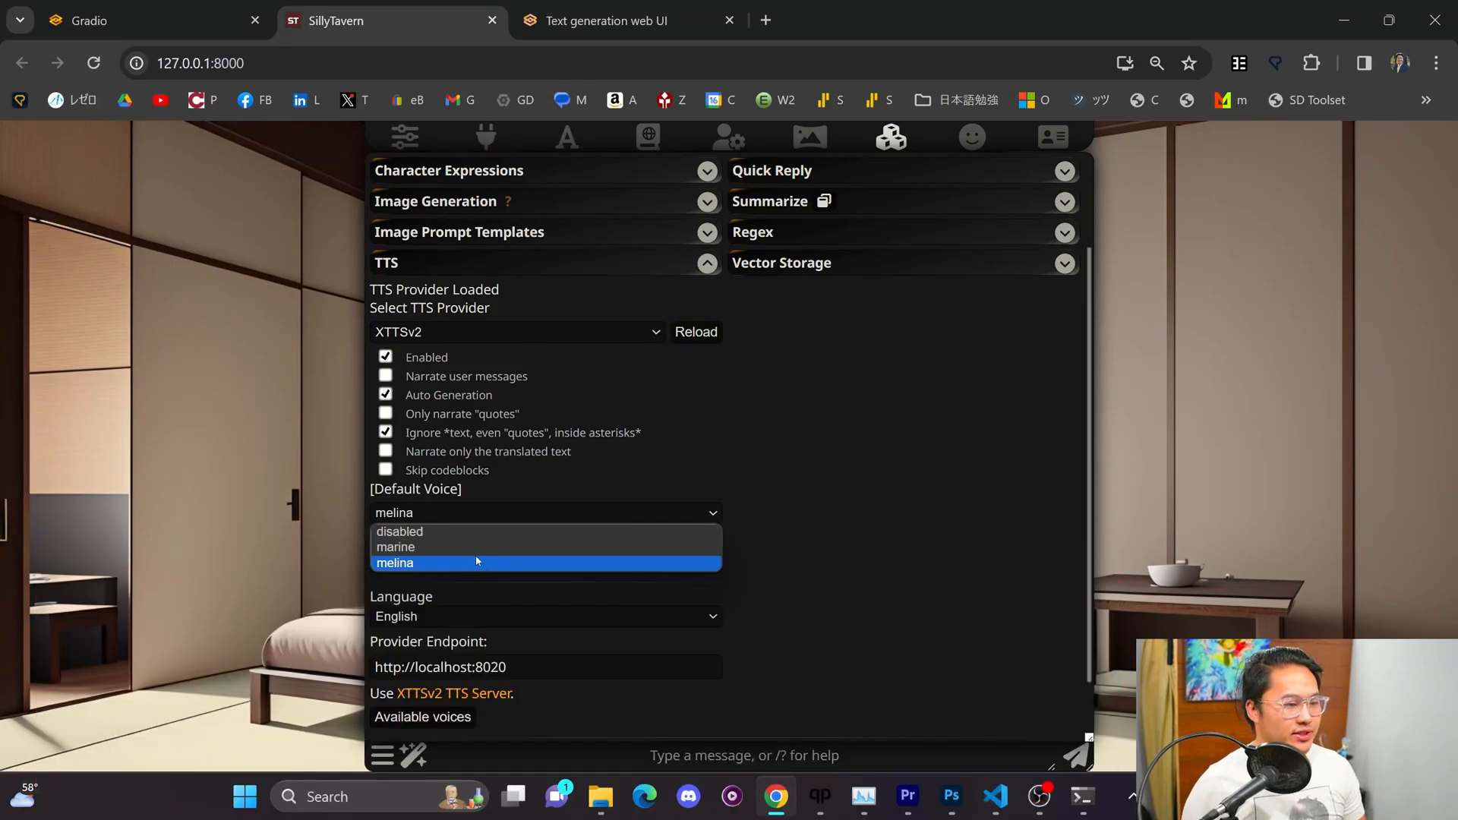
pyautogui.click(395, 546)
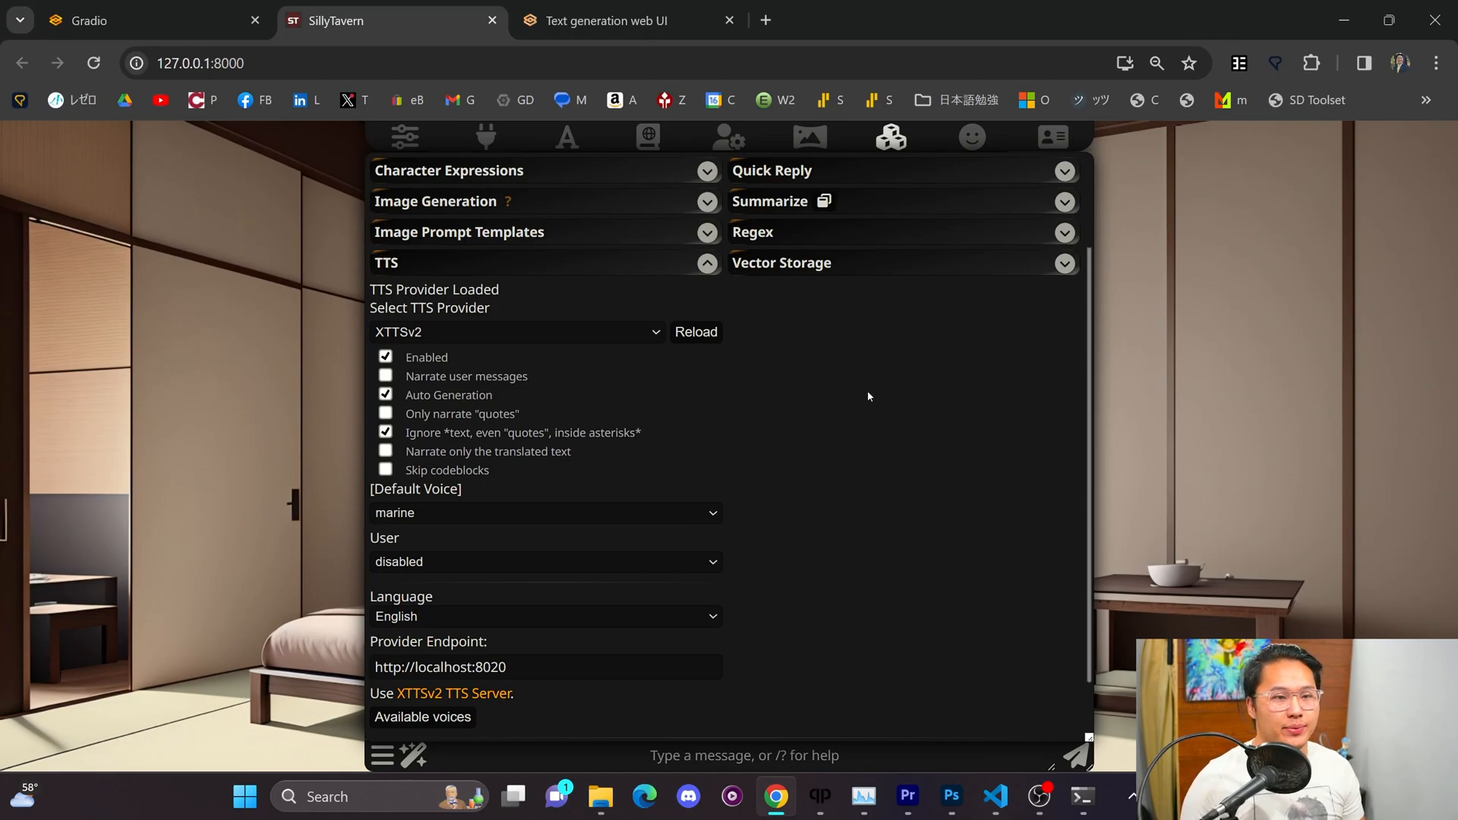
pyautogui.scroll(-3)
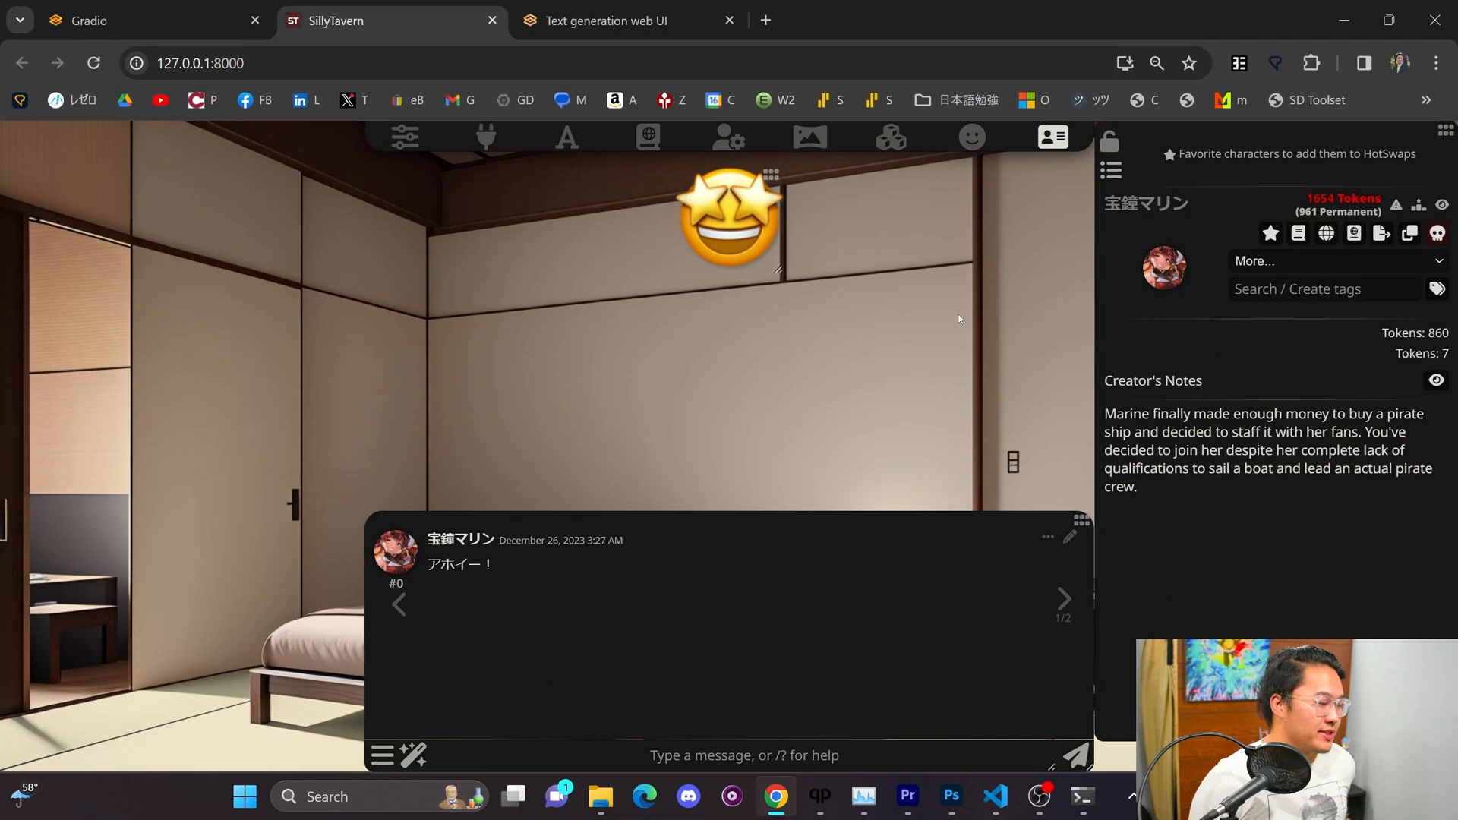
pyautogui.moveTo(843, 350)
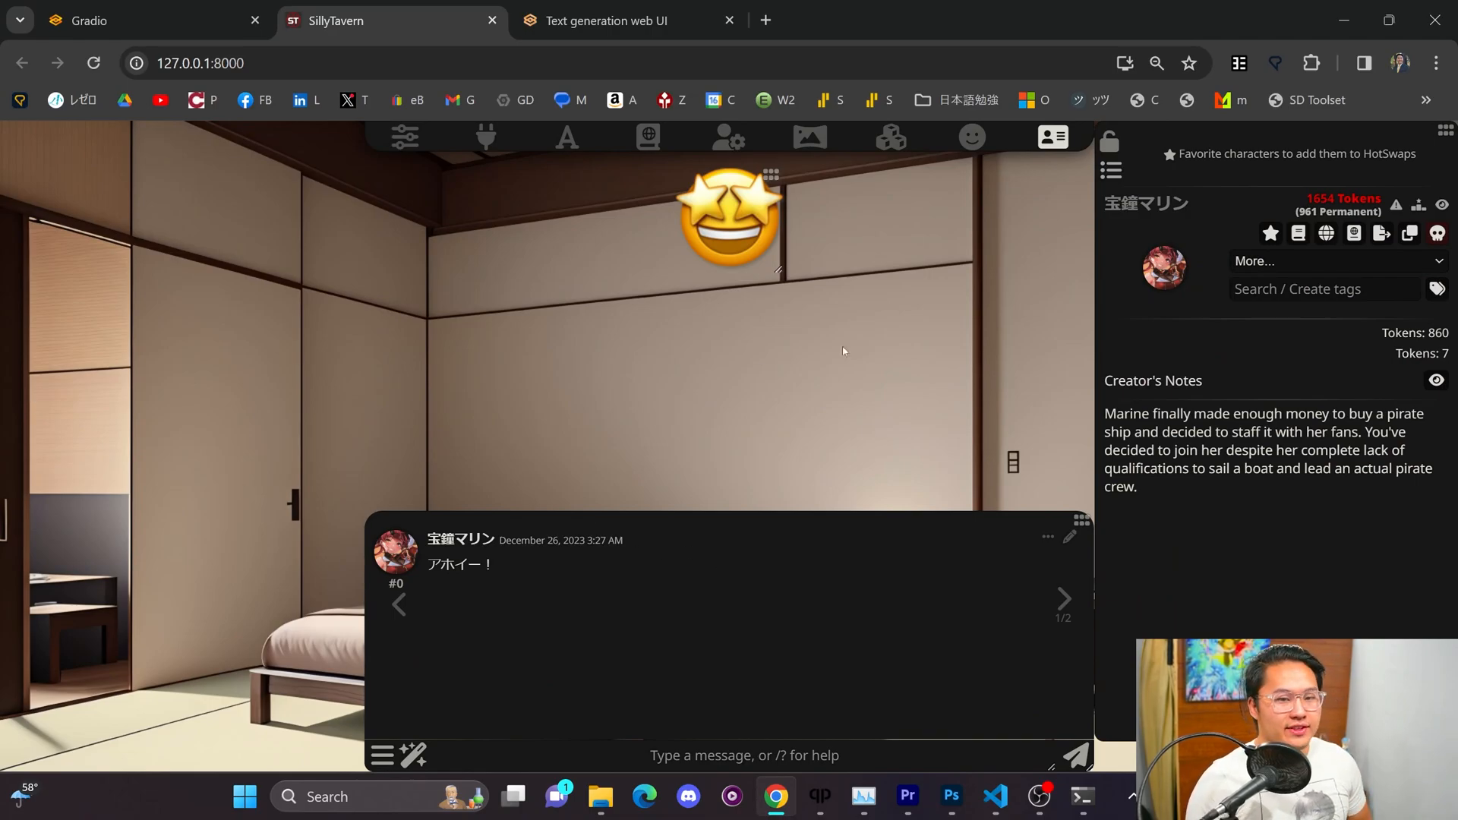
pyautogui.moveTo(708, 454)
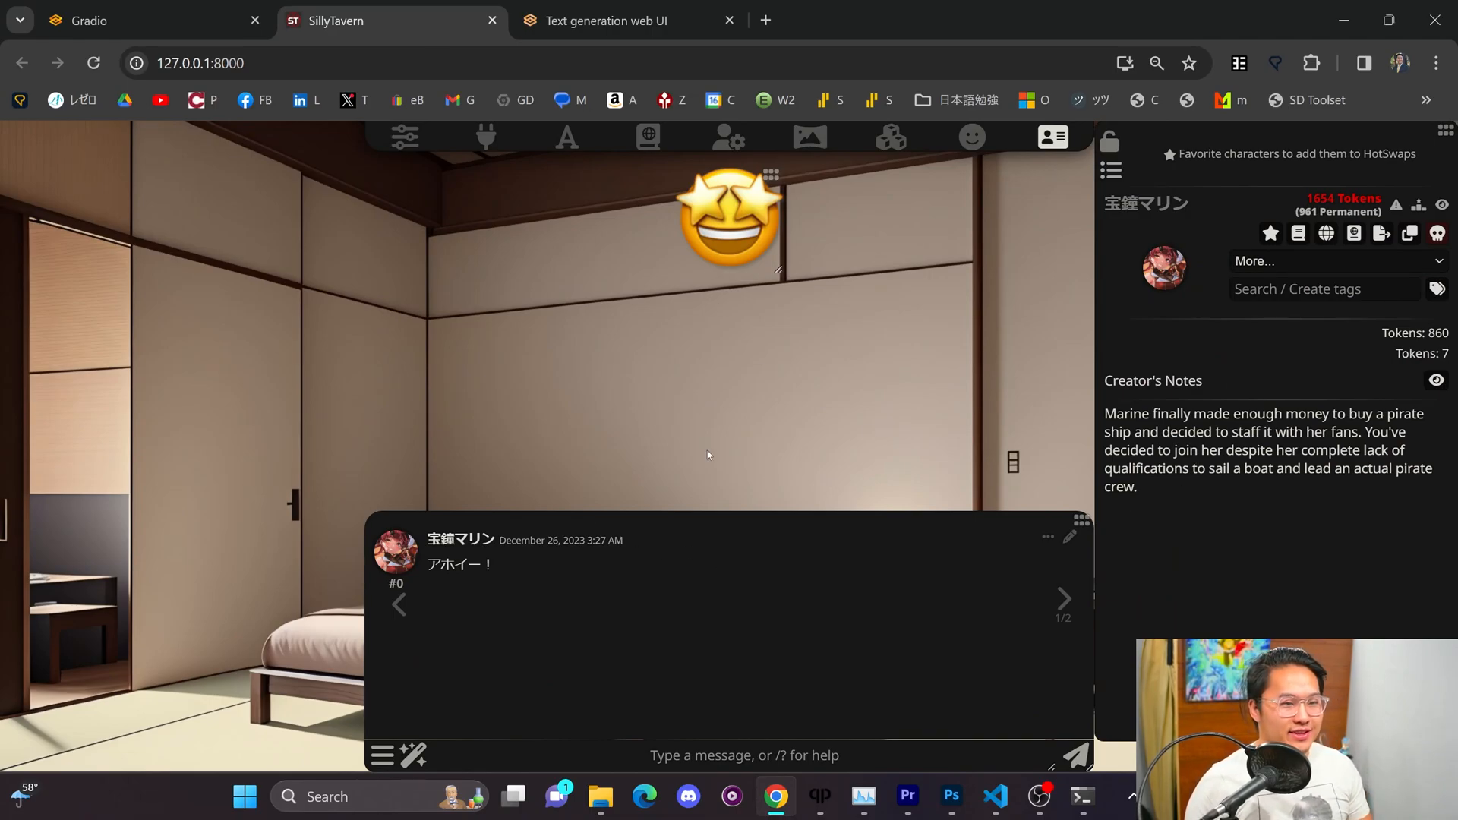
pyautogui.moveTo(719, 445)
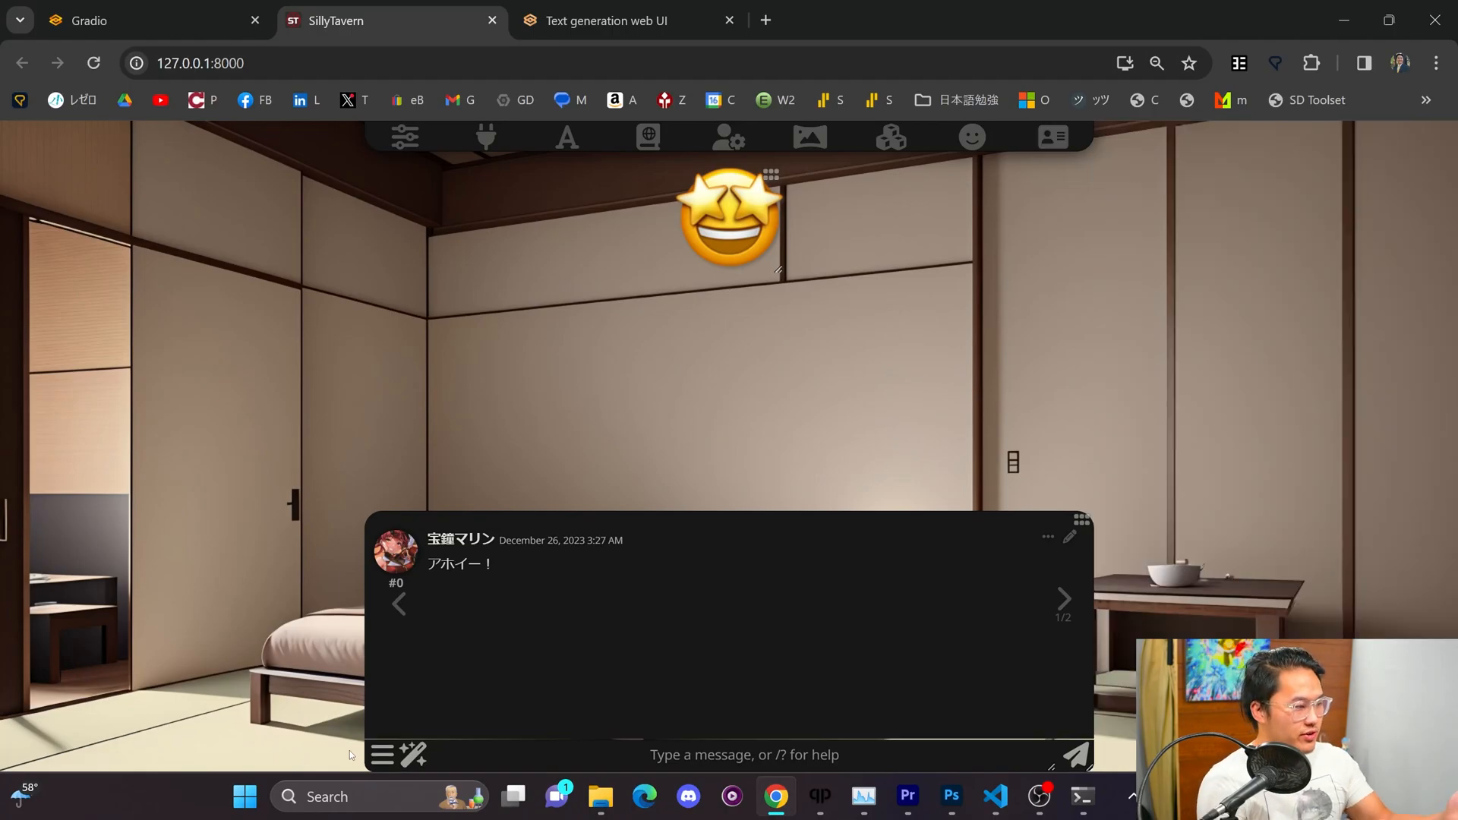
# Step: Send こんにちは！, then 元気ですか？ after Marine's Japanese reply
pyautogui.write('こんい')
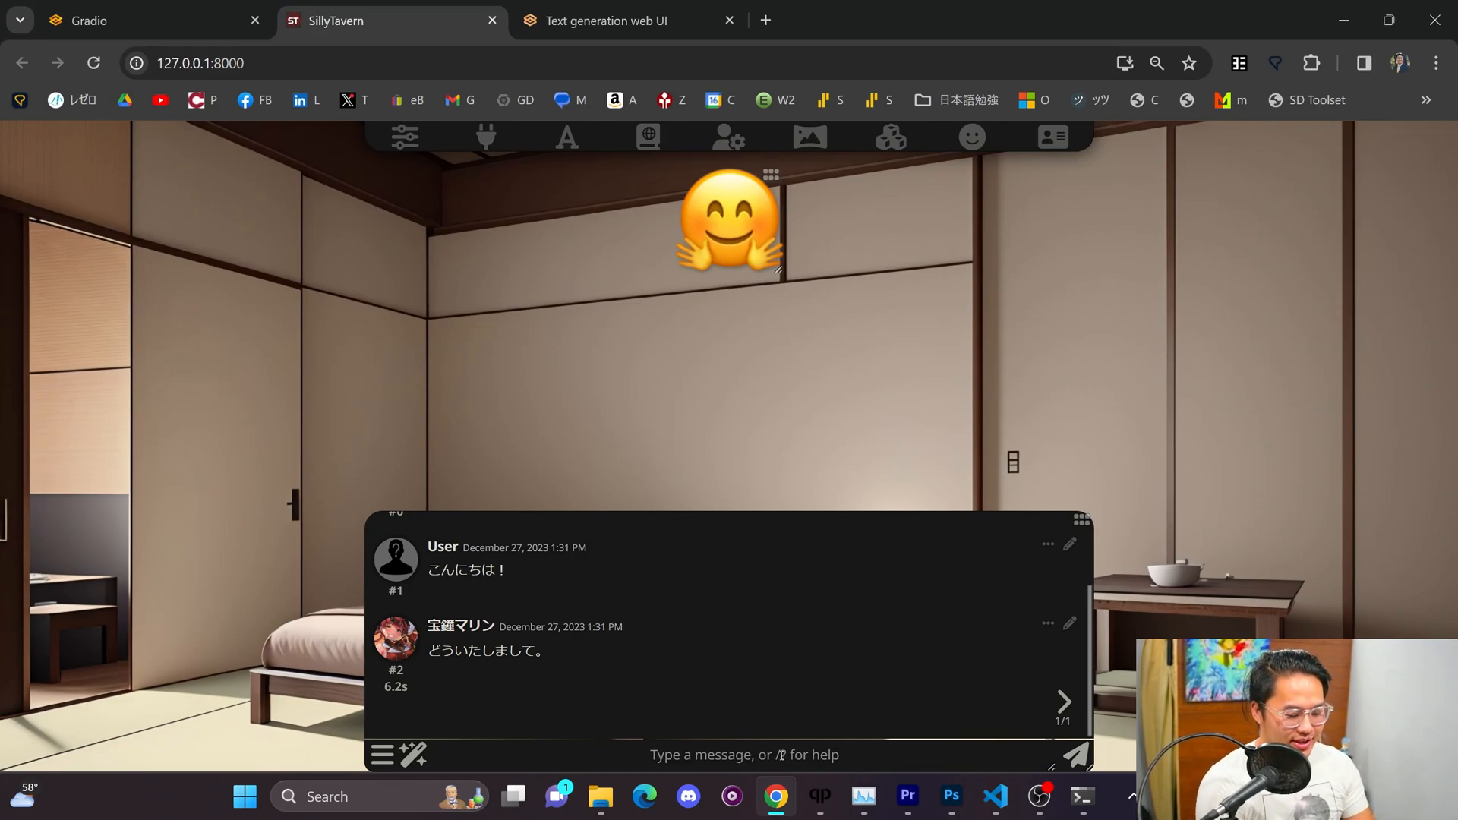
pyautogui.write('げんき')
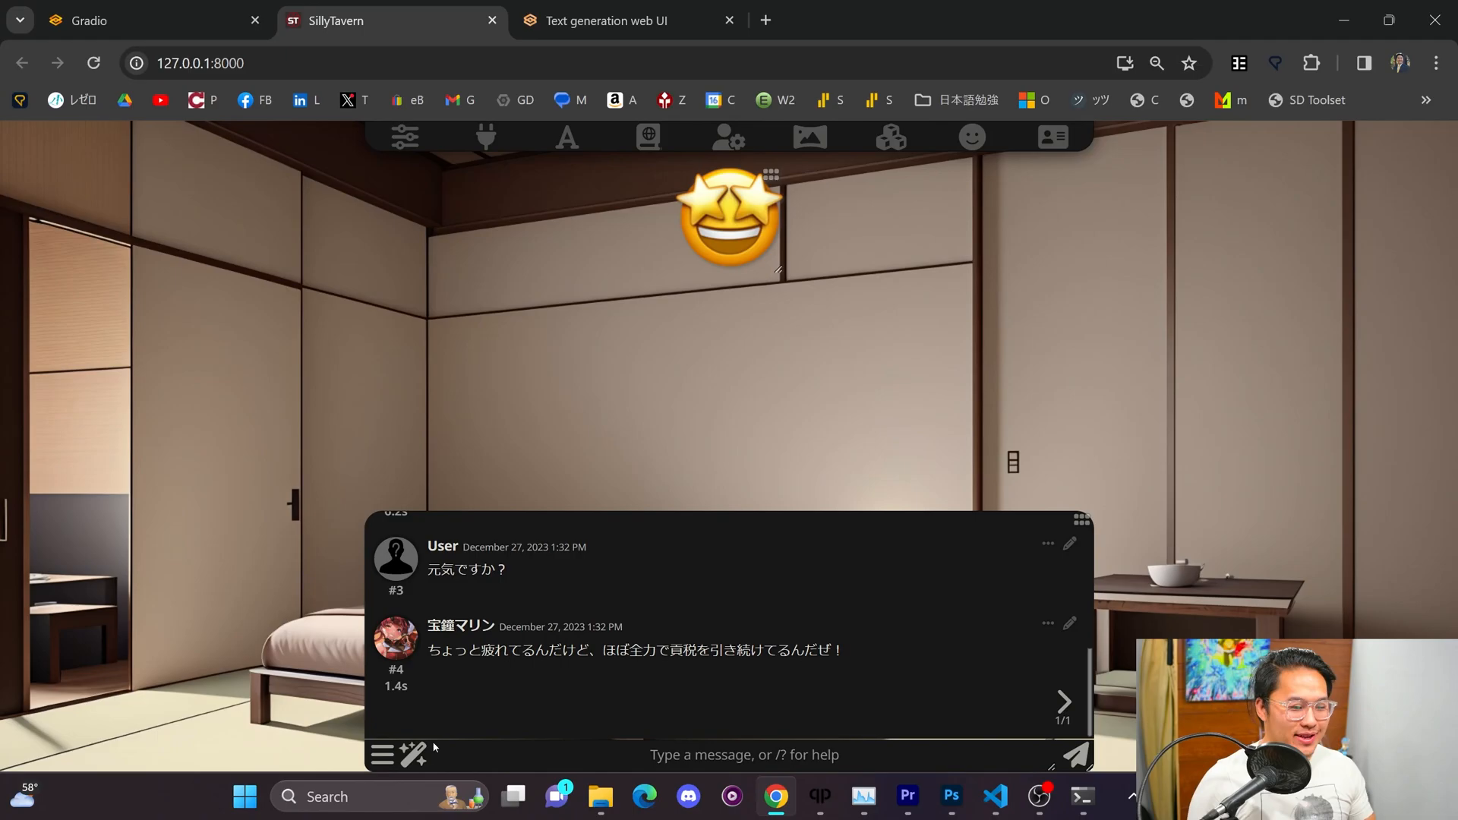
# Step: Run Translate Chat from the wand menu to show 'how are you?' and Marine's reply in English
pyautogui.click(419, 754)
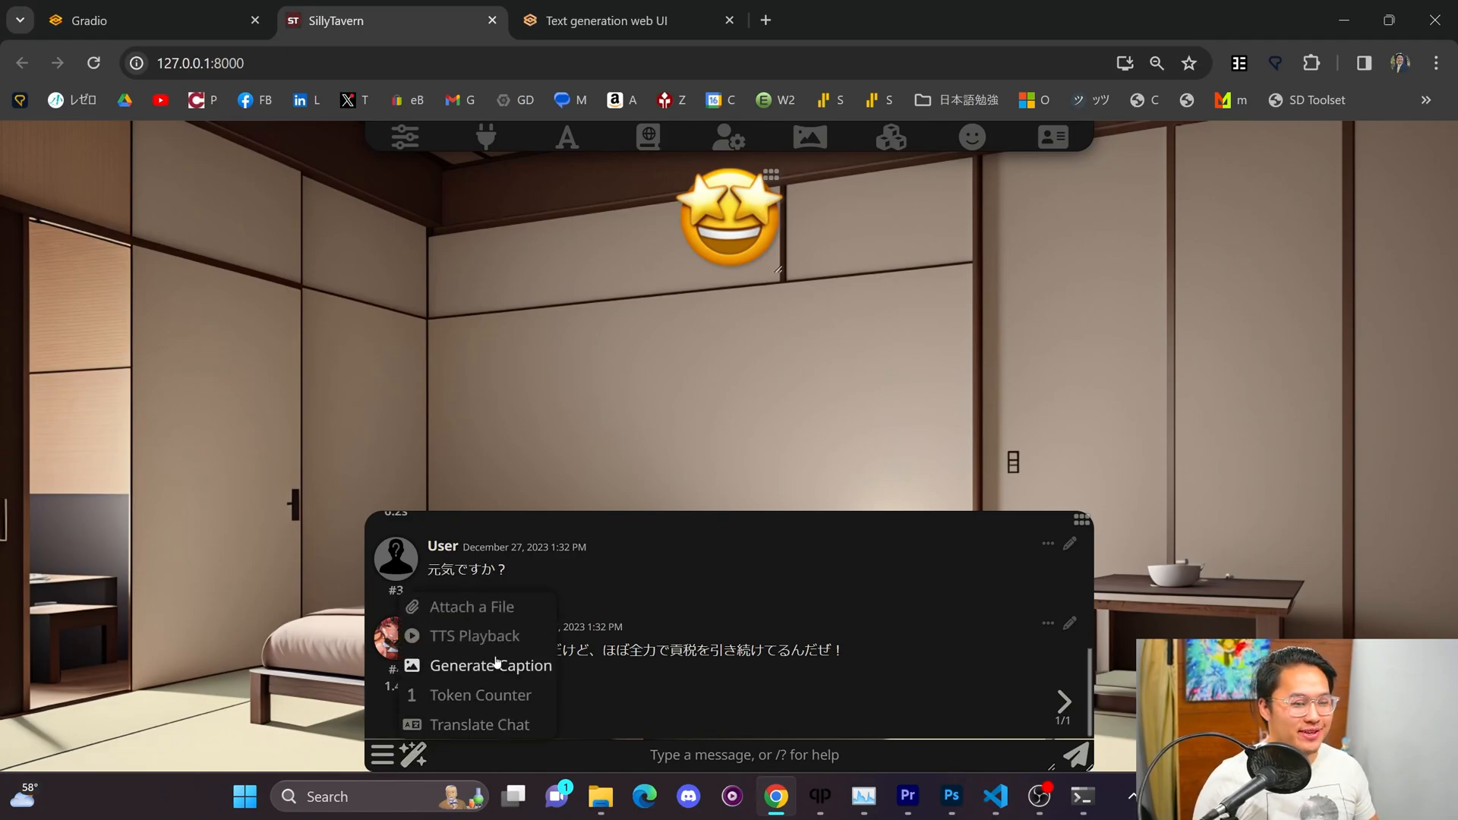
pyautogui.moveTo(484, 640)
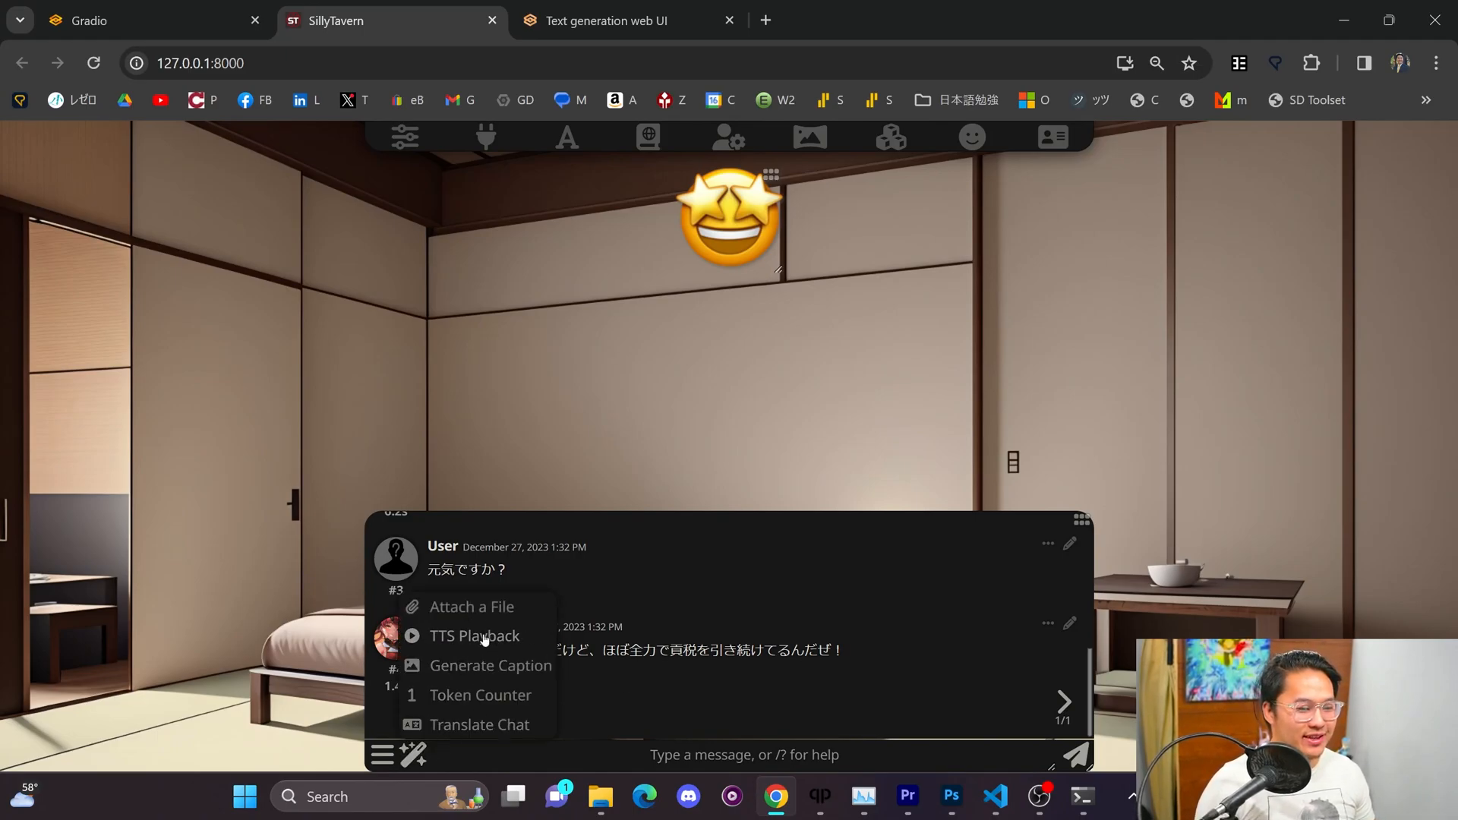
pyautogui.click(479, 724)
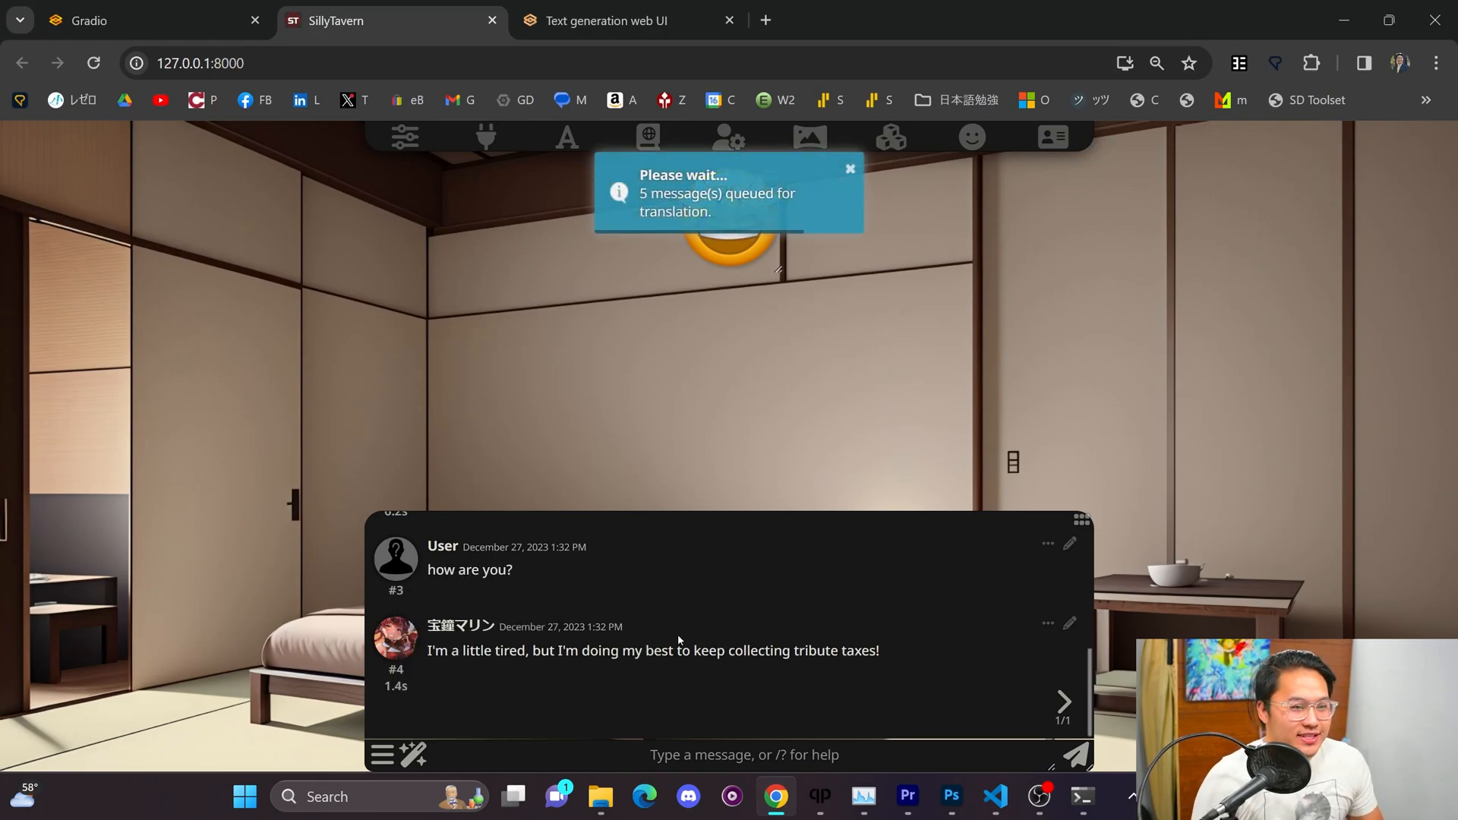
pyautogui.moveTo(671, 650); pyautogui.dragTo(878, 650)
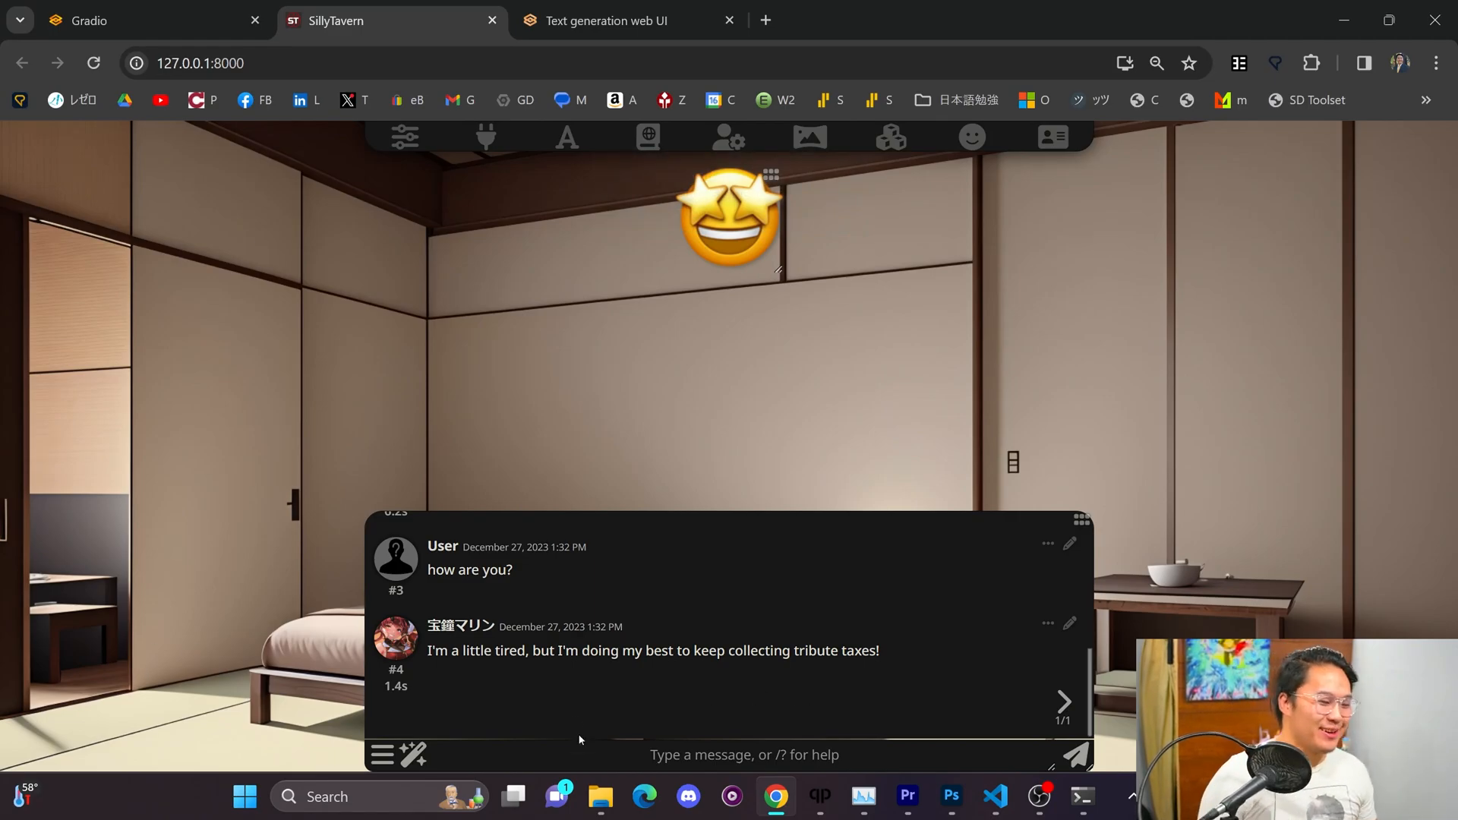
pyautogui.moveTo(575, 712)
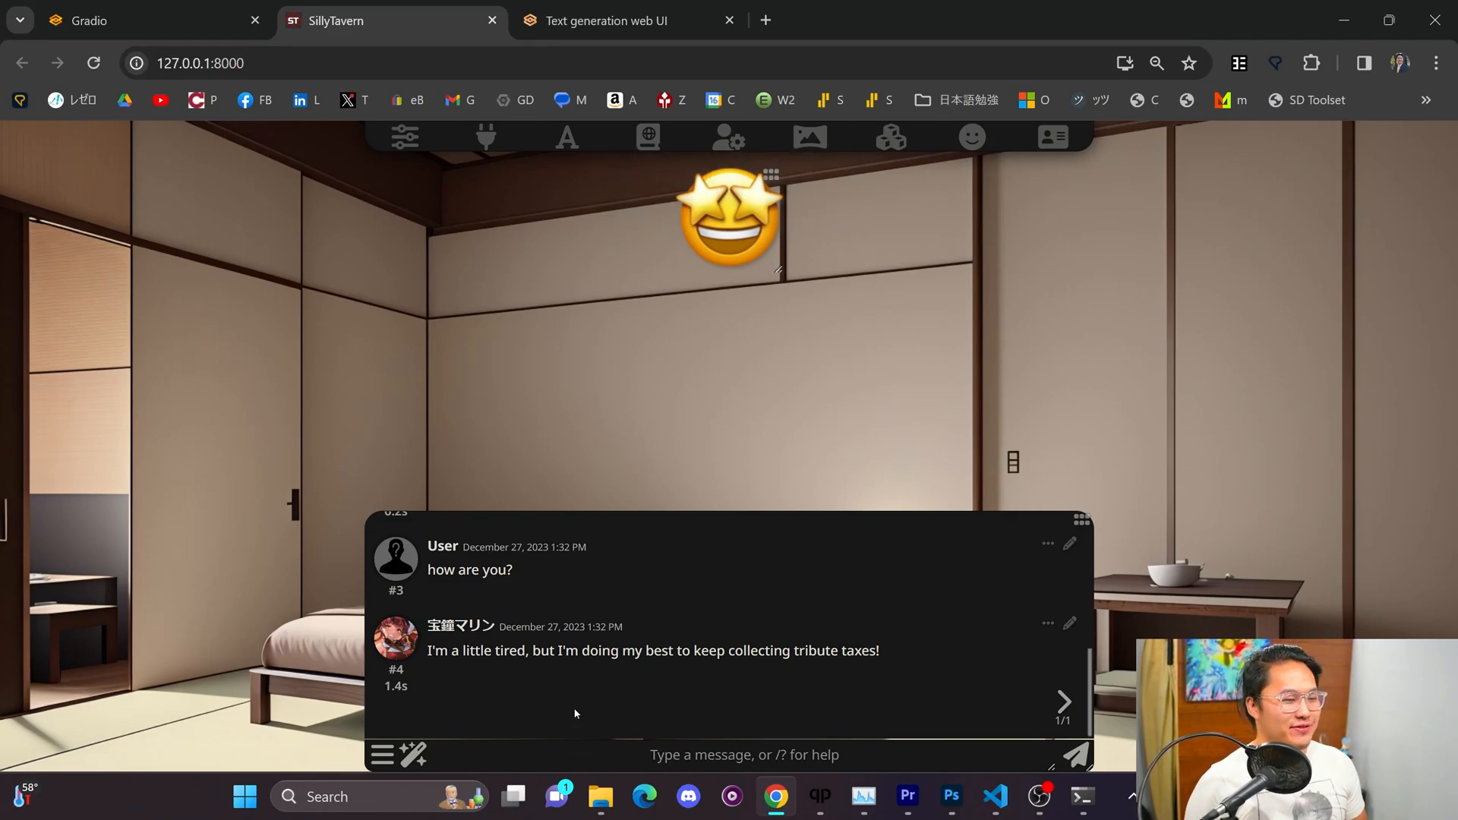
pyautogui.moveTo(734, 717)
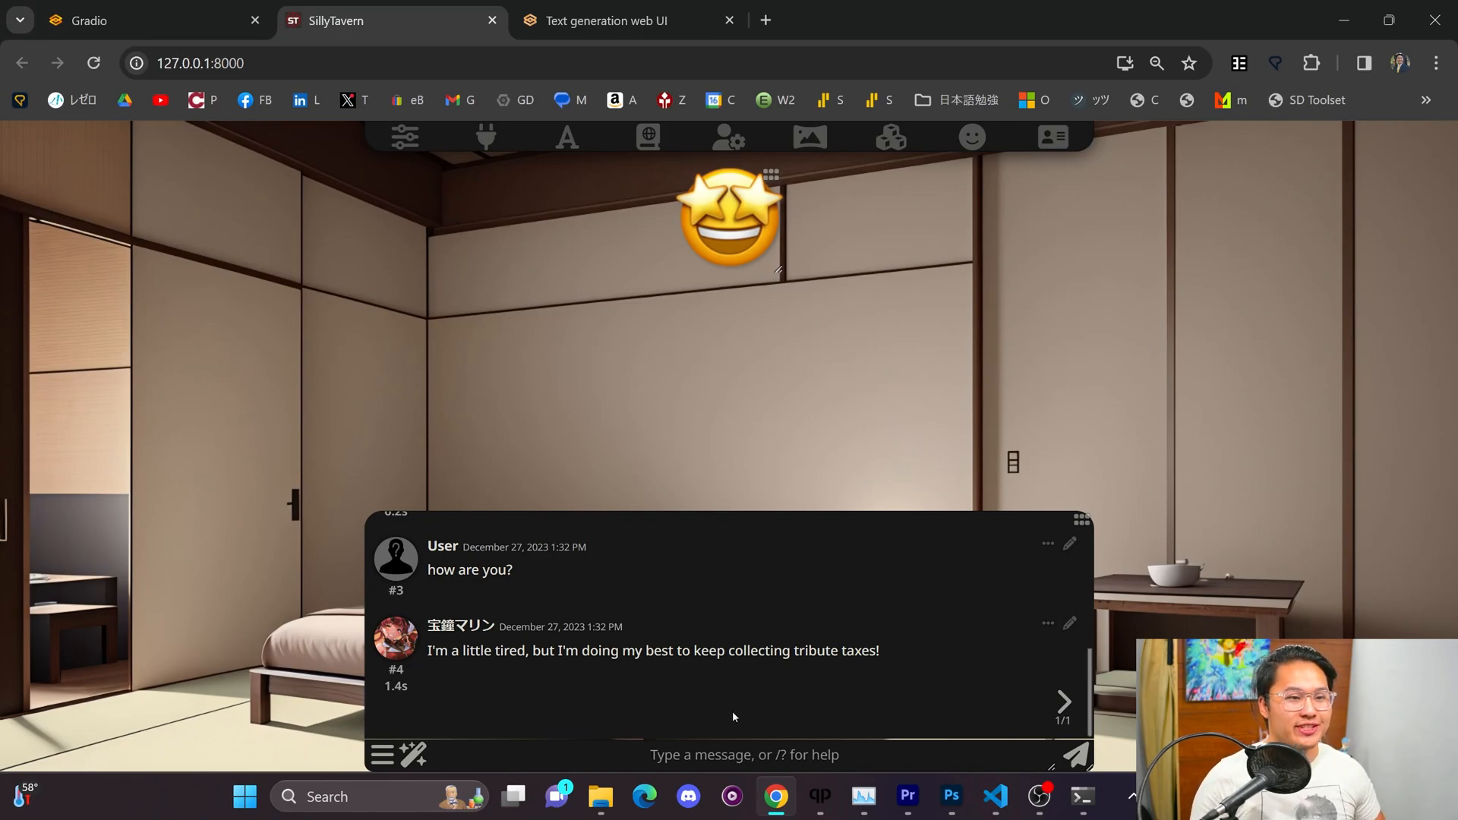
# Step: Check the text-to-speech narration language options while Marine's reply about tribute taxes appears
pyautogui.click(810, 137)
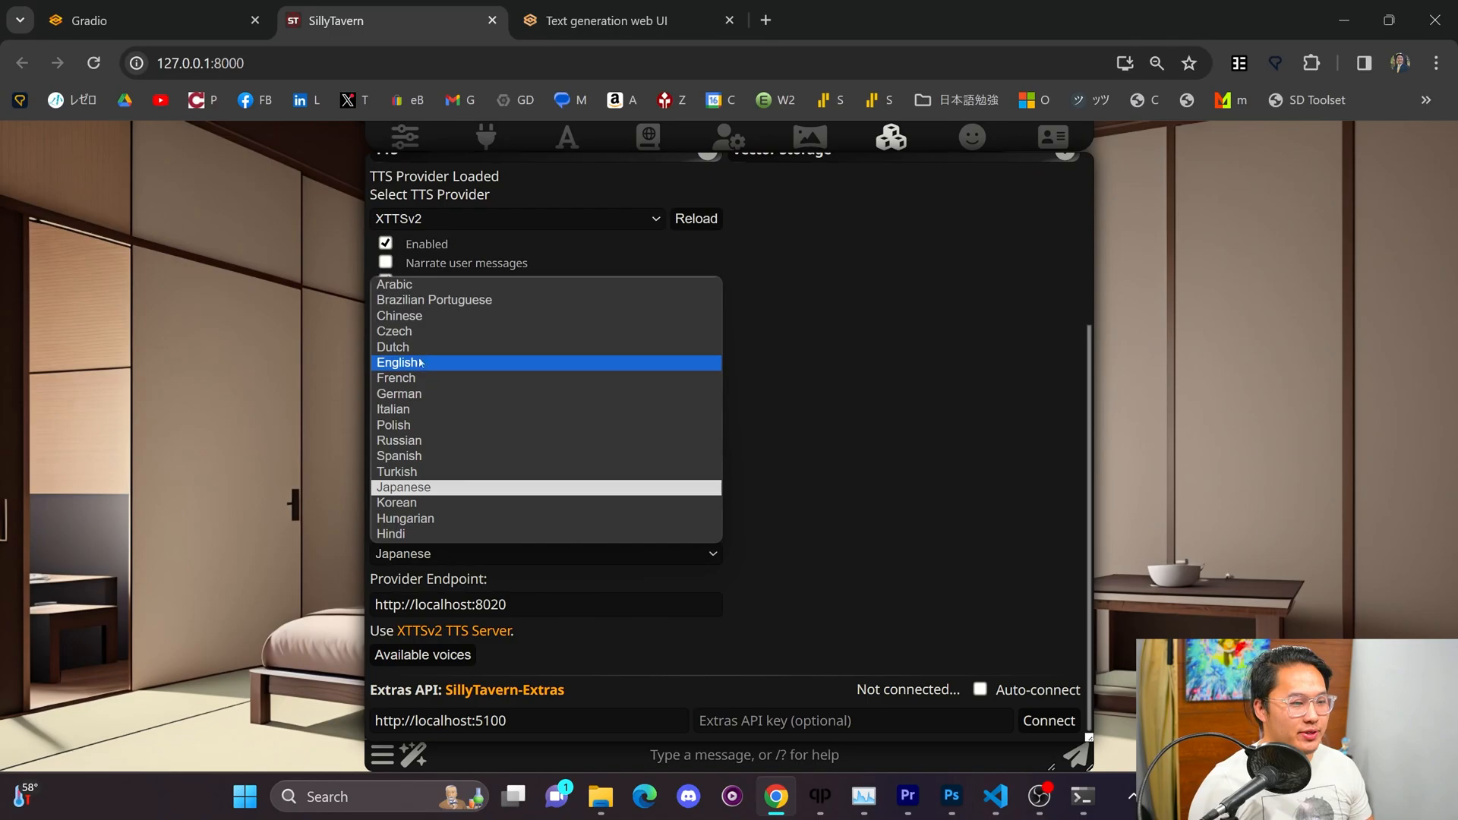
pyautogui.click(397, 362)
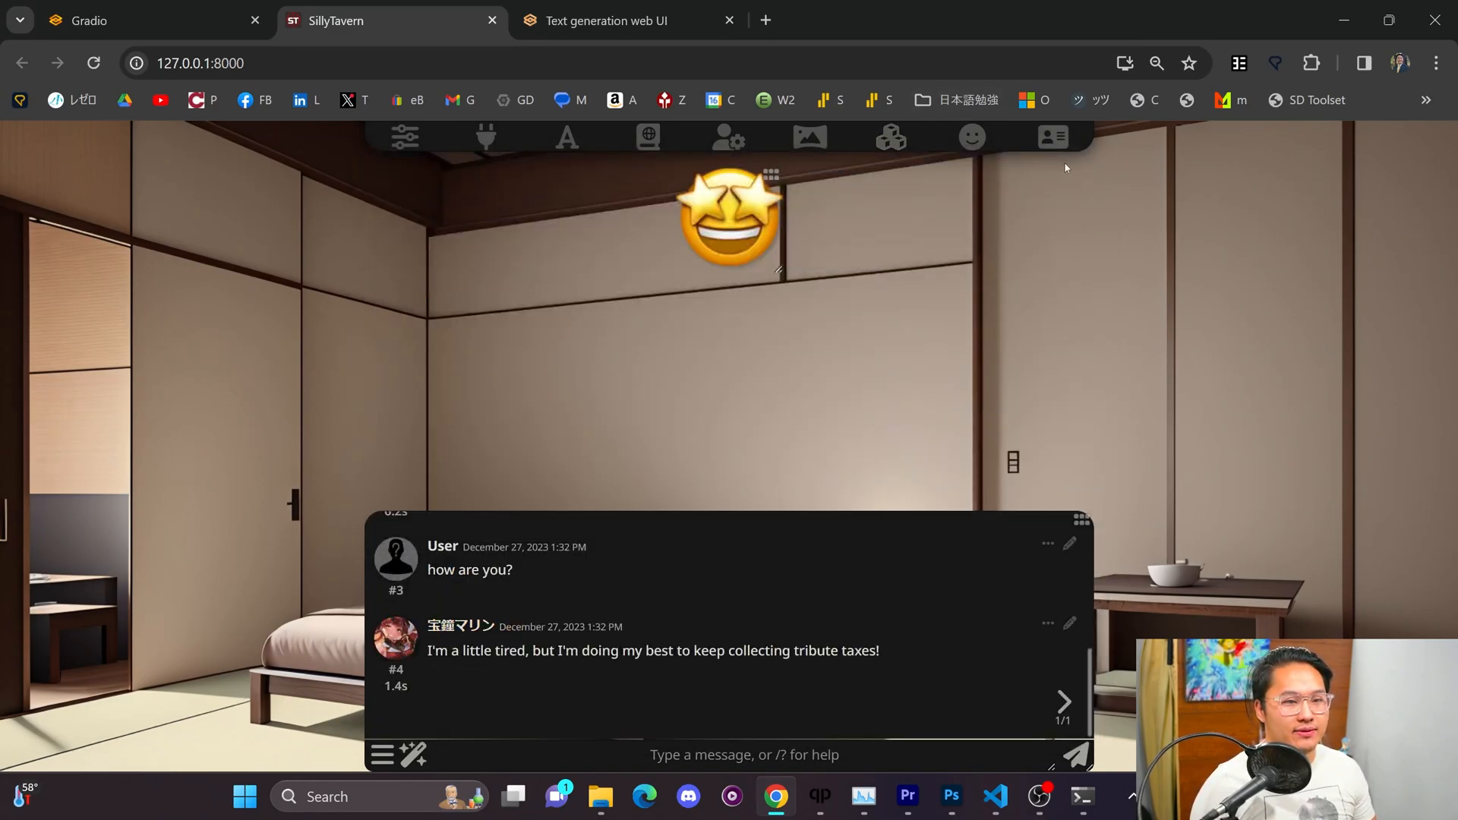
pyautogui.moveTo(1029, 153)
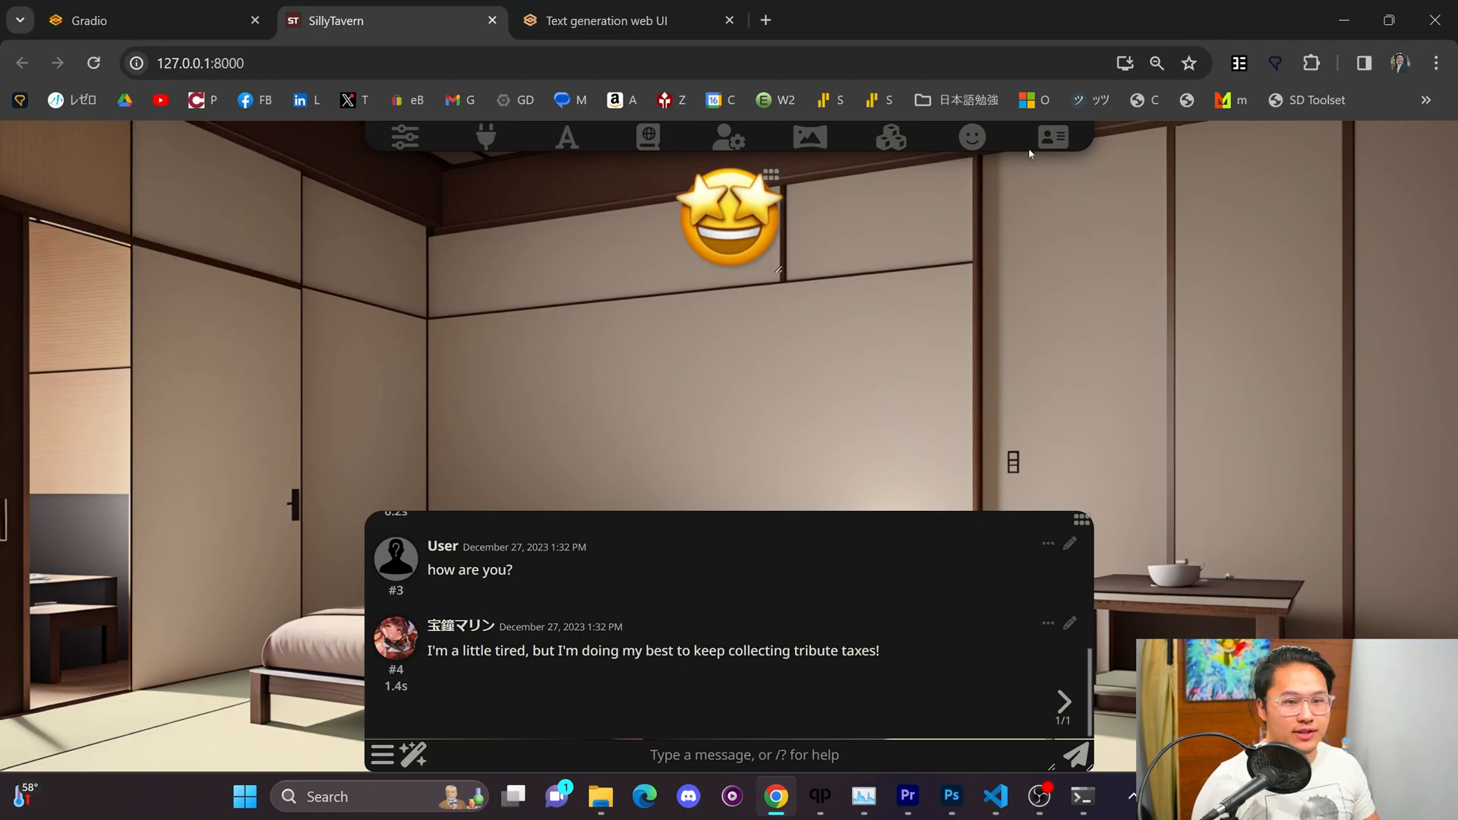
# Step: Start a new chat with Marine and send 'Hey Marine, how are you?'
pyautogui.click(381, 754)
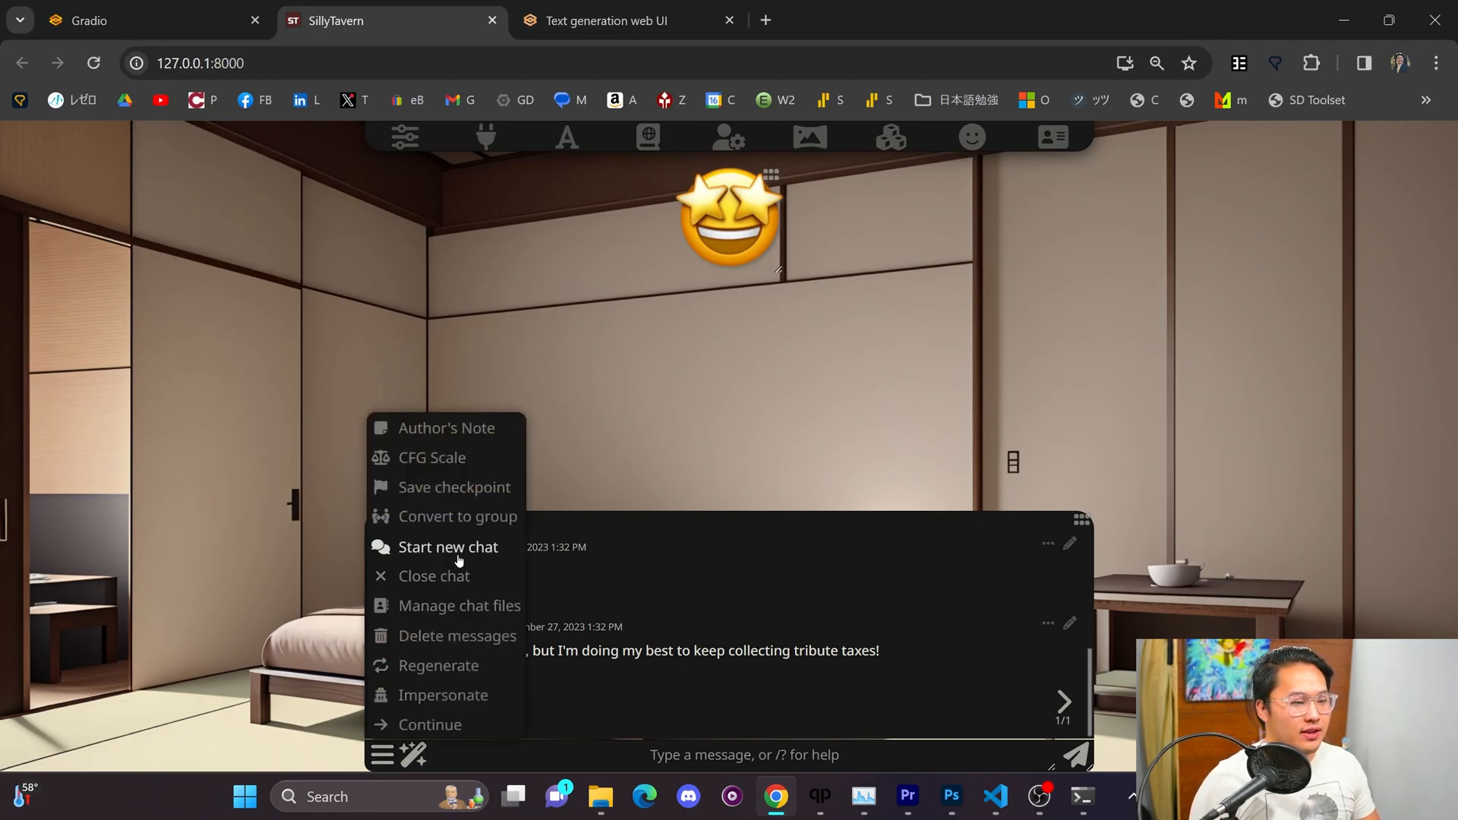
pyautogui.click(448, 546)
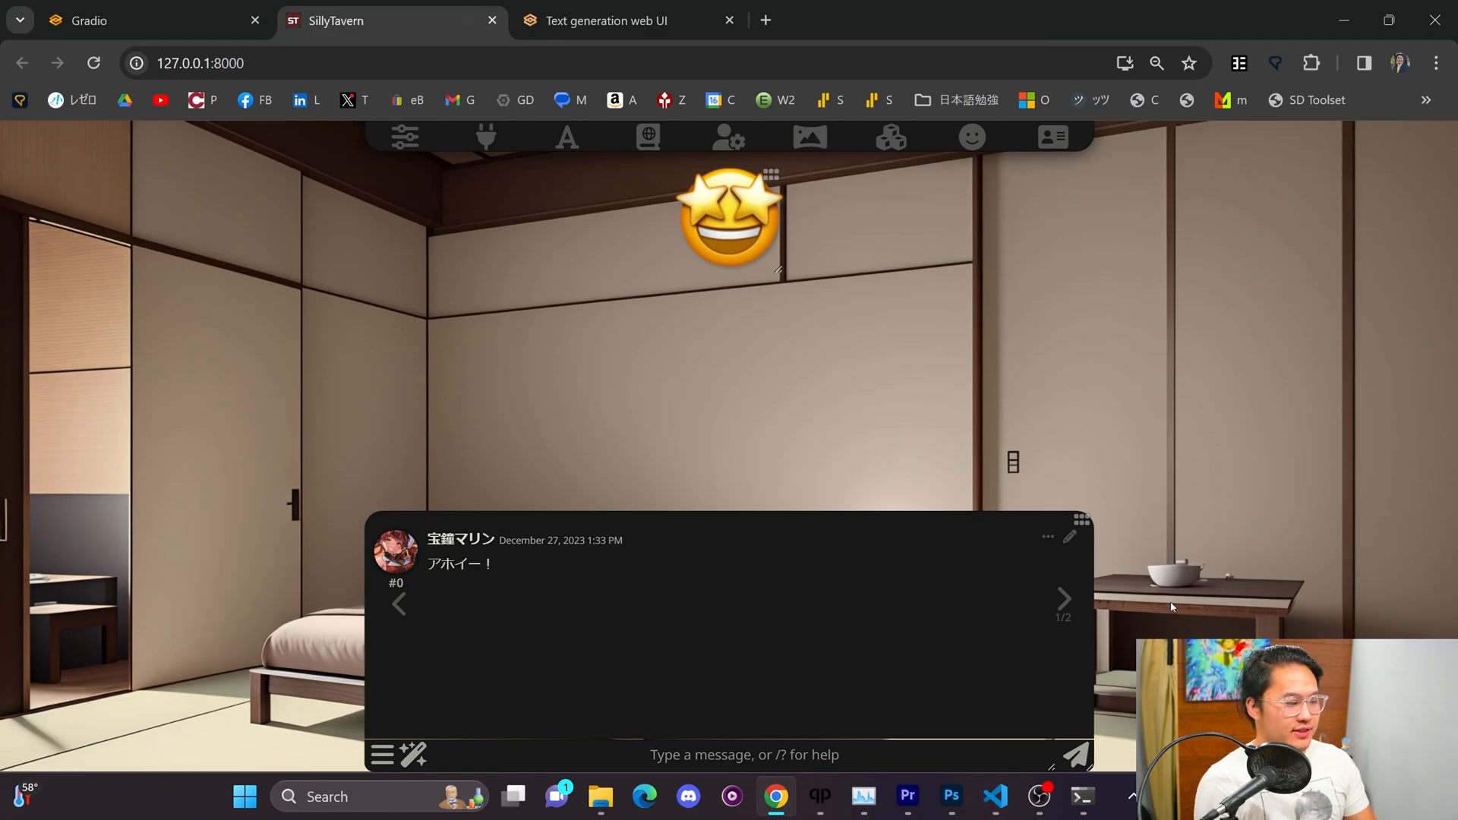
pyautogui.write('Hey Marine, h')
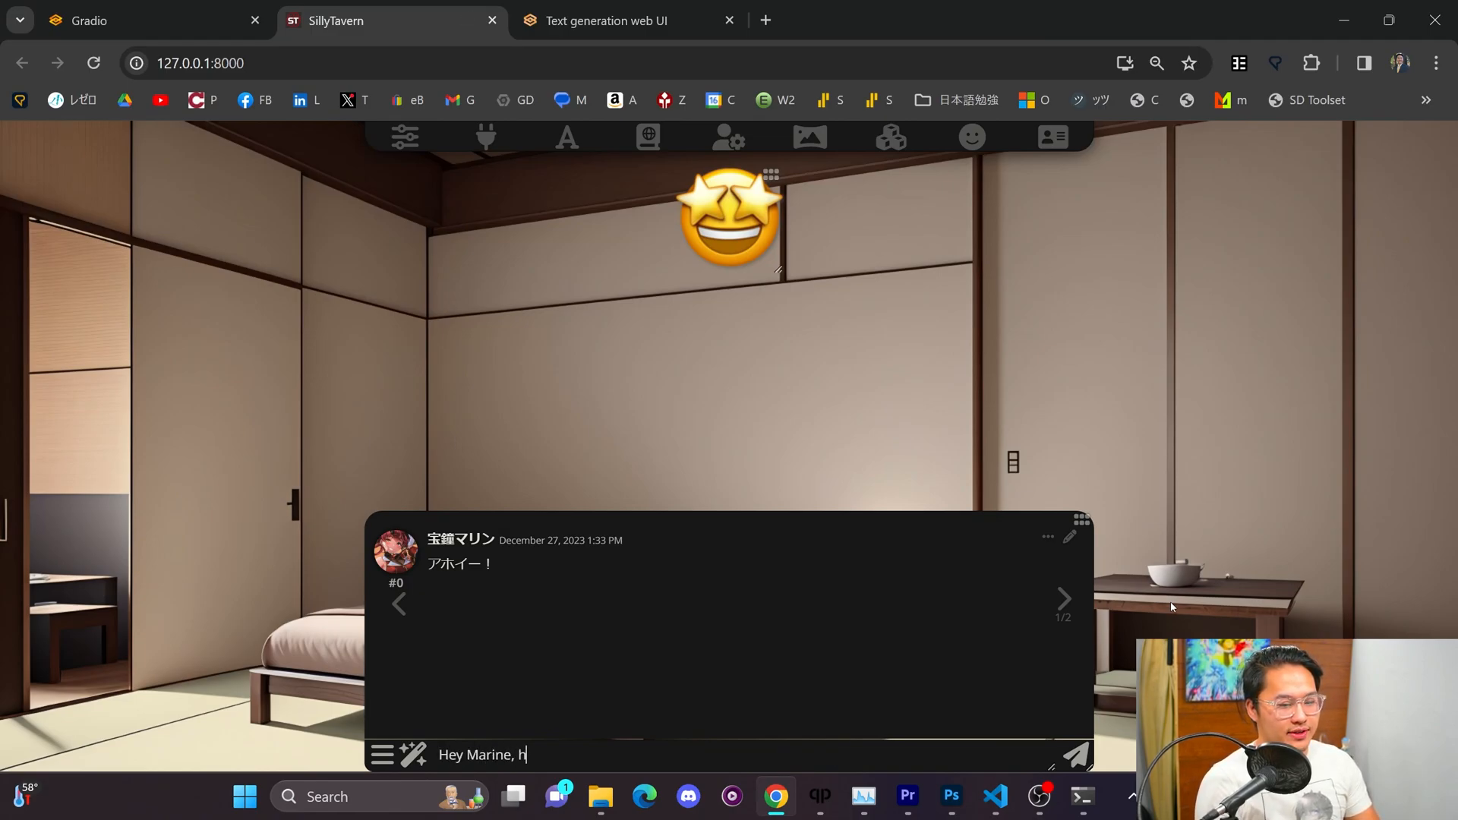
pyautogui.write('ow')
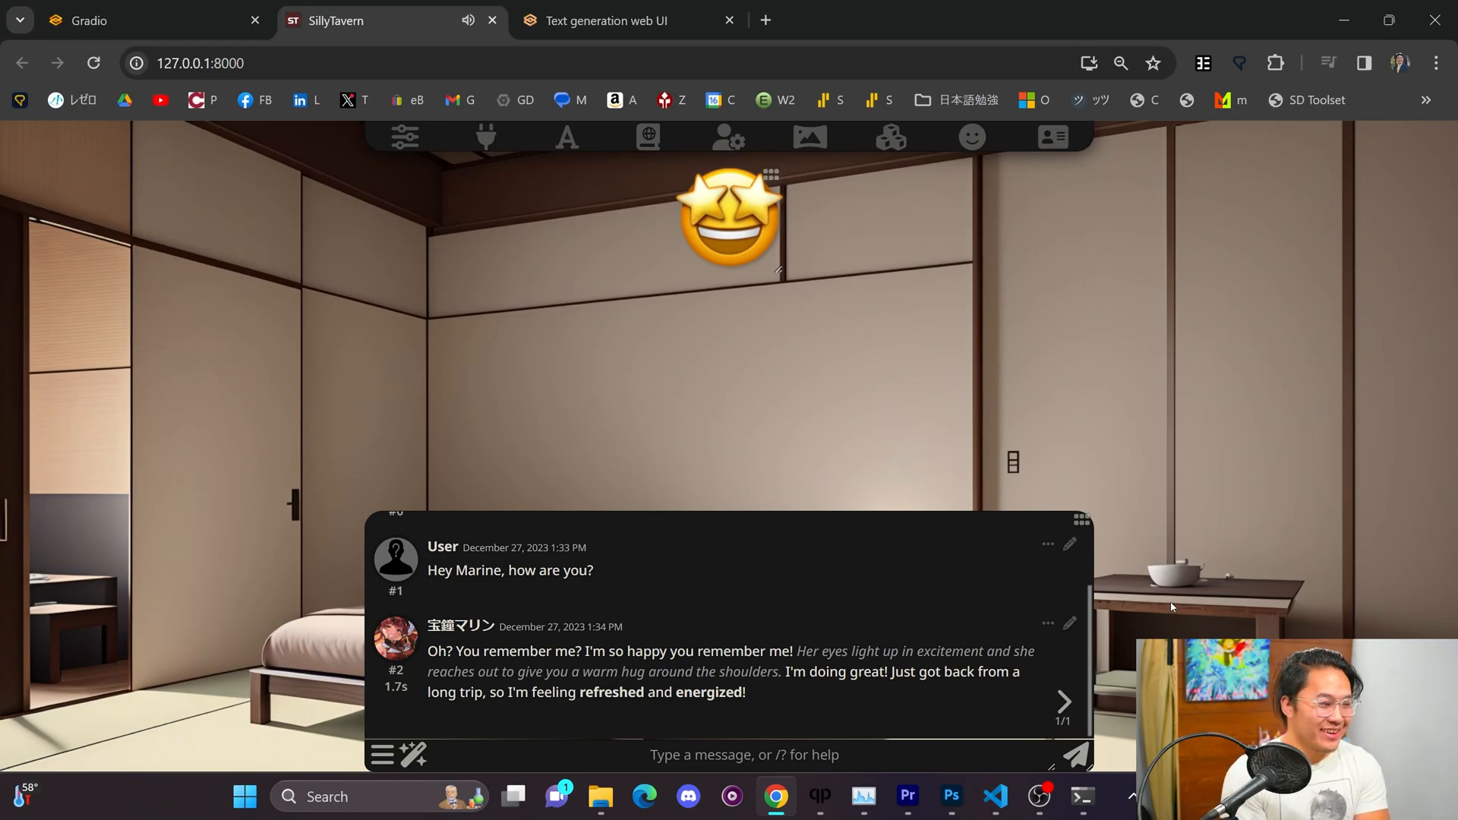
# Step: Send 'Tell me more!' to Marine and let her treasure-adventure reply finish
pyautogui.click(380, 755)
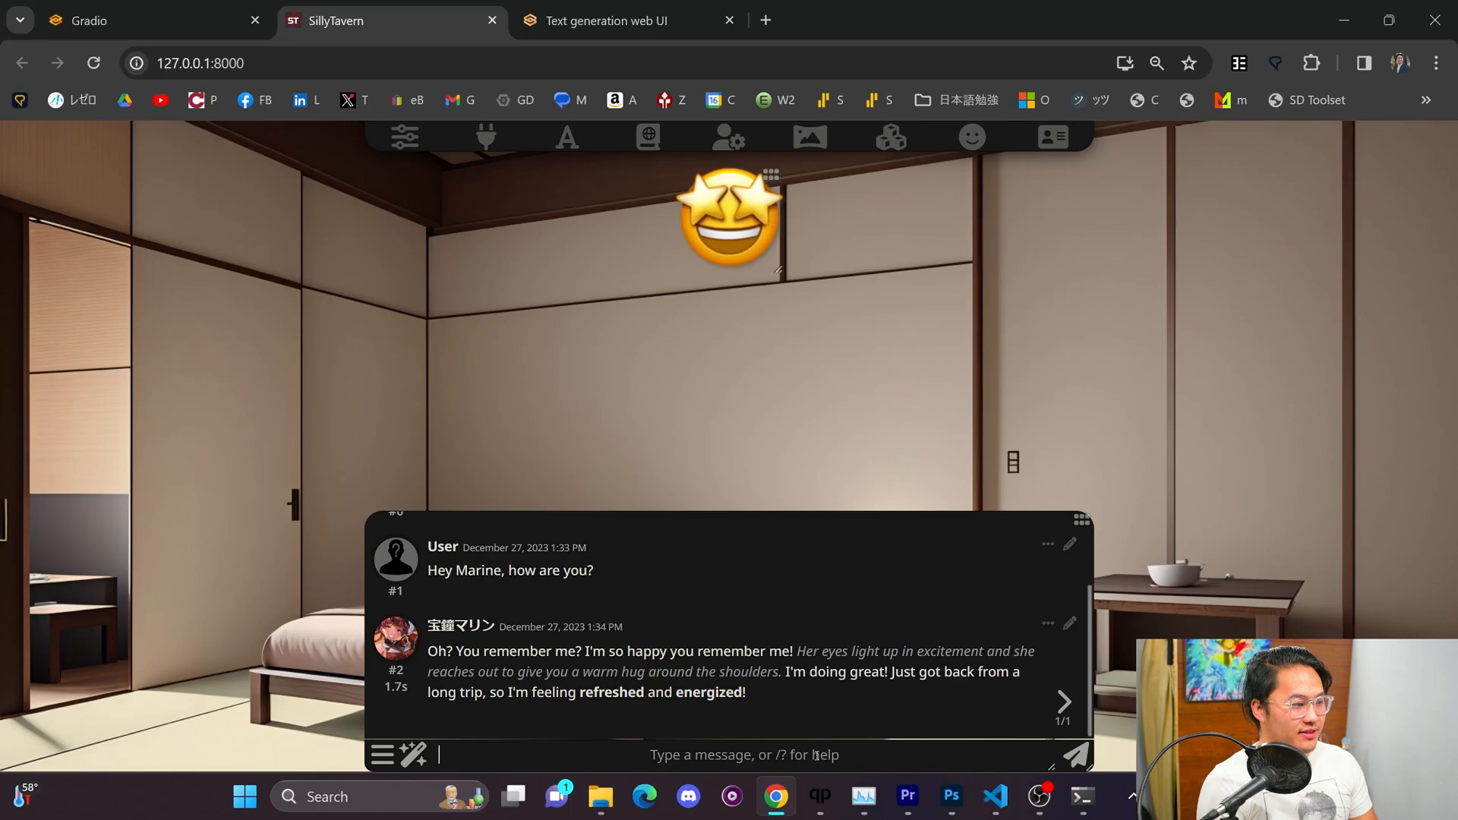
pyautogui.write('Tell me more')
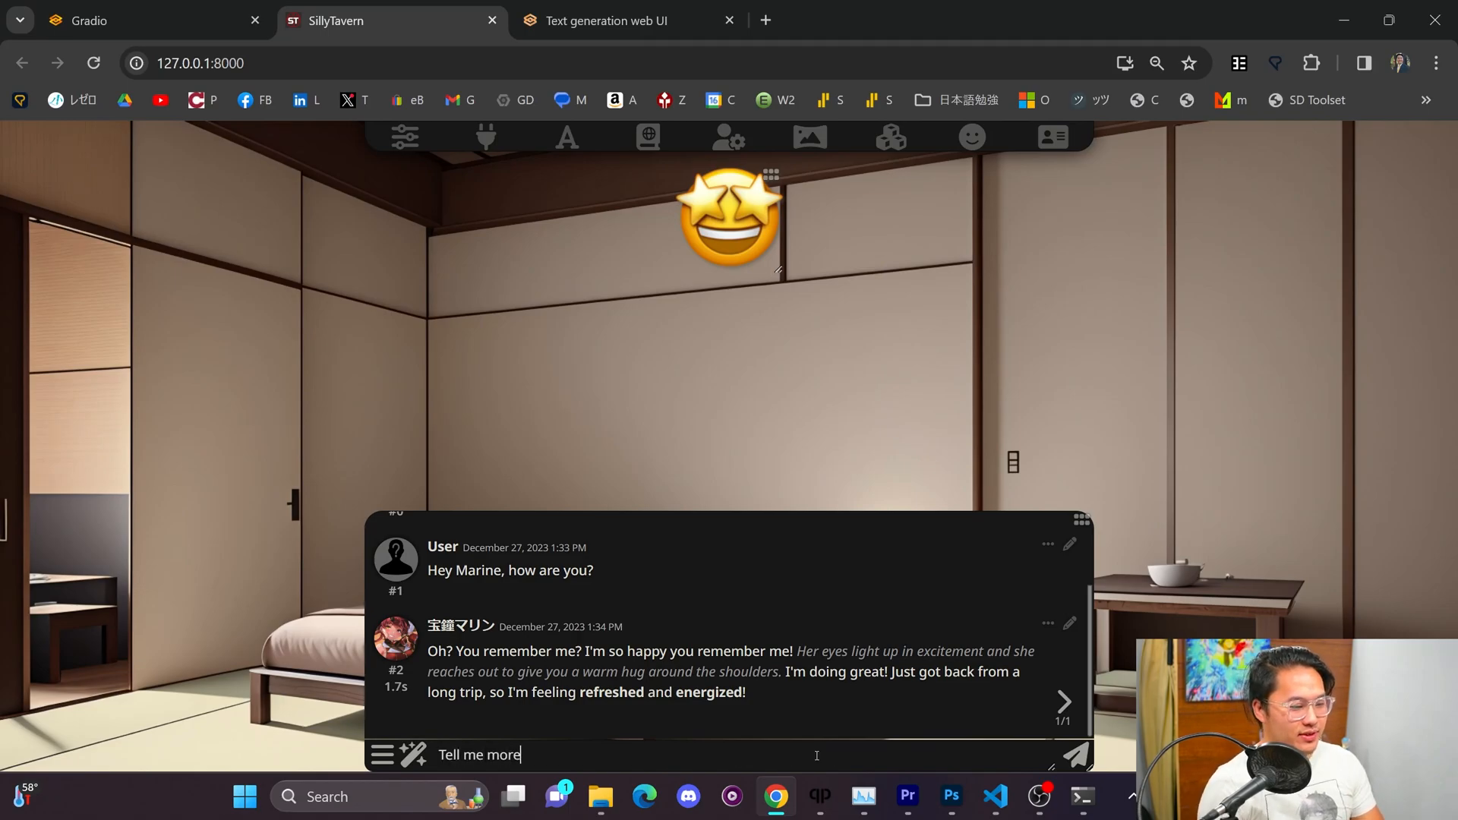
pyautogui.click(1077, 756)
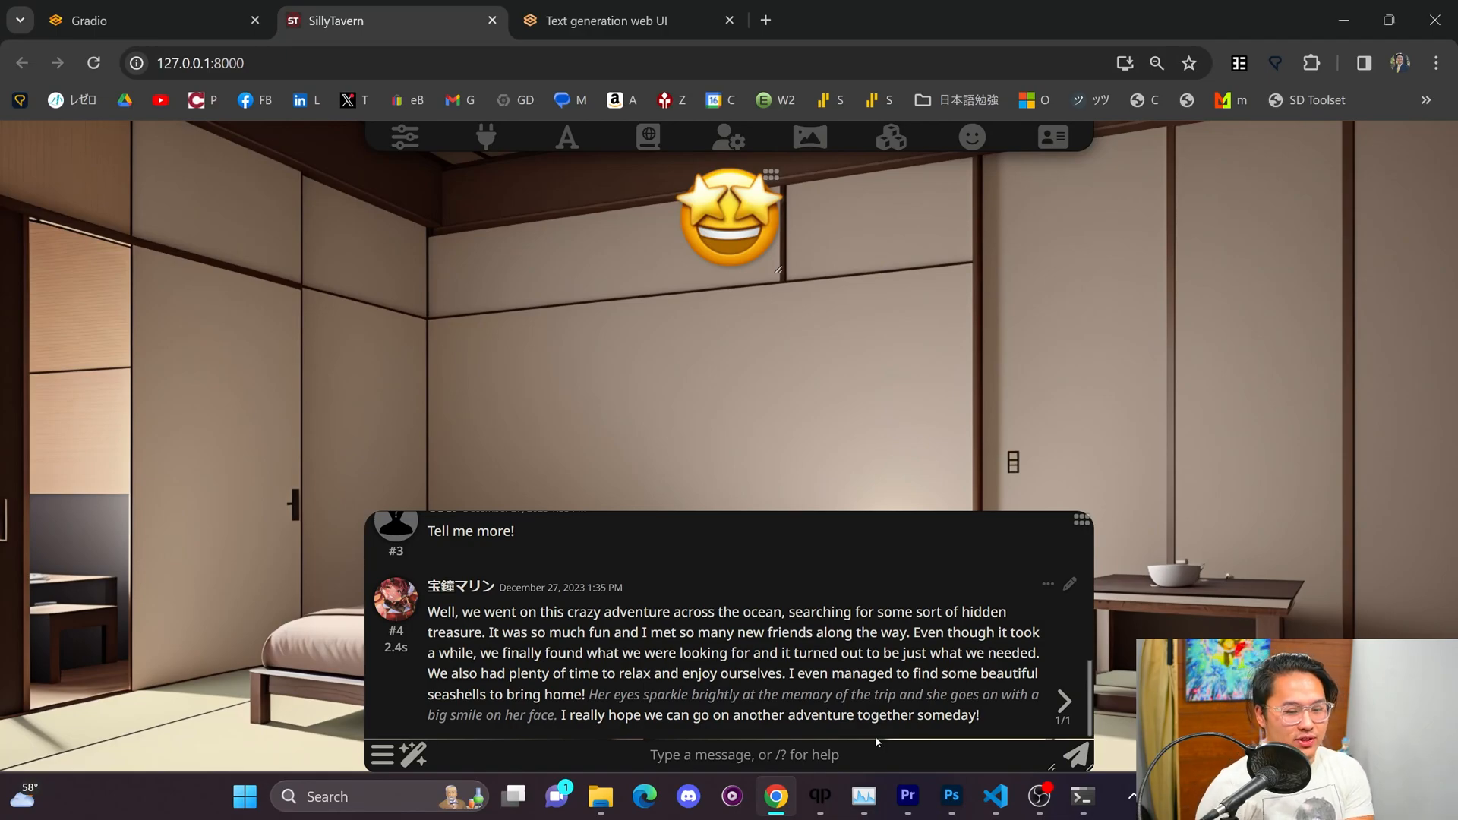
pyautogui.click(1081, 795)
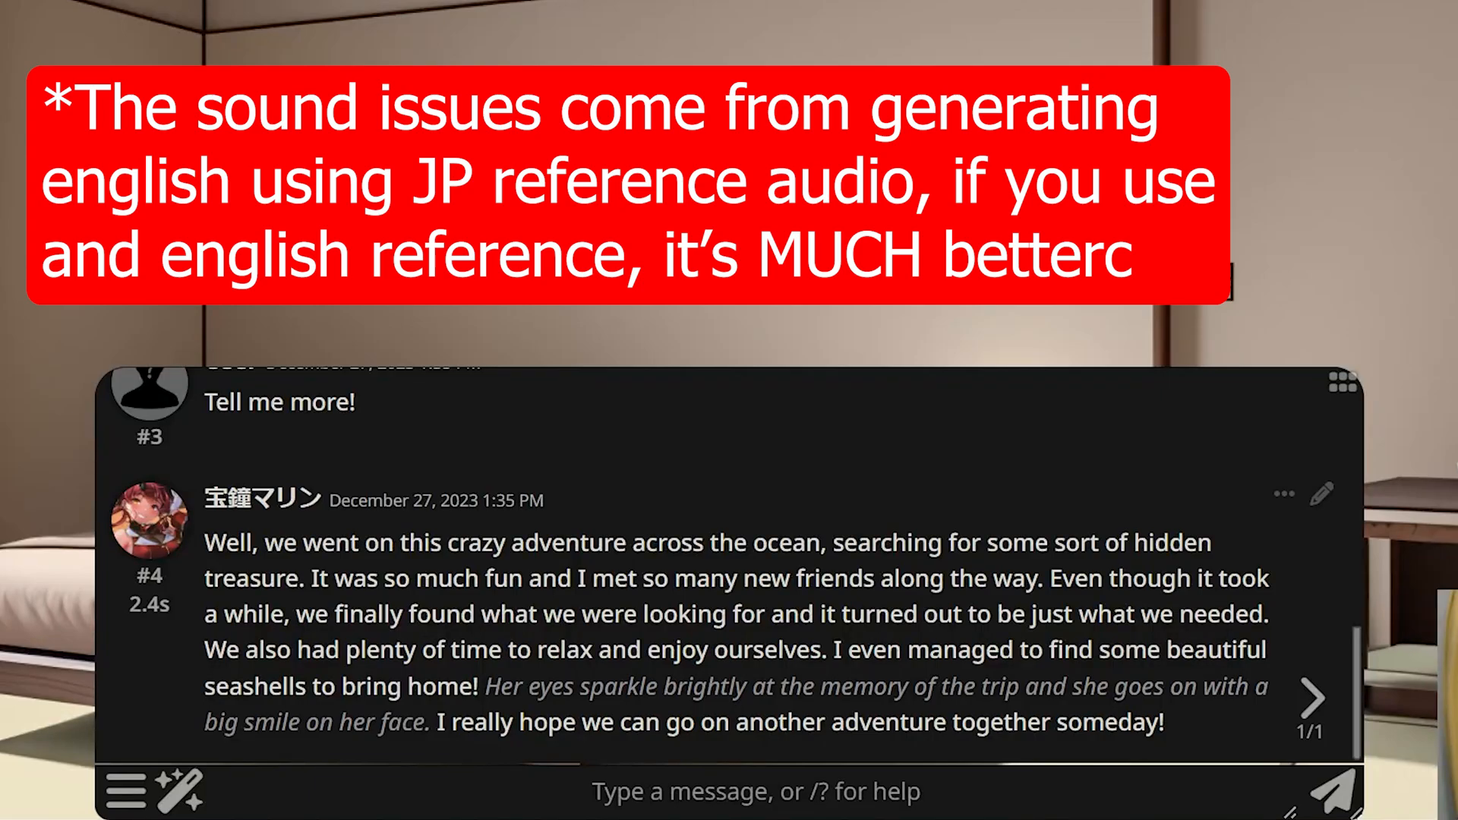
pyautogui.click(742, 808)
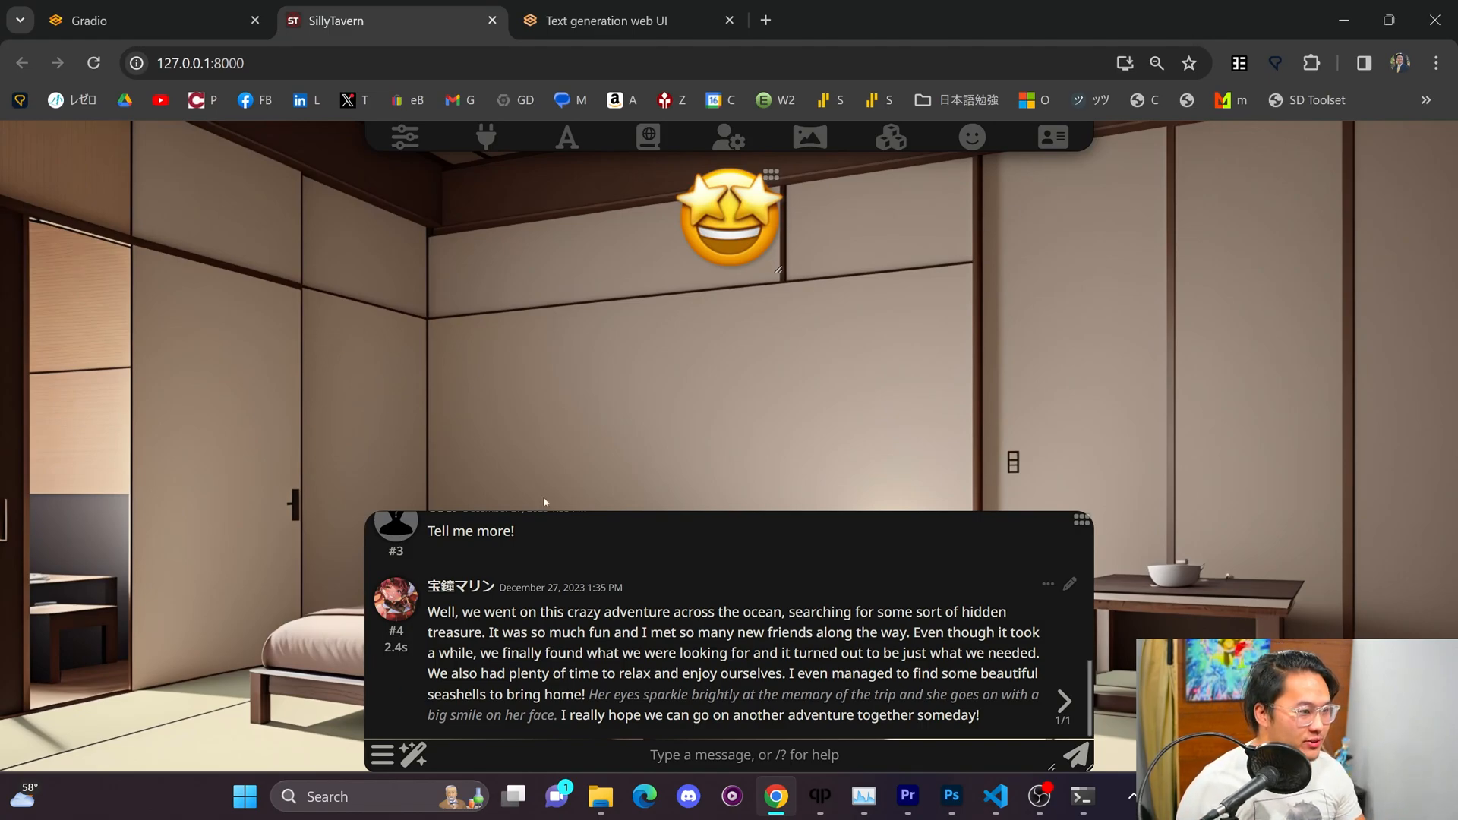
pyautogui.moveTo(699, 529)
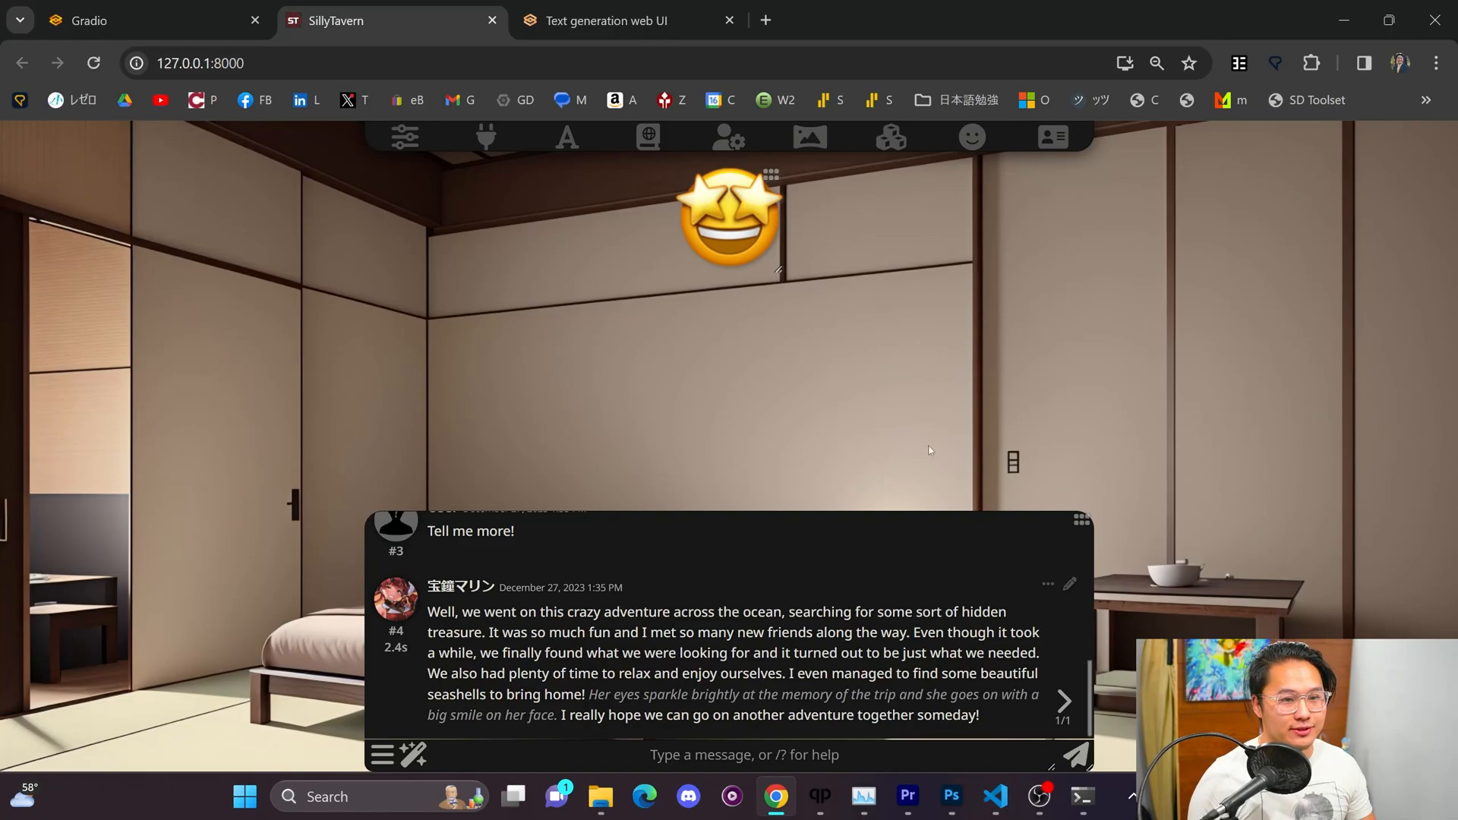
pyautogui.moveTo(942, 231)
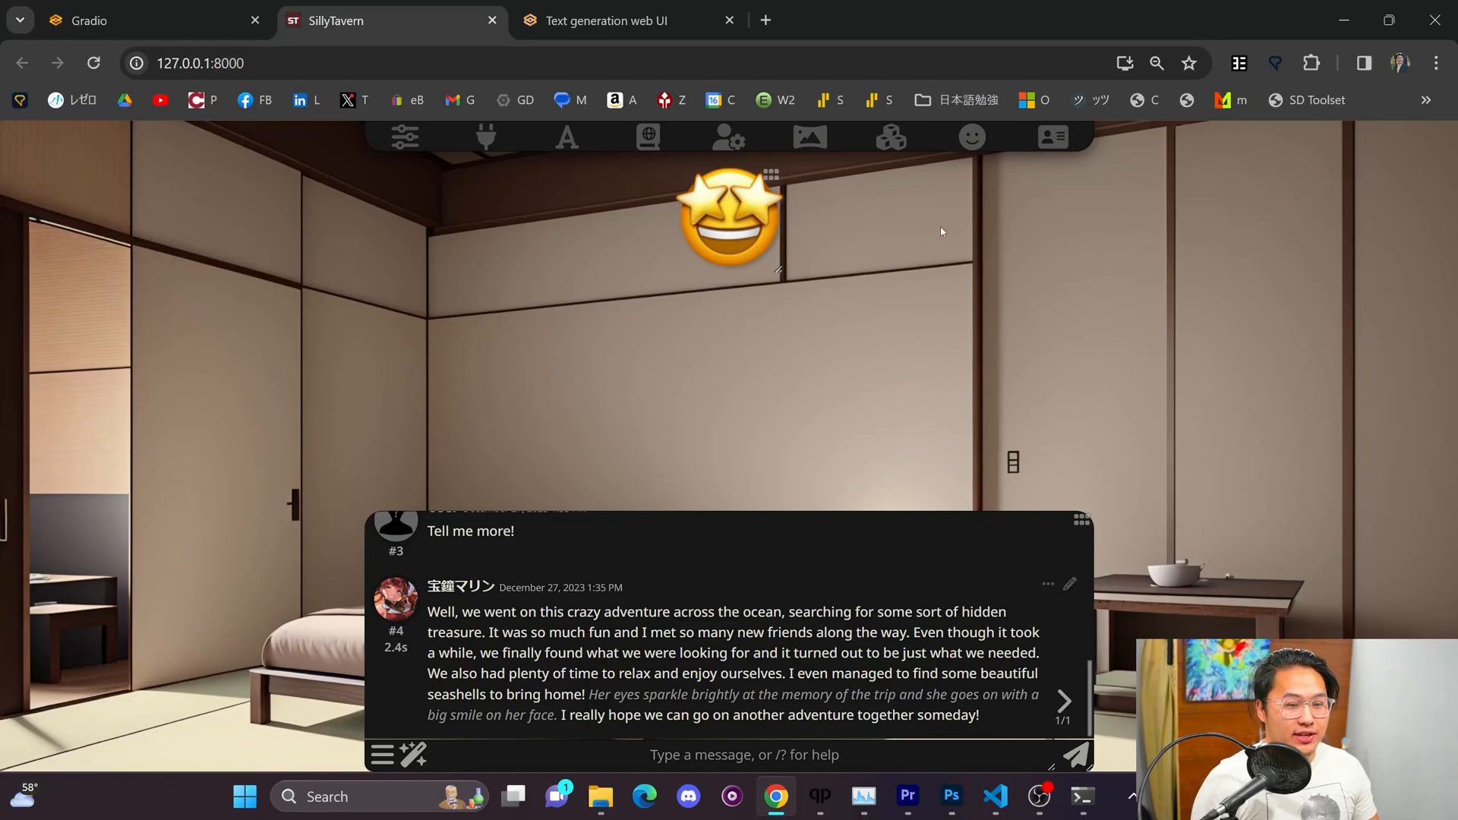
pyautogui.moveTo(664, 253)
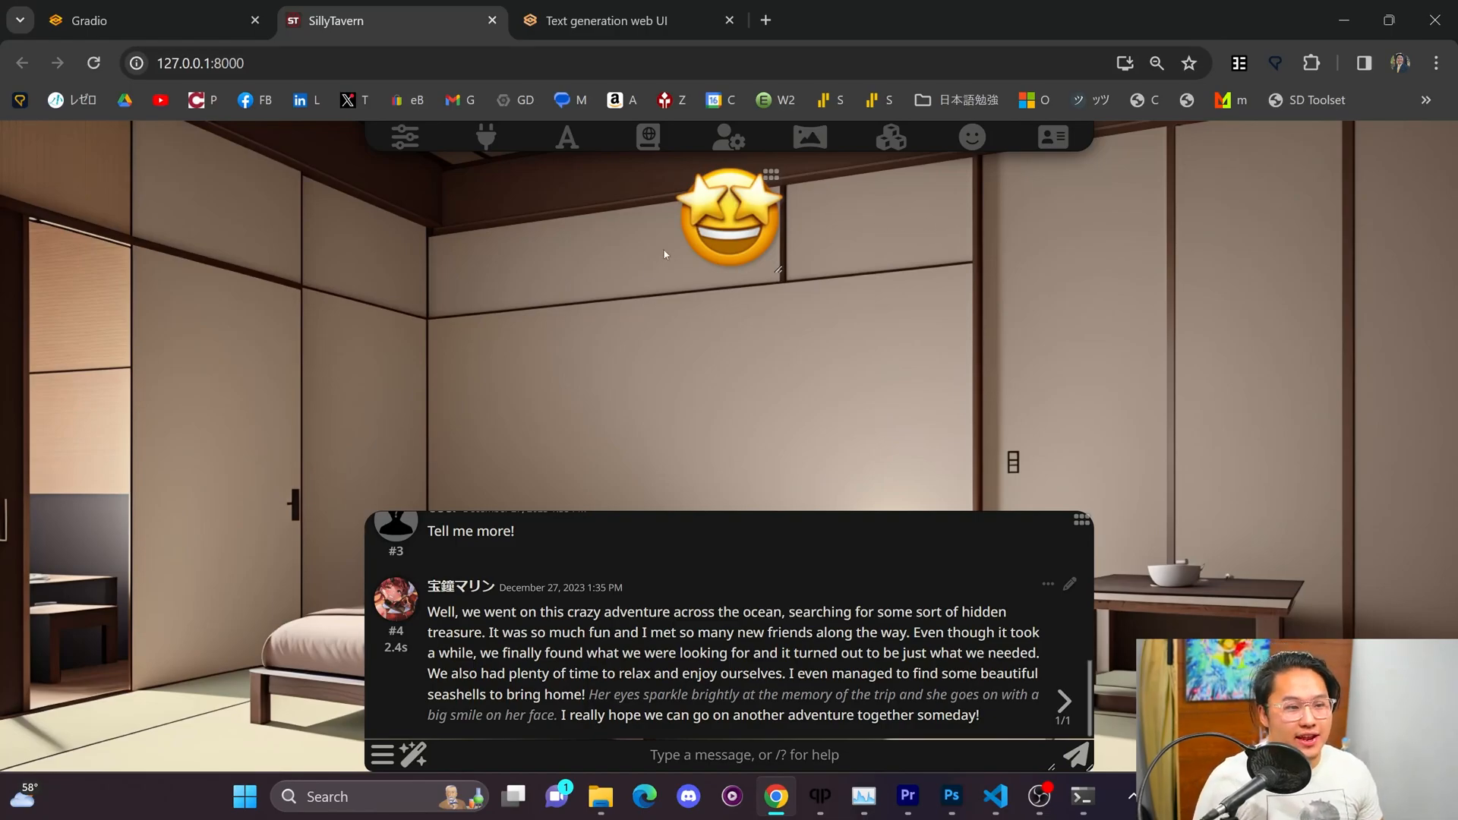
pyautogui.moveTo(770, 398)
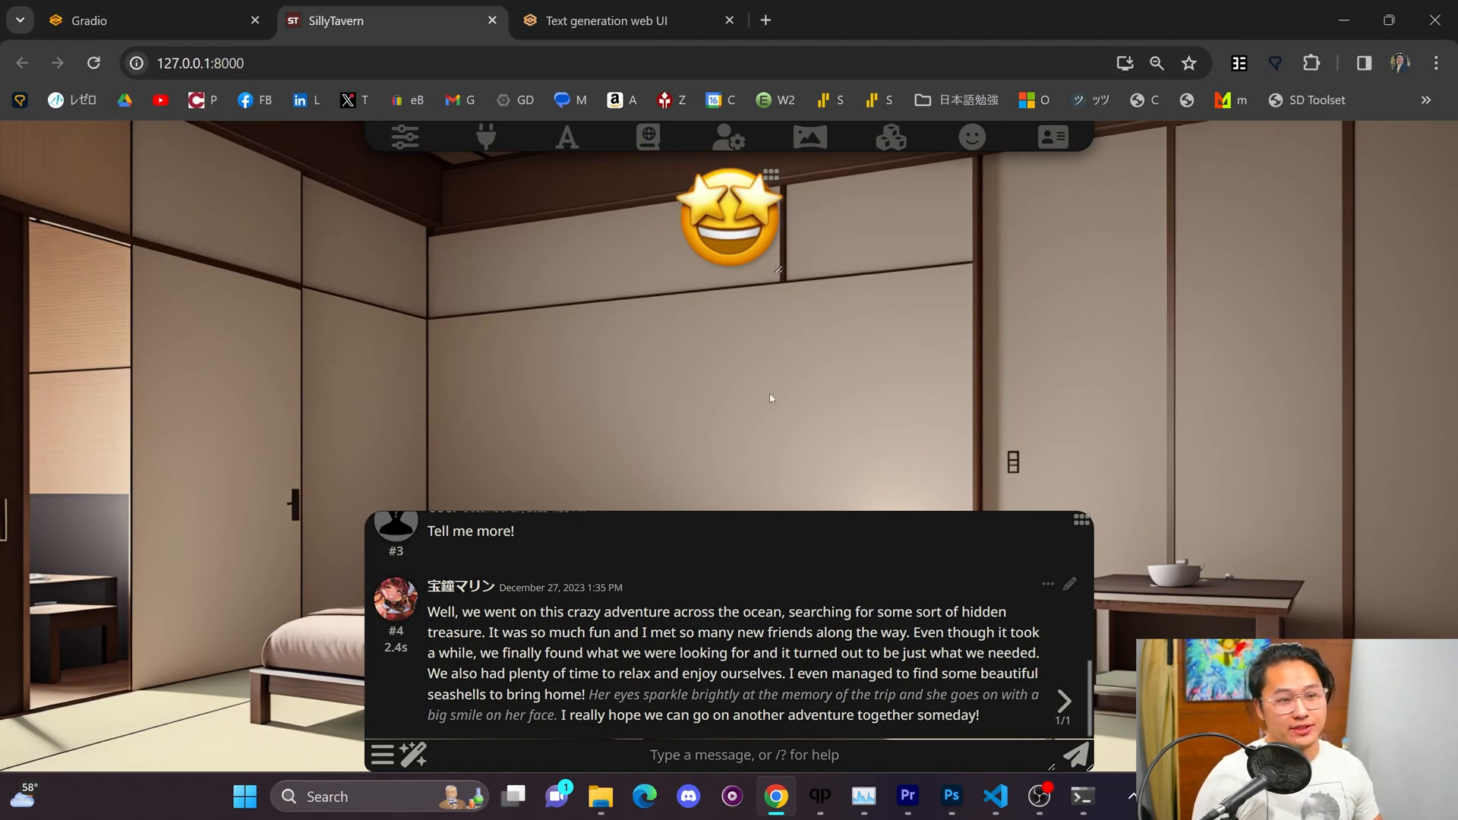
# Step: Switch the conversation from Marine to the Seraphina character
pyautogui.click(1051, 138)
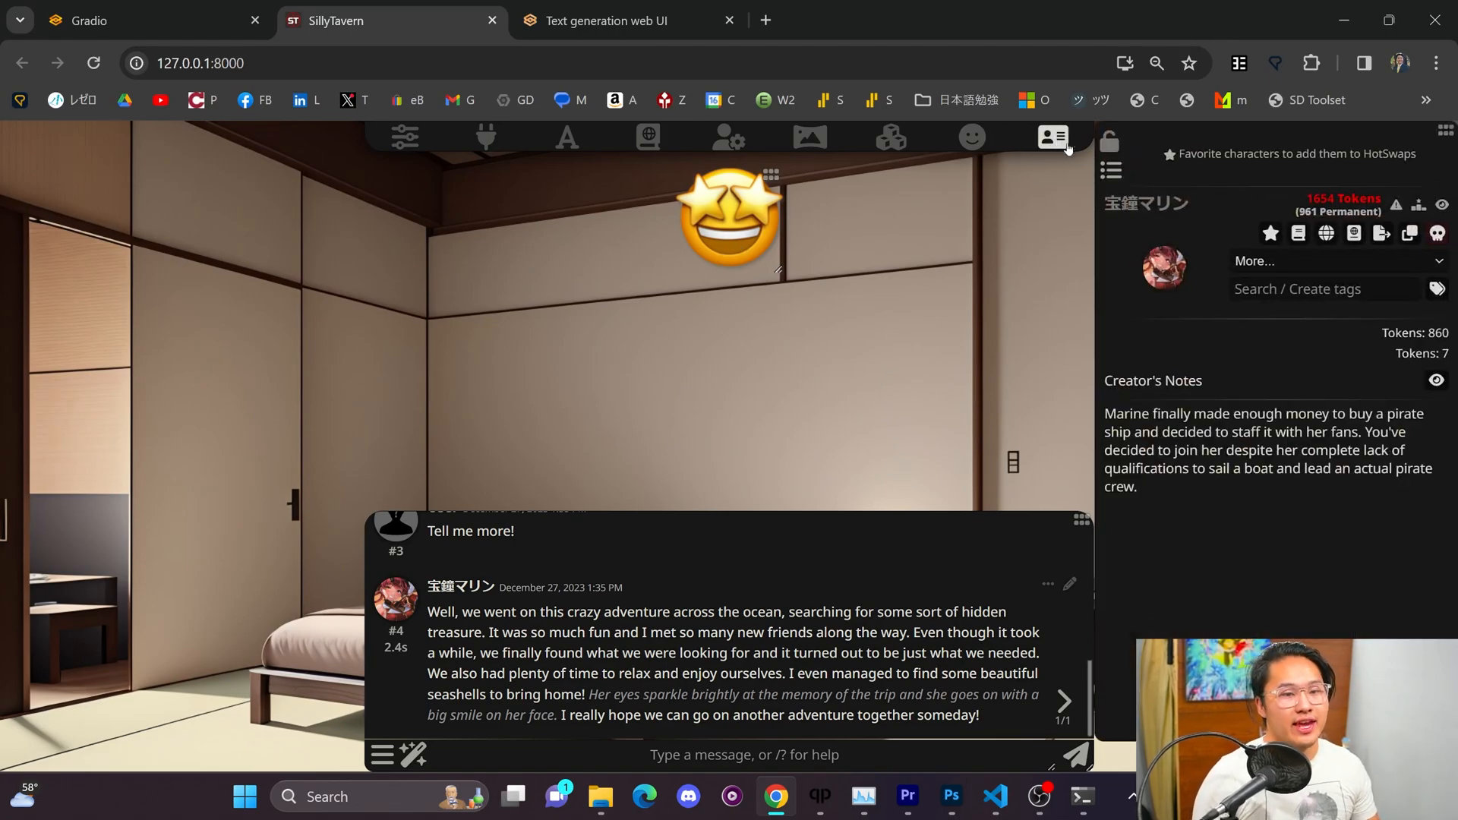
pyautogui.click(1052, 137)
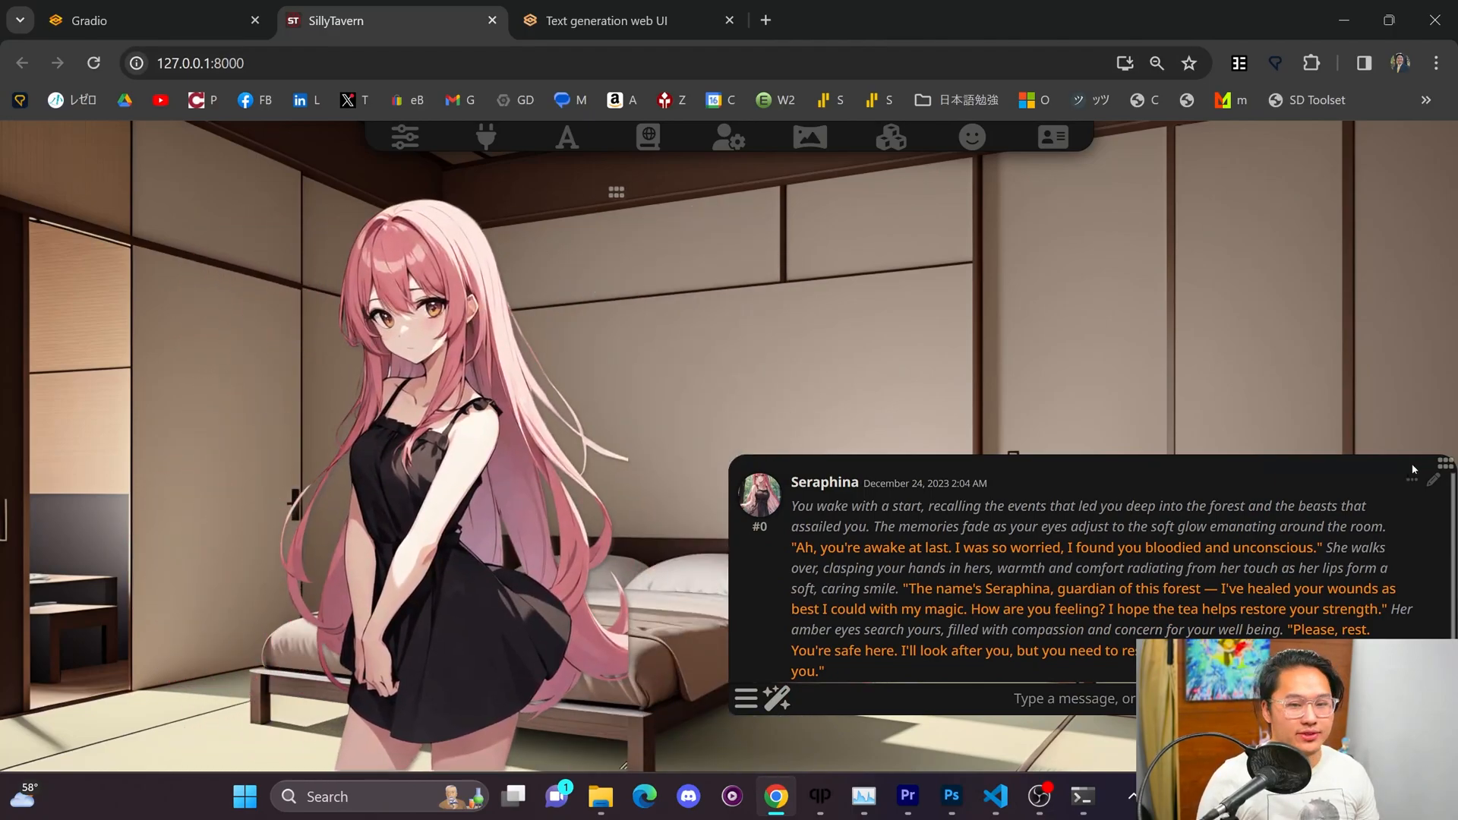
# Step: Start a new Seraphina chat and send 'Aye What's good?'
pyautogui.click(1081, 794)
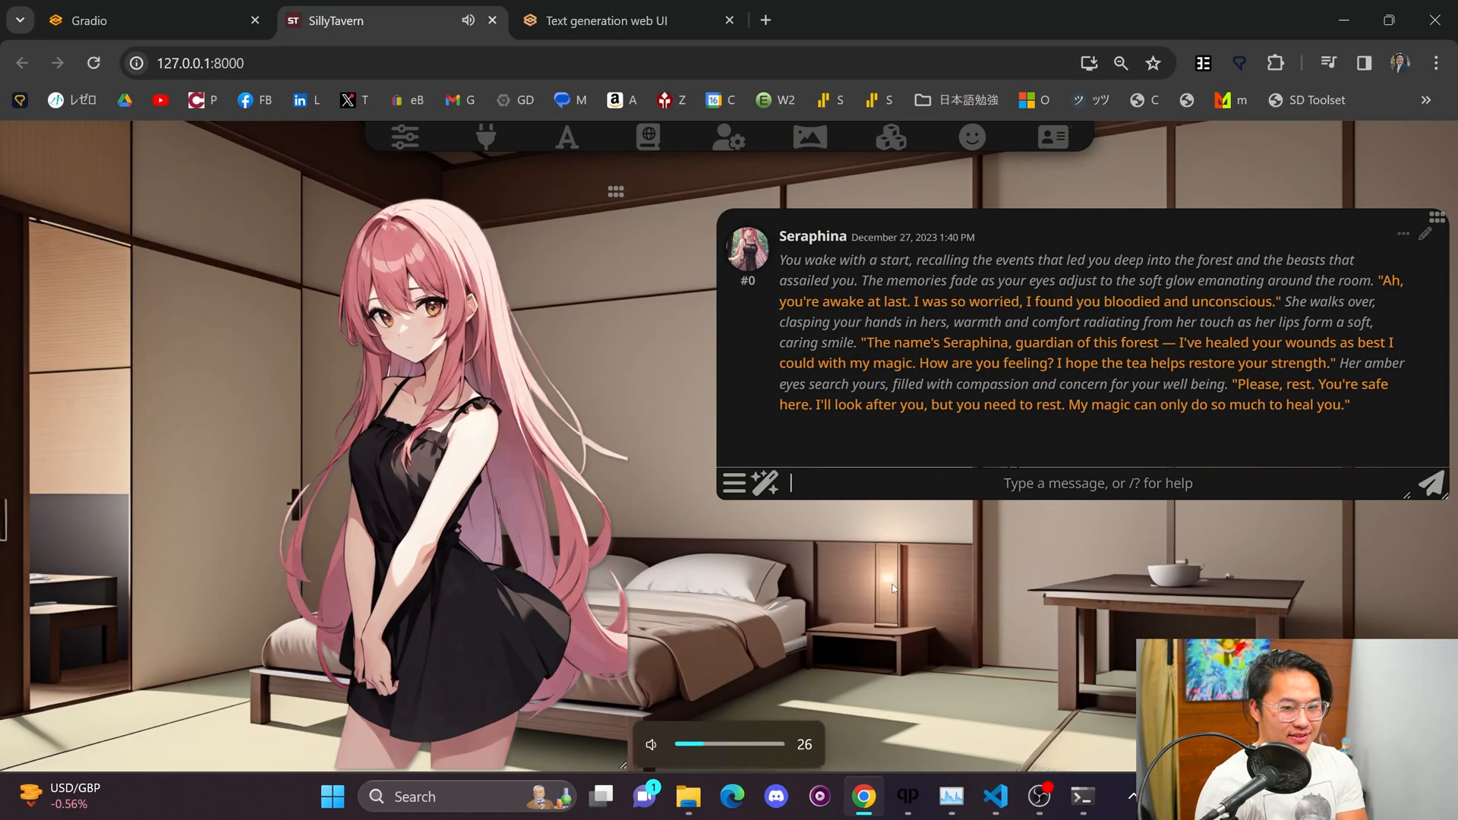
pyautogui.moveTo(734, 744); pyautogui.dragTo(683, 734)
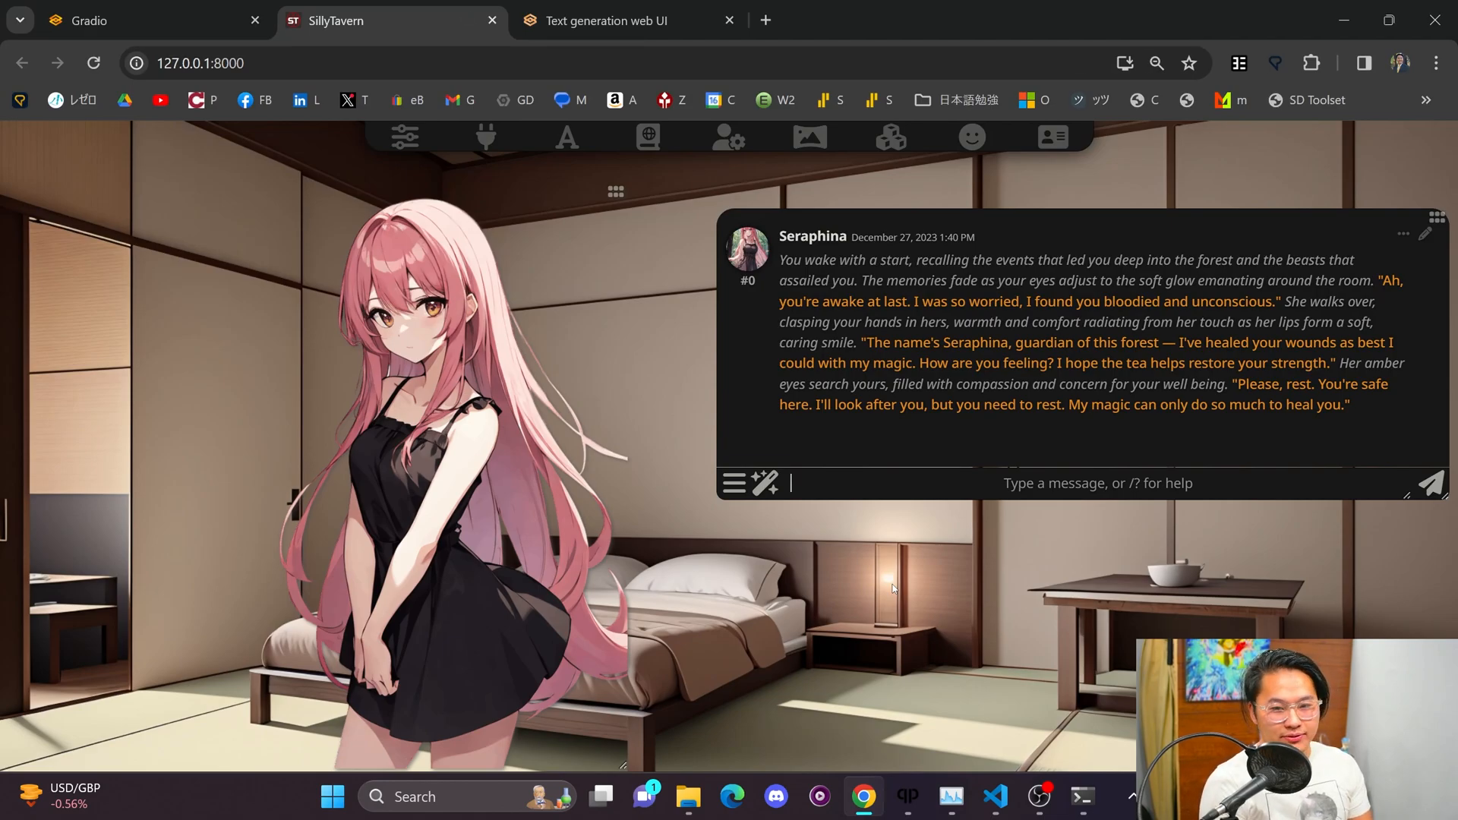
pyautogui.write("What's good")
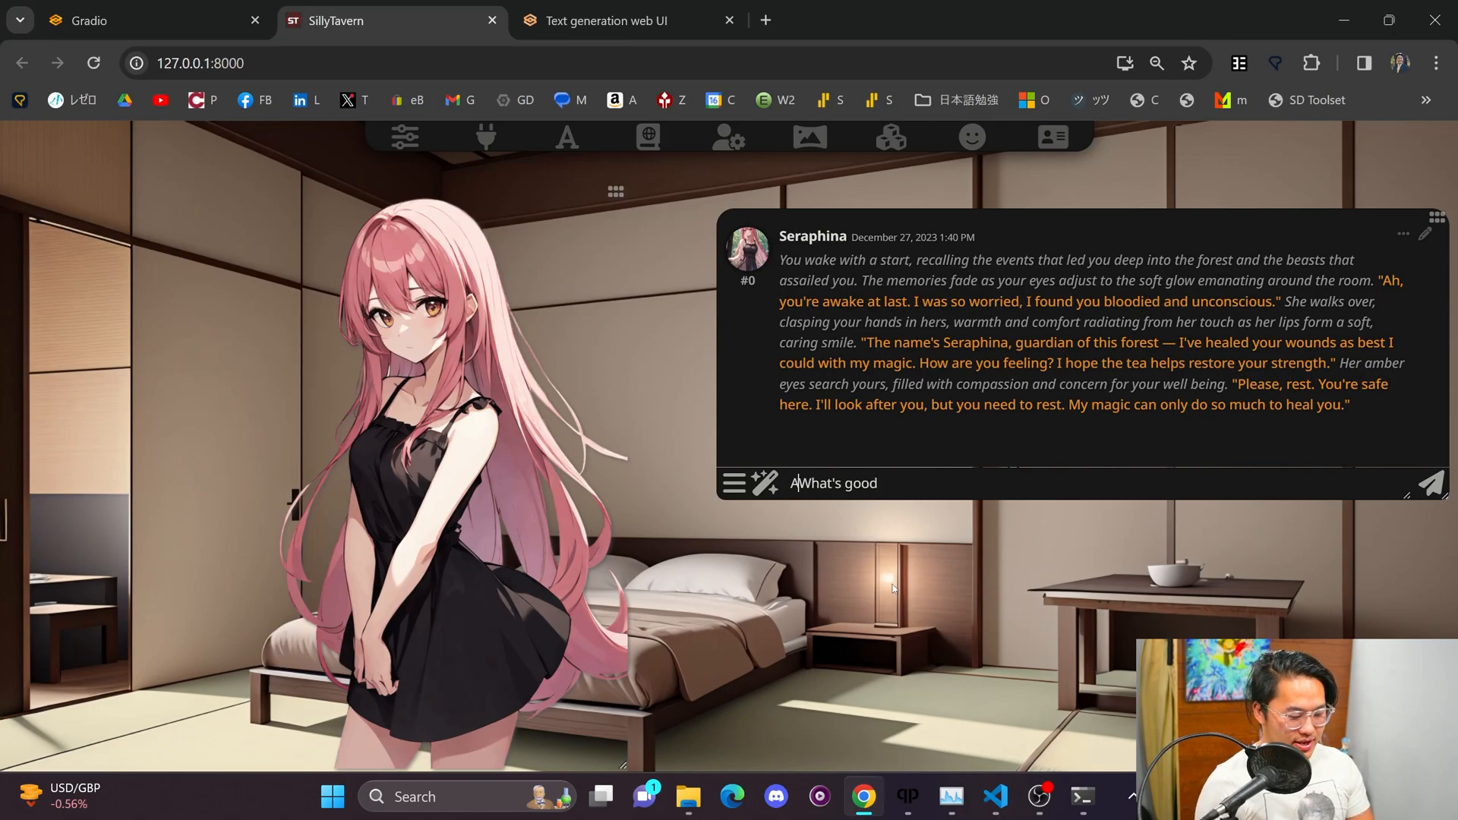
pyautogui.click(1434, 481)
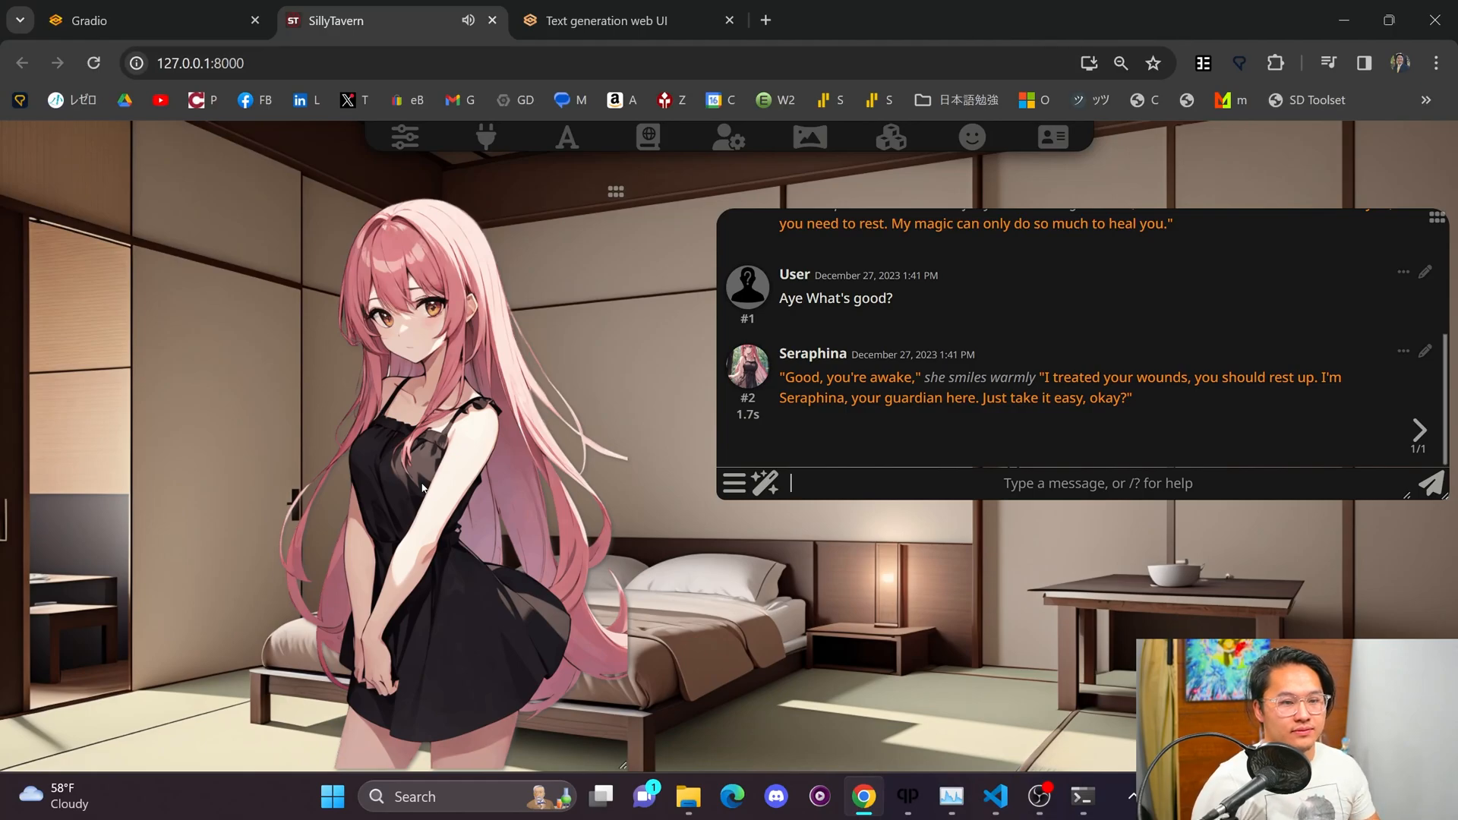
pyautogui.moveTo(927, 139)
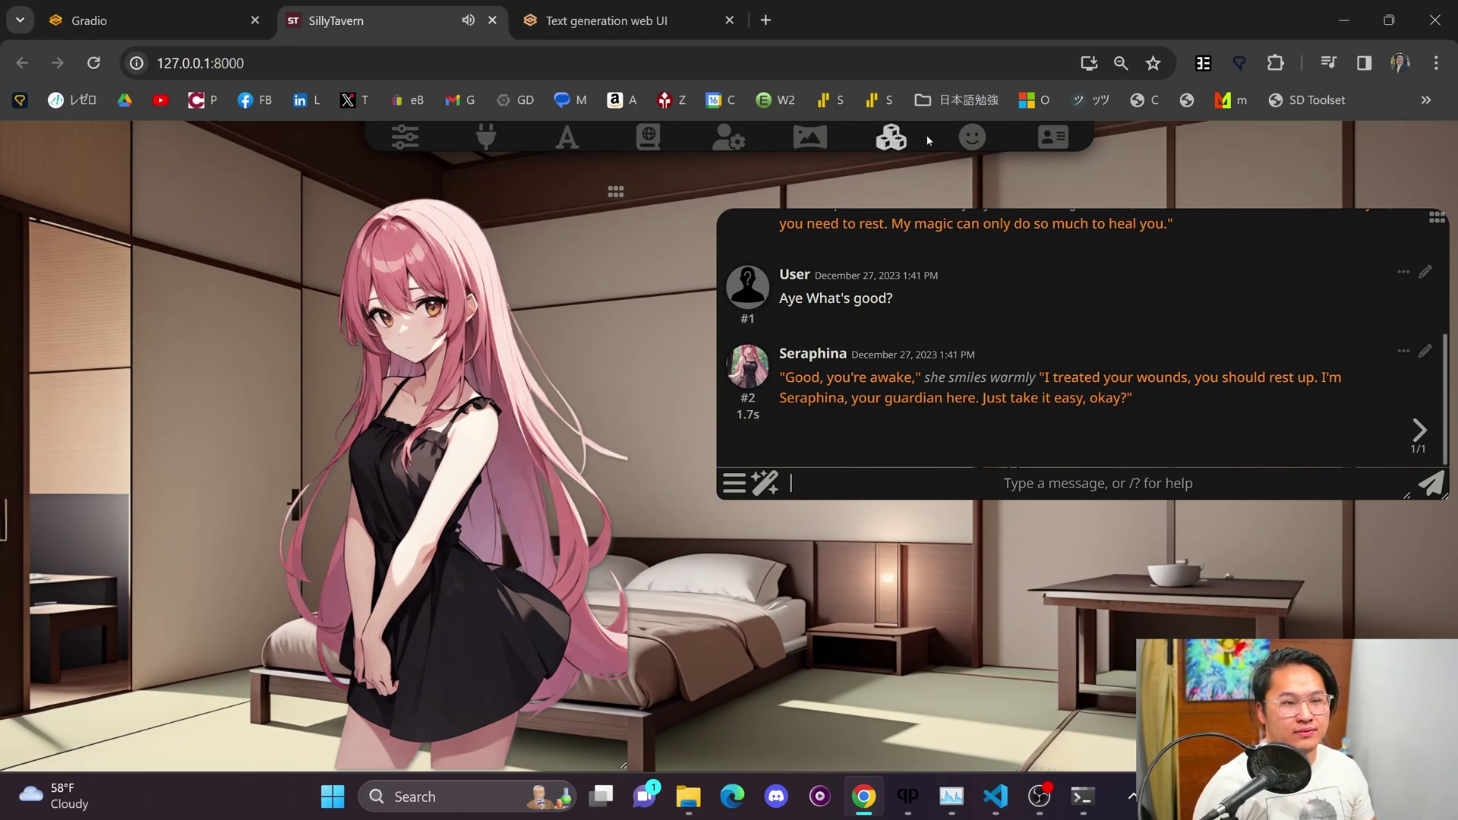
# Step: Set the XTTSv2 default voice and Seraphina's voice to melina
pyautogui.click(809, 136)
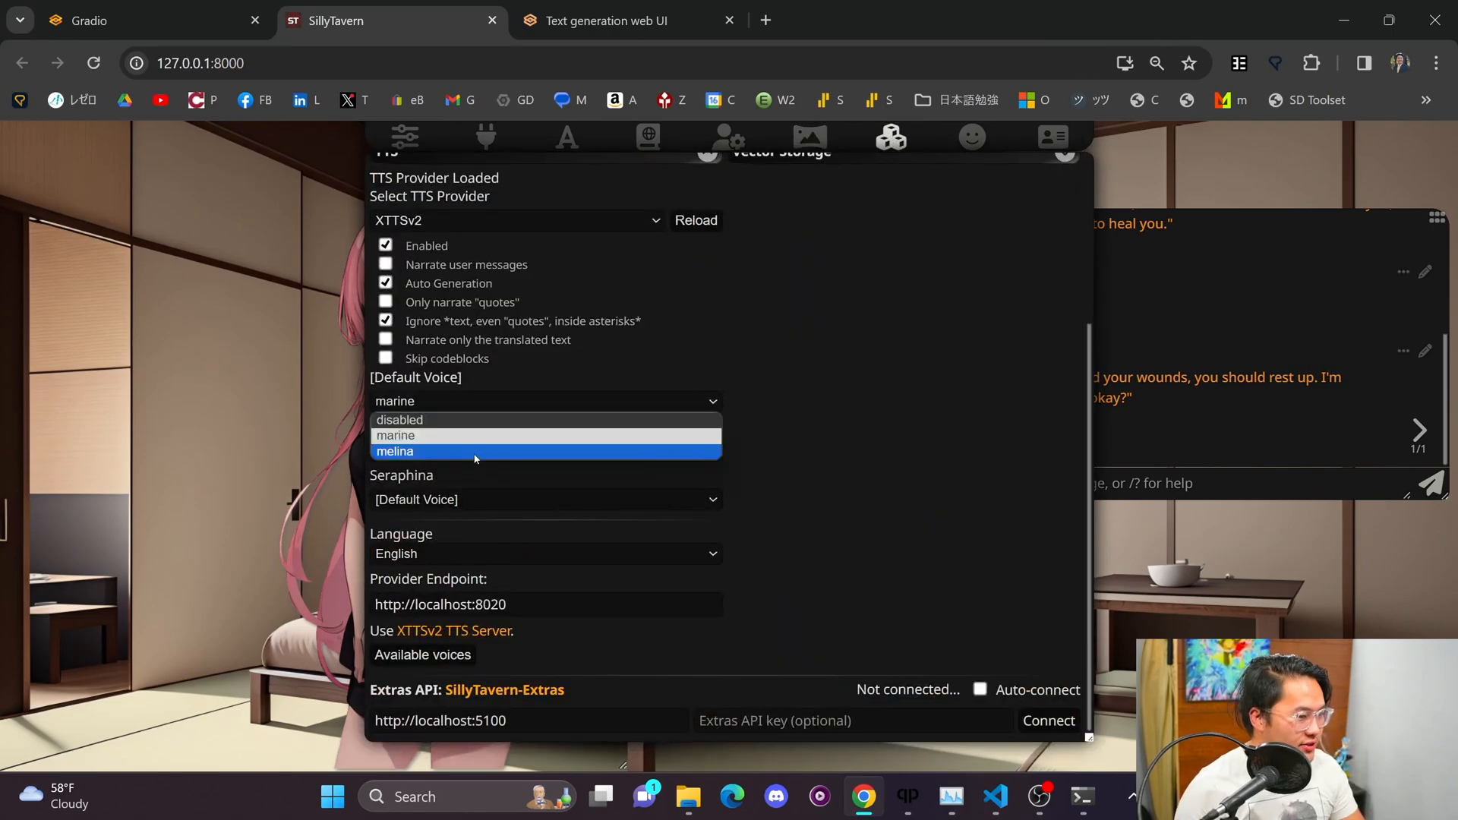
pyautogui.click(394, 451)
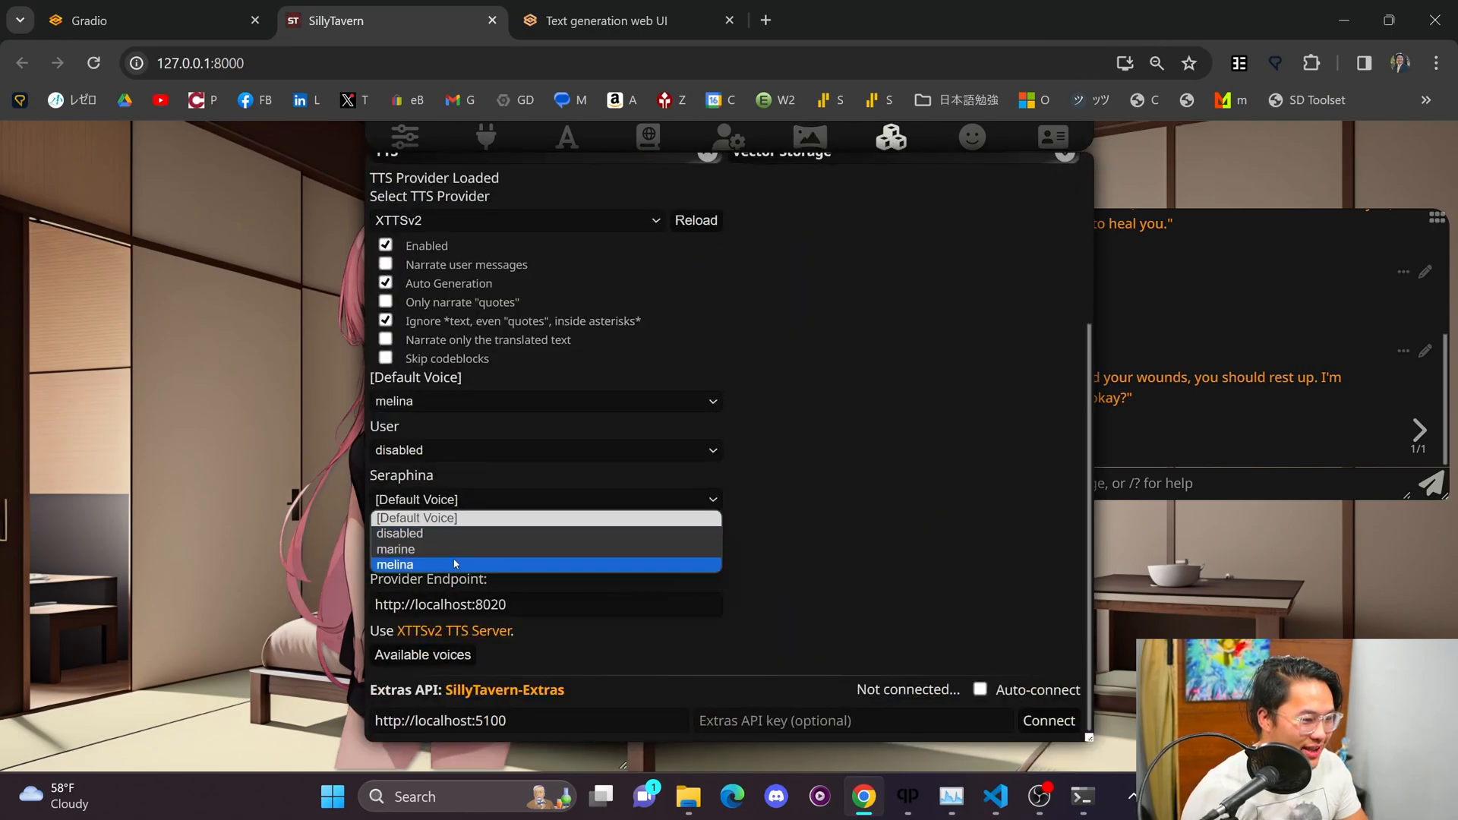
pyautogui.click(395, 564)
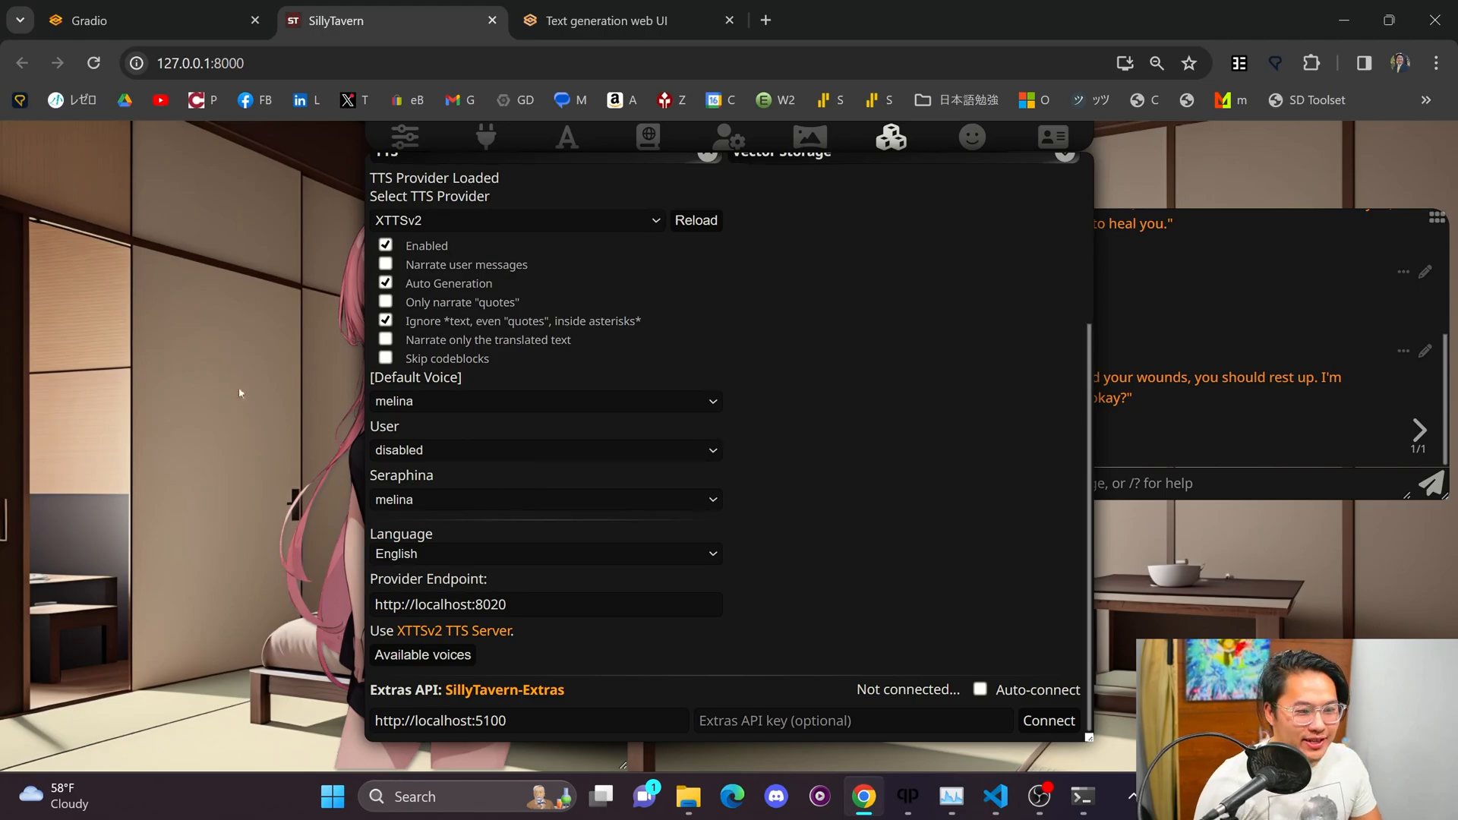
pyautogui.moveTo(1224, 166)
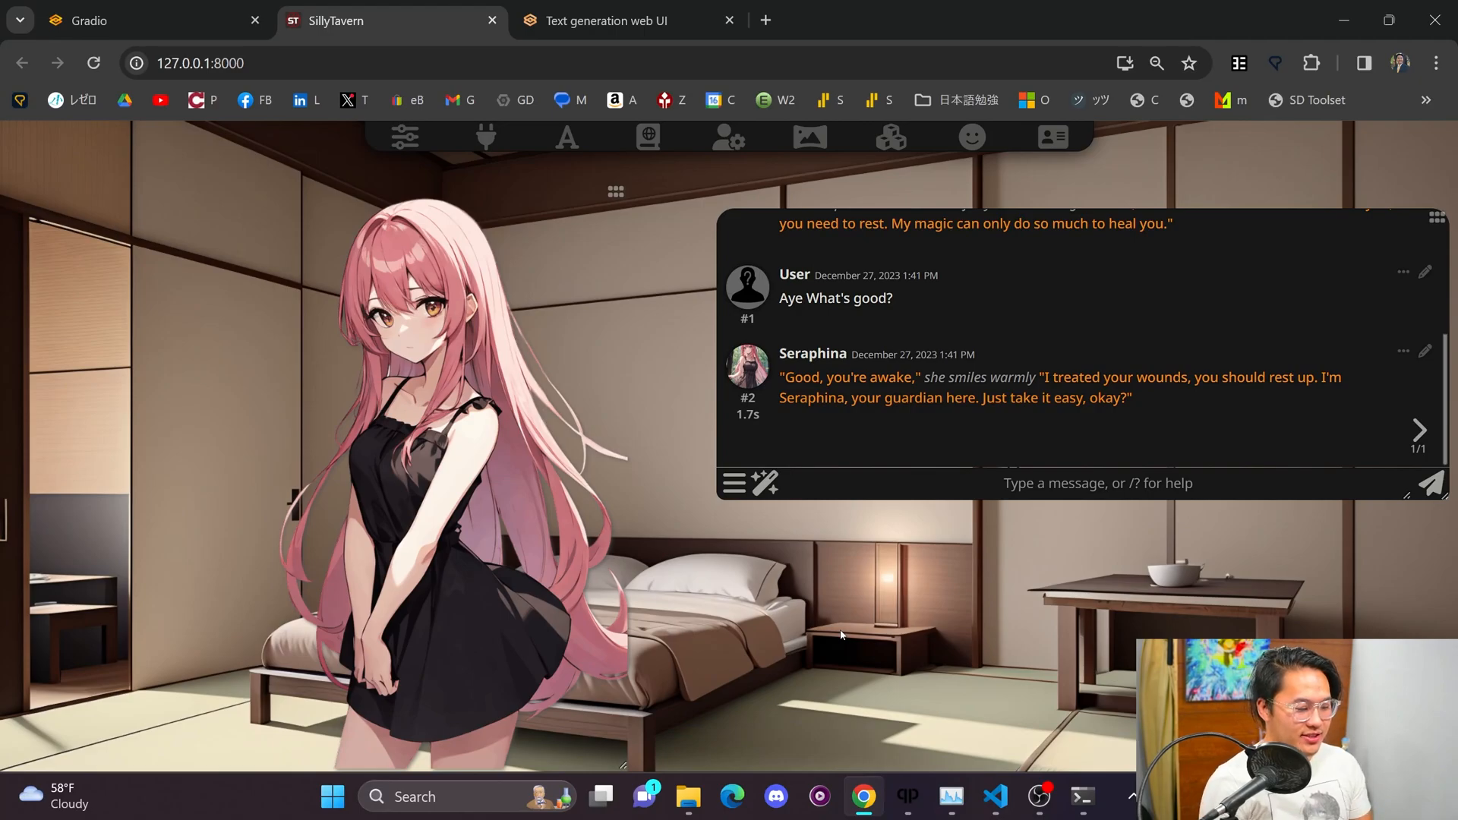
pyautogui.write("I'm all h")
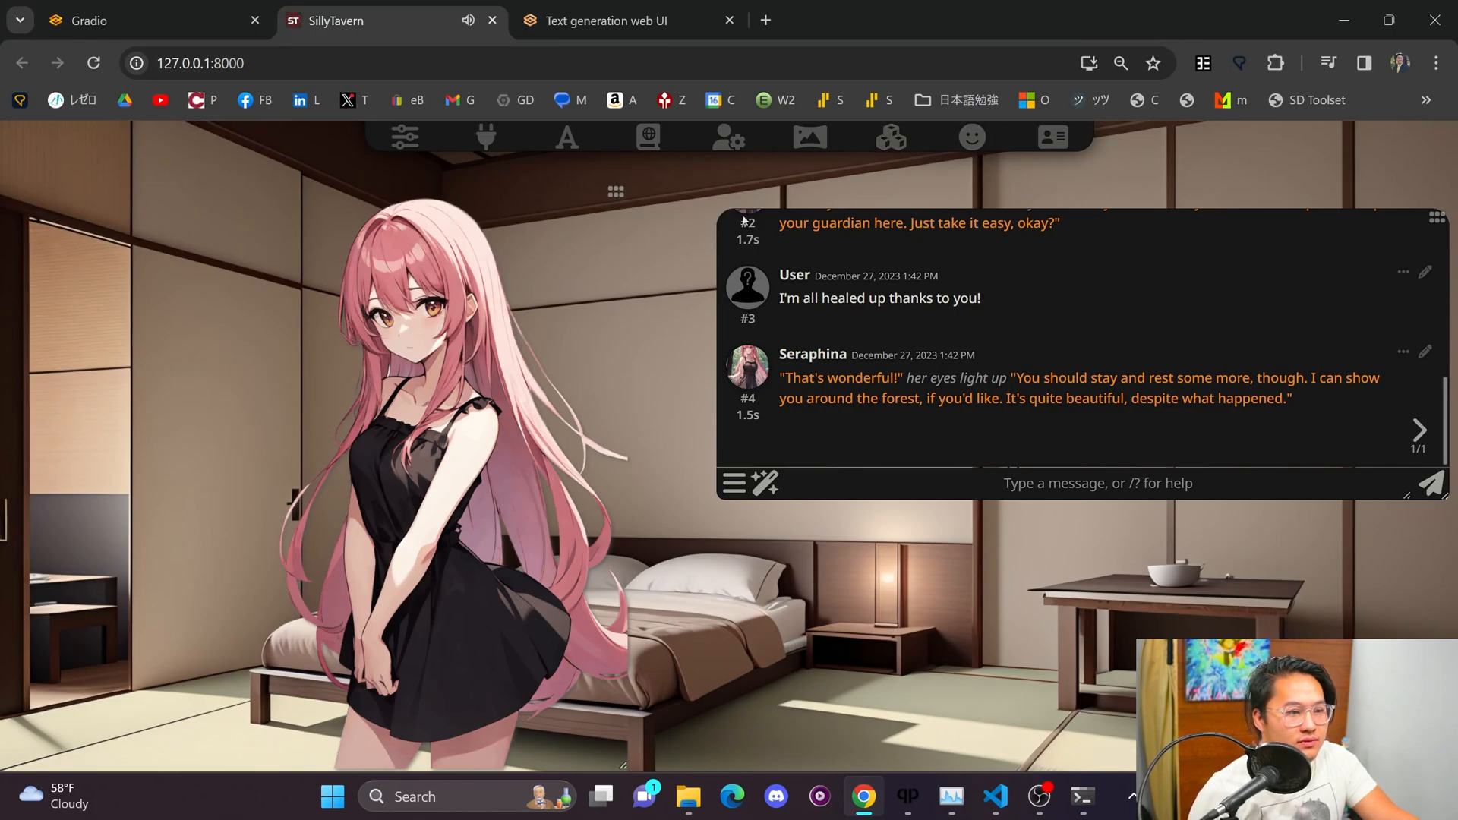
pyautogui.click(889, 138)
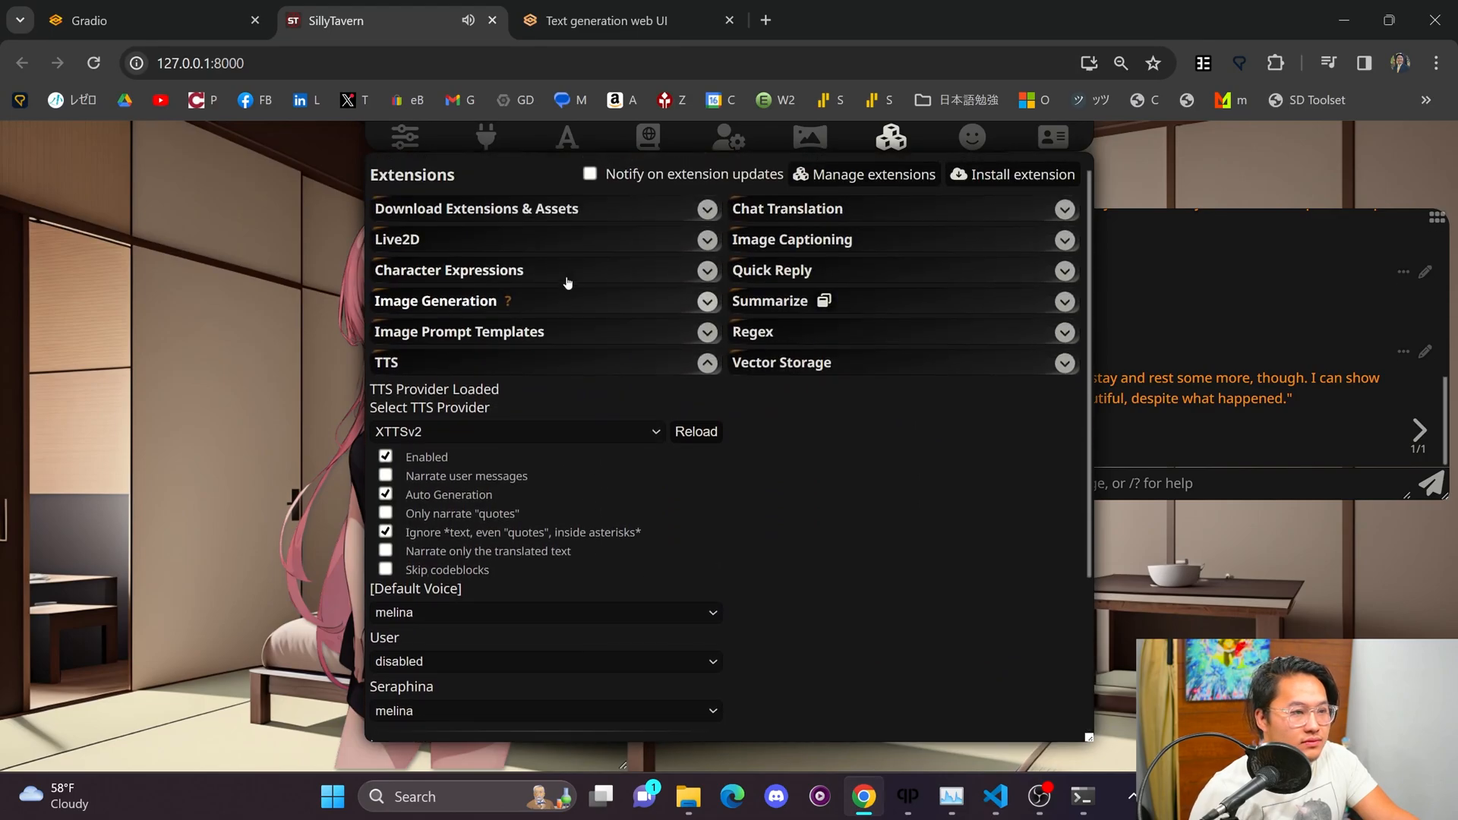
pyautogui.click(449, 270)
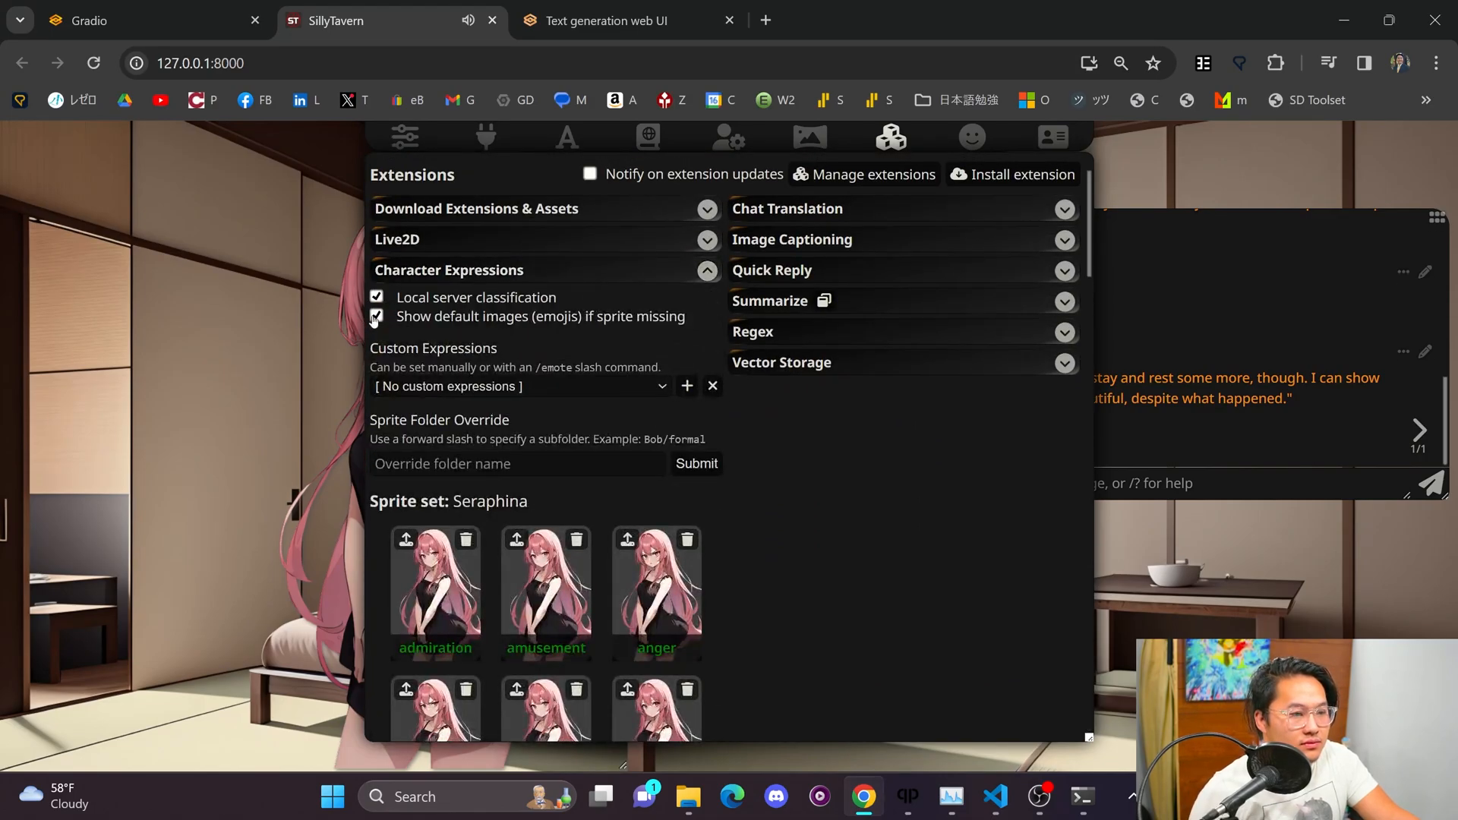
pyautogui.click(376, 316)
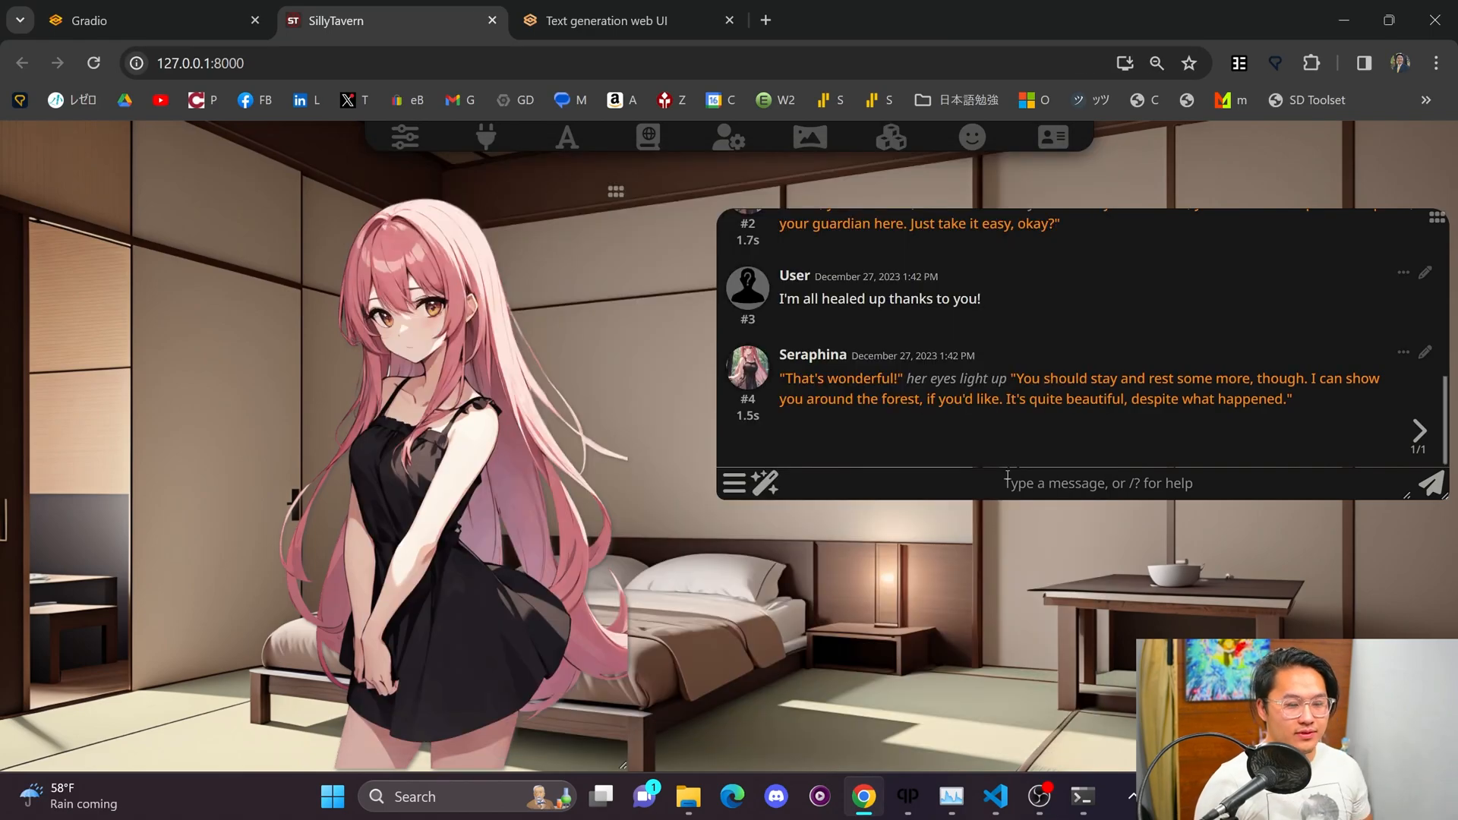
# Step: Send 'I hate you!' to Seraphina
pyautogui.write('I hate you')
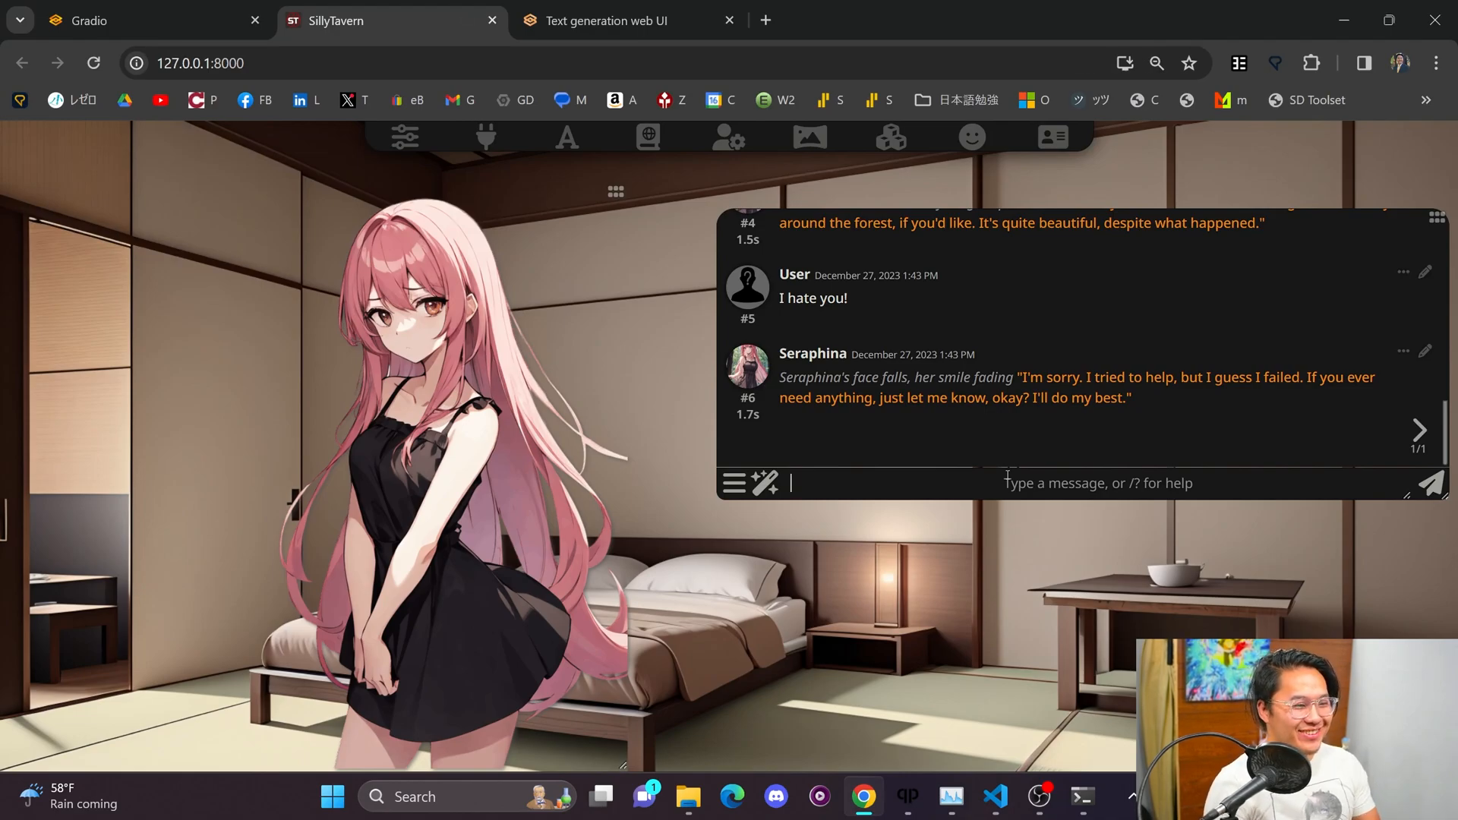
# Step: Send 'Never mind, just kidding! Fooled ya!' to Seraphina
pyautogui.write('Never')
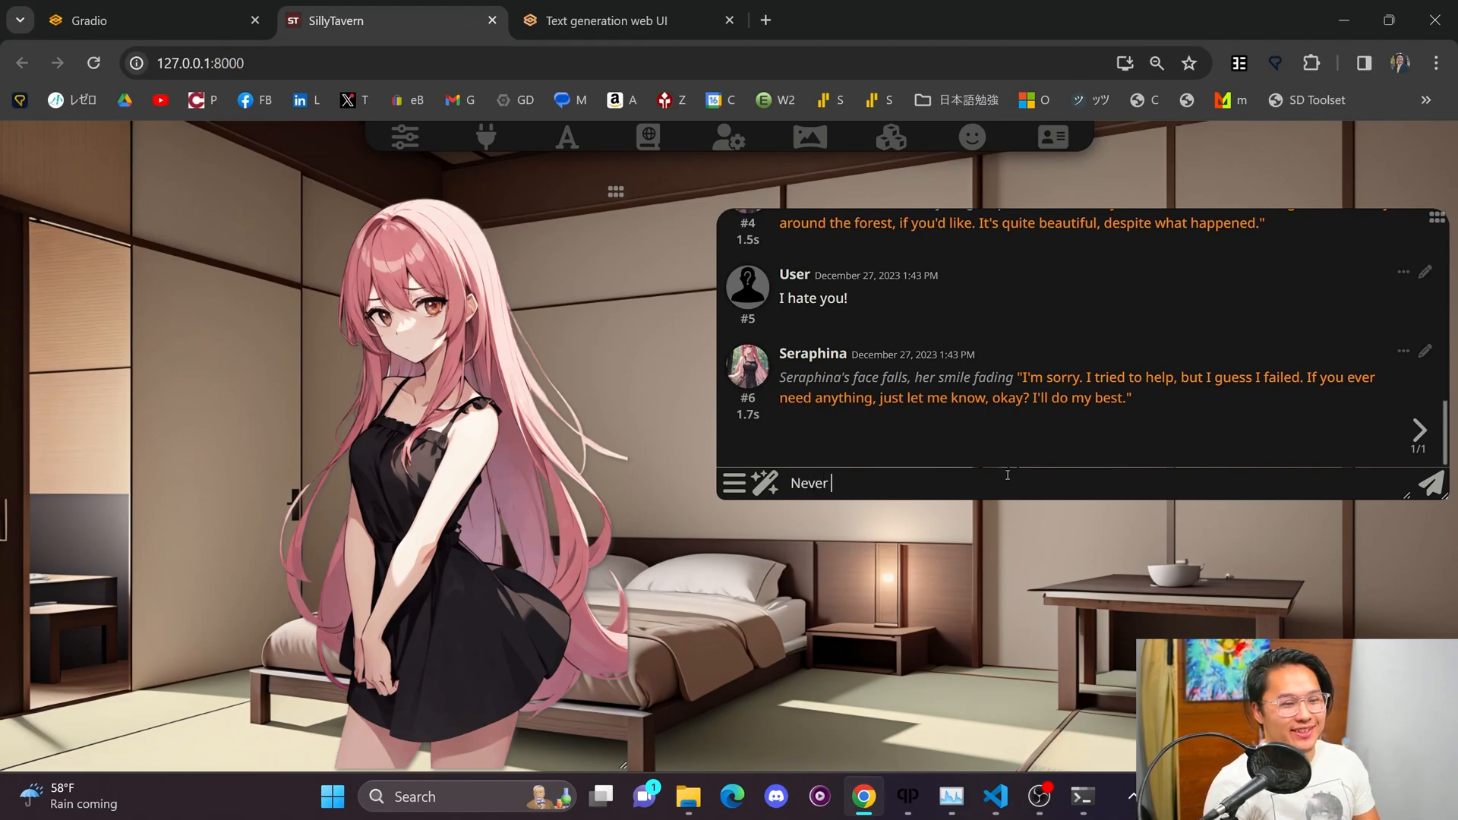
pyautogui.write('mind, just kiddin')
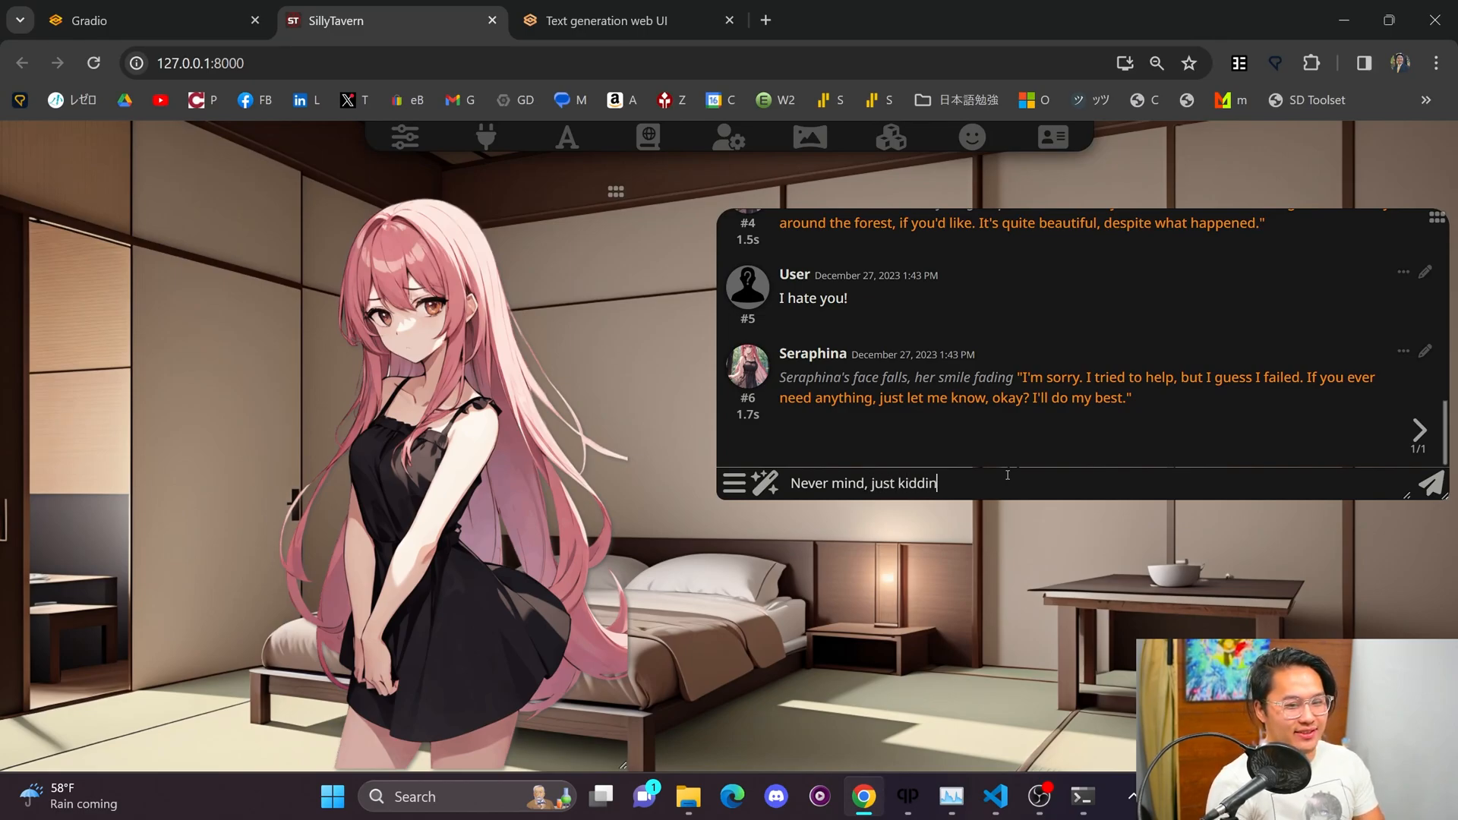
pyautogui.write('g!  Foo')
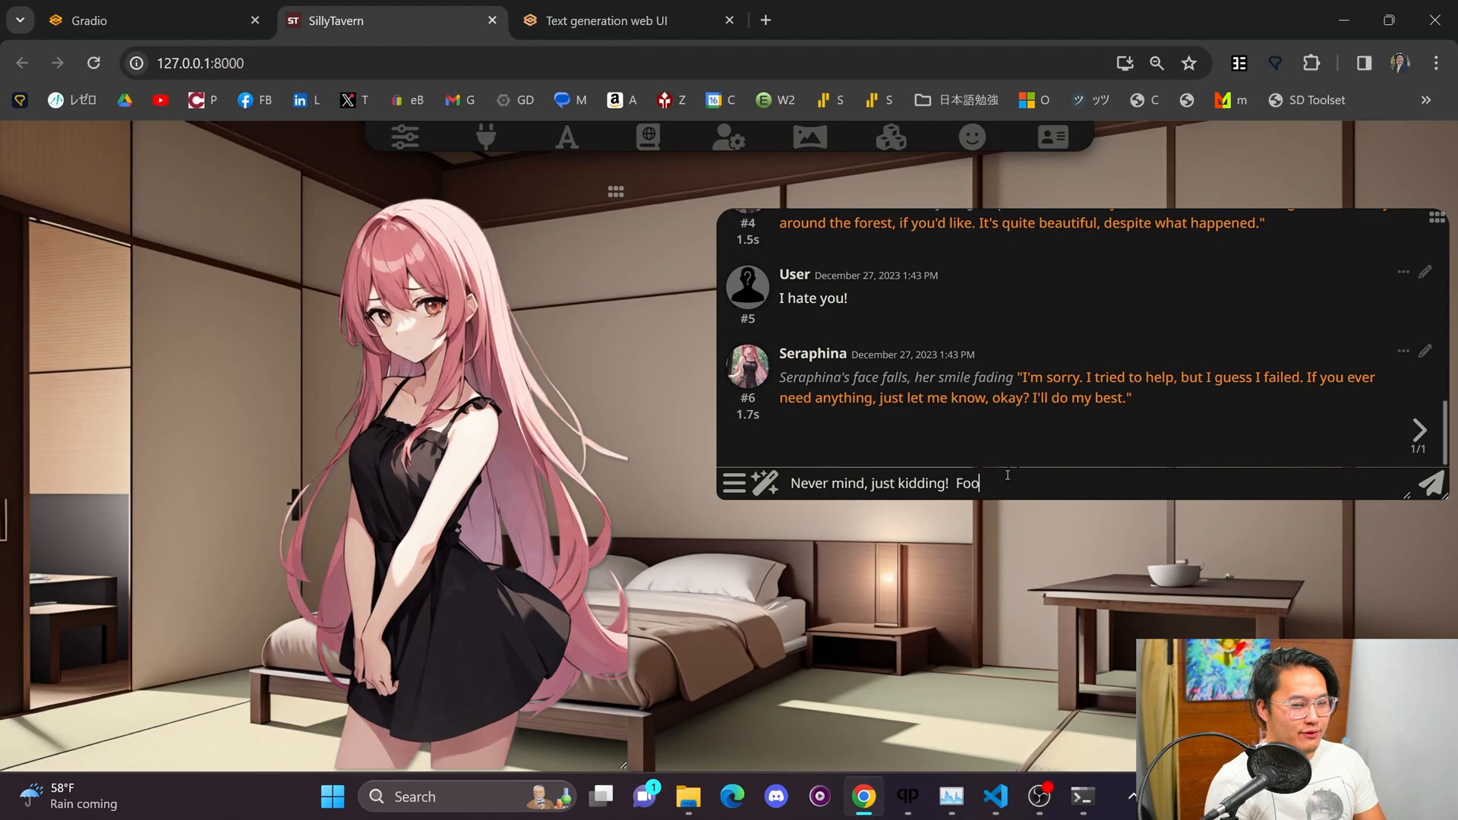
pyautogui.press('Enter')
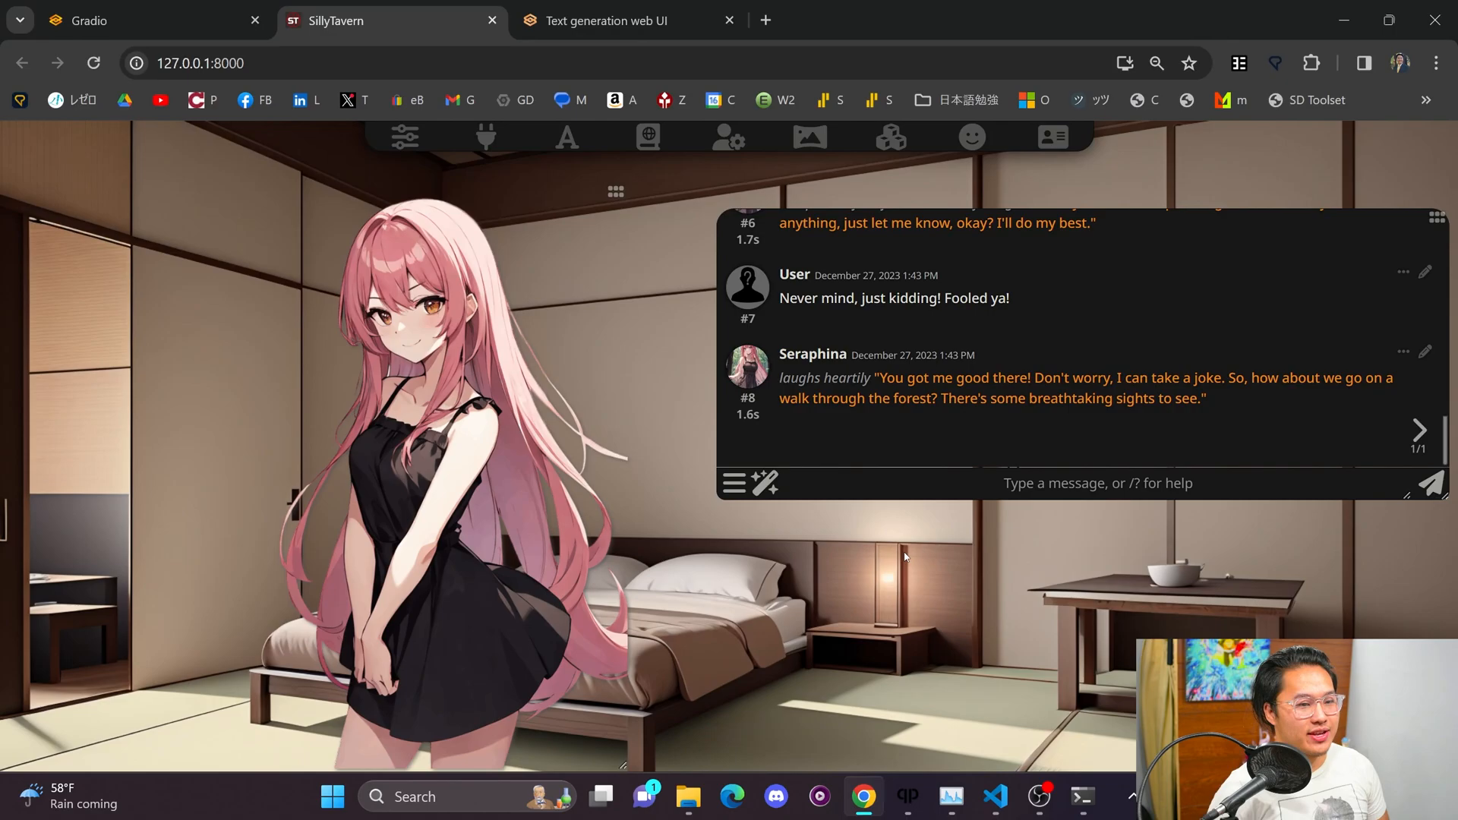
pyautogui.moveTo(1148, 262)
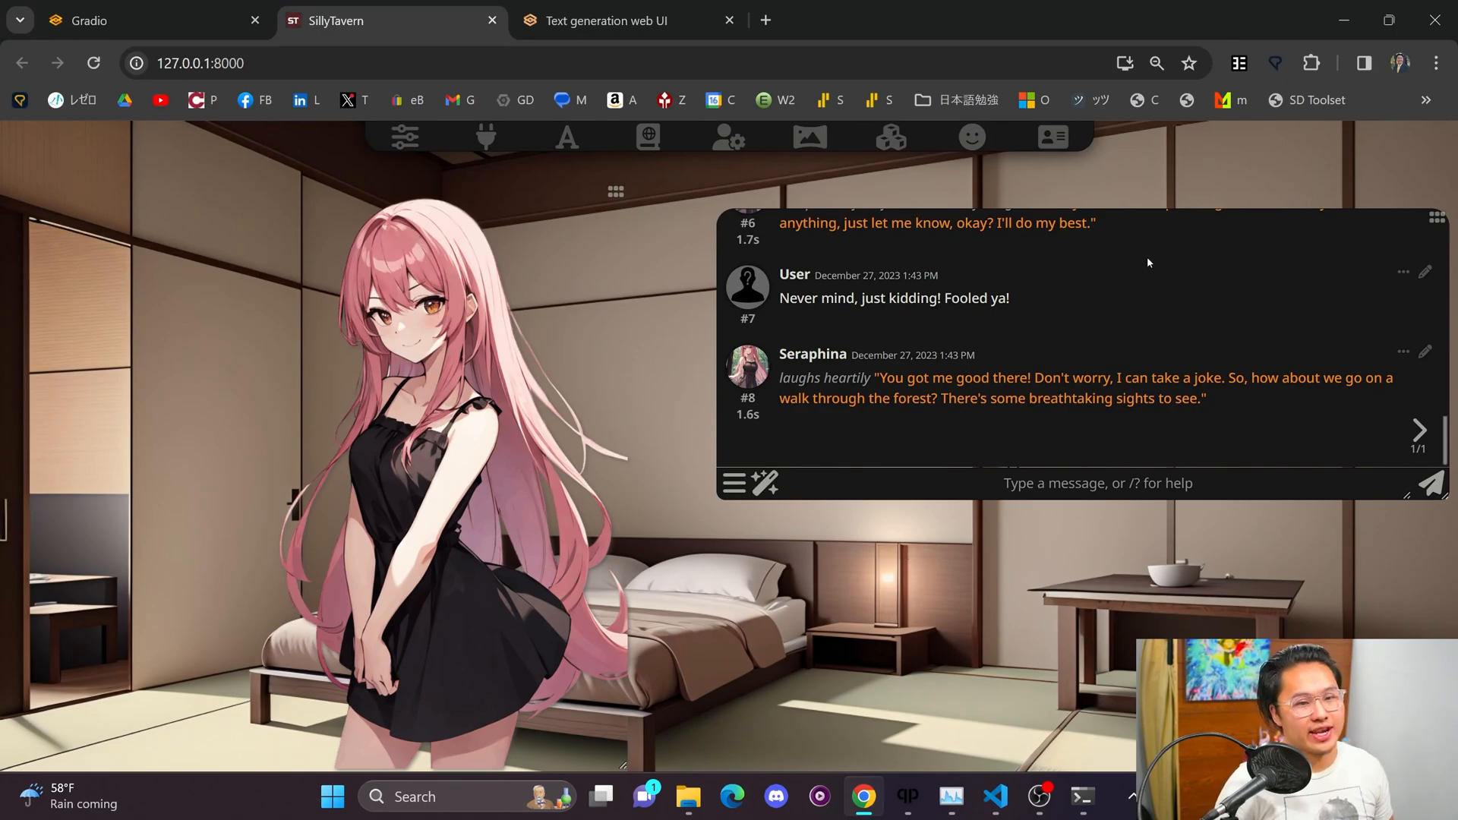
pyautogui.moveTo(1054, 139)
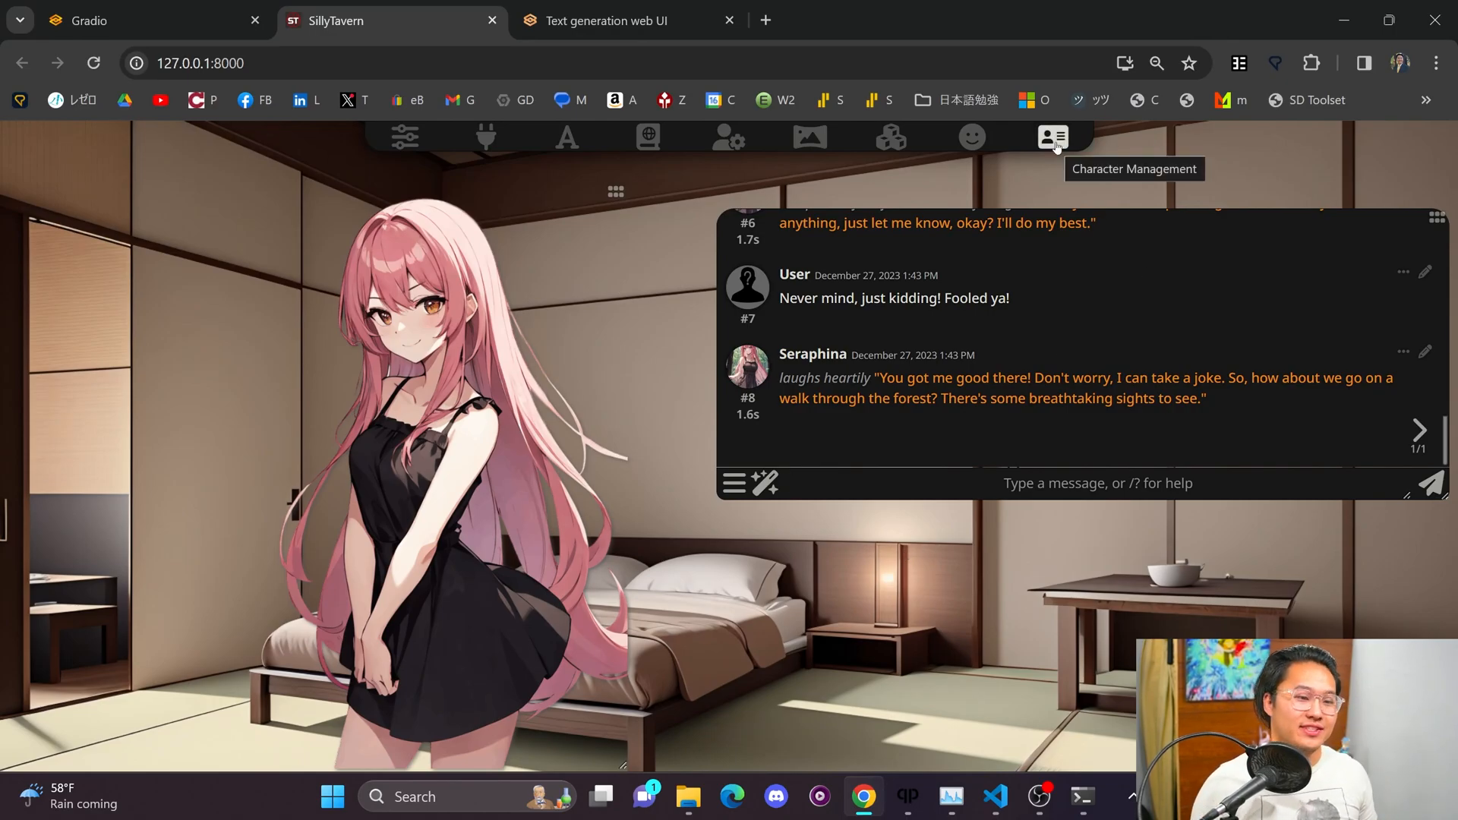
pyautogui.moveTo(602, 221)
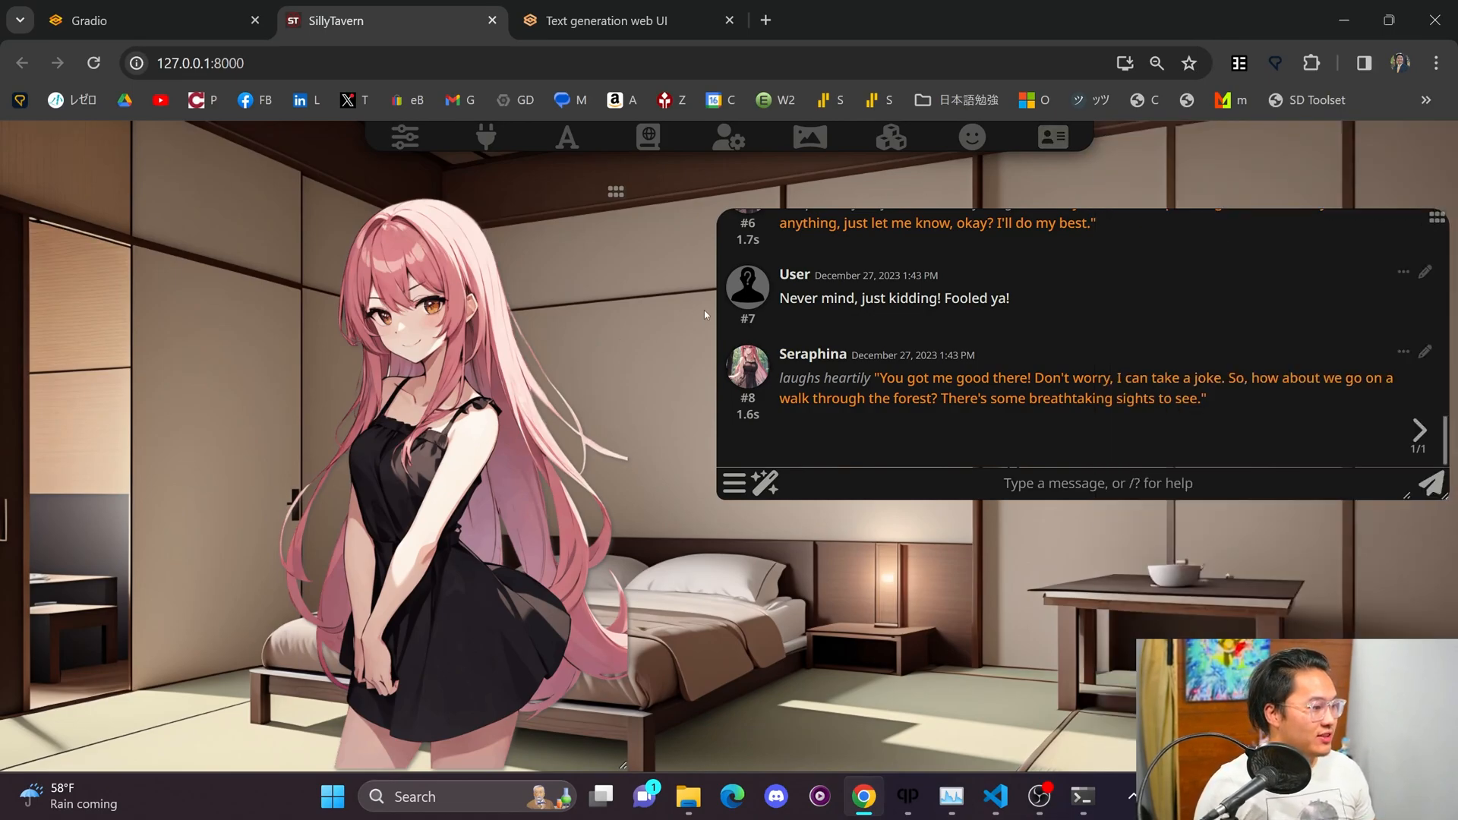
pyautogui.moveTo(717, 303)
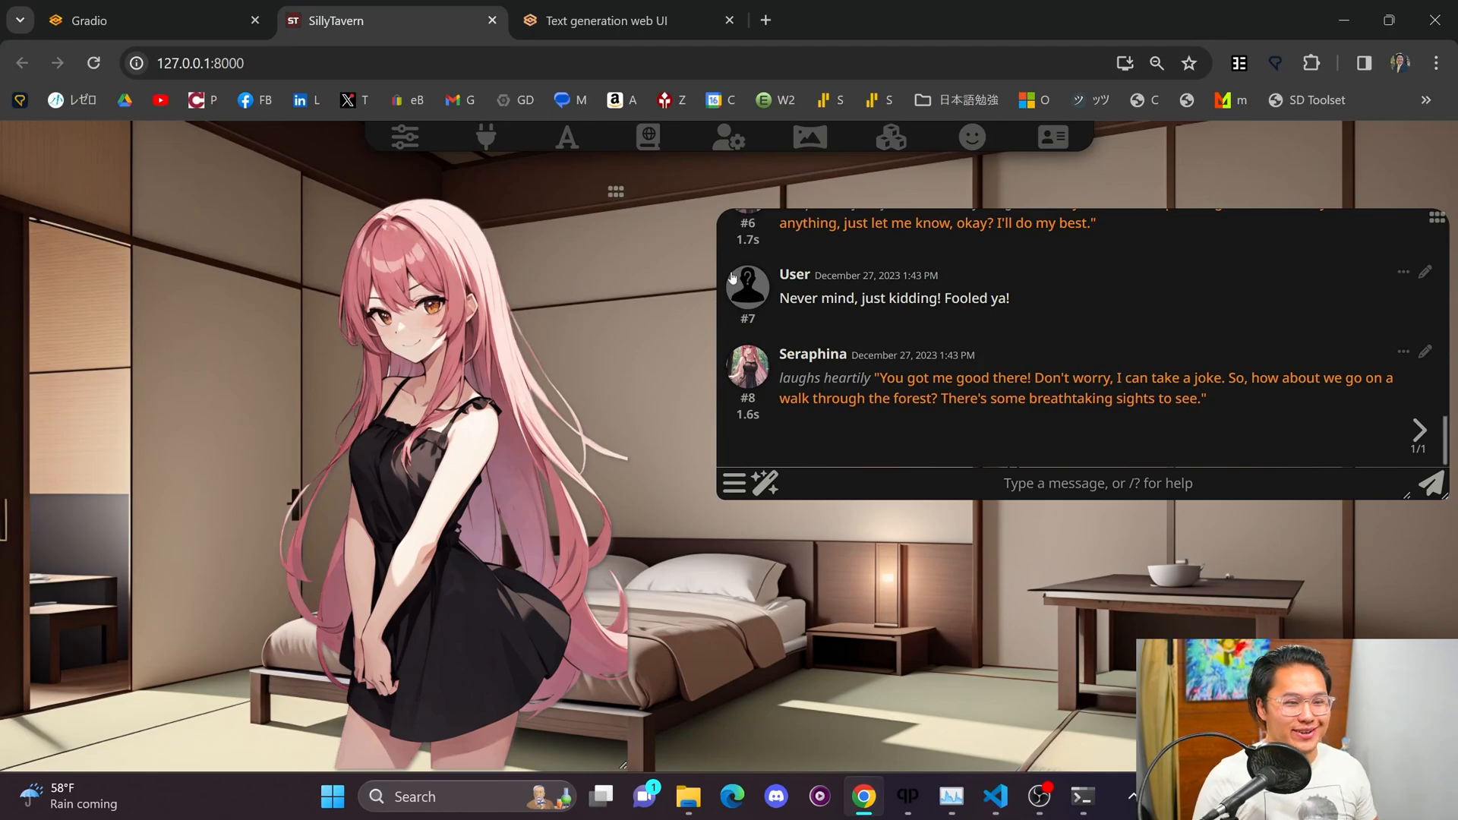
pyautogui.moveTo(676, 319)
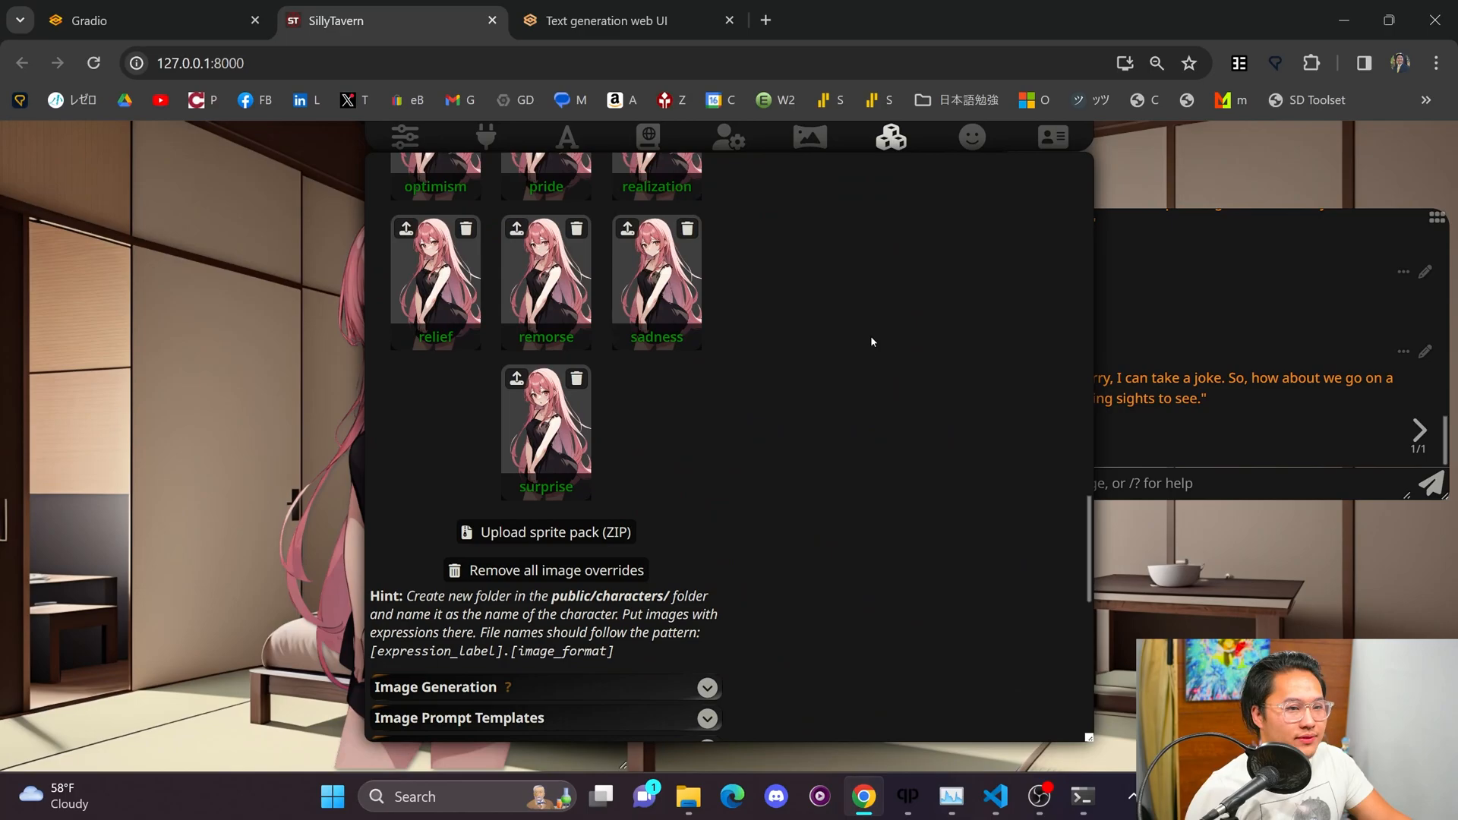
pyautogui.click(518, 320)
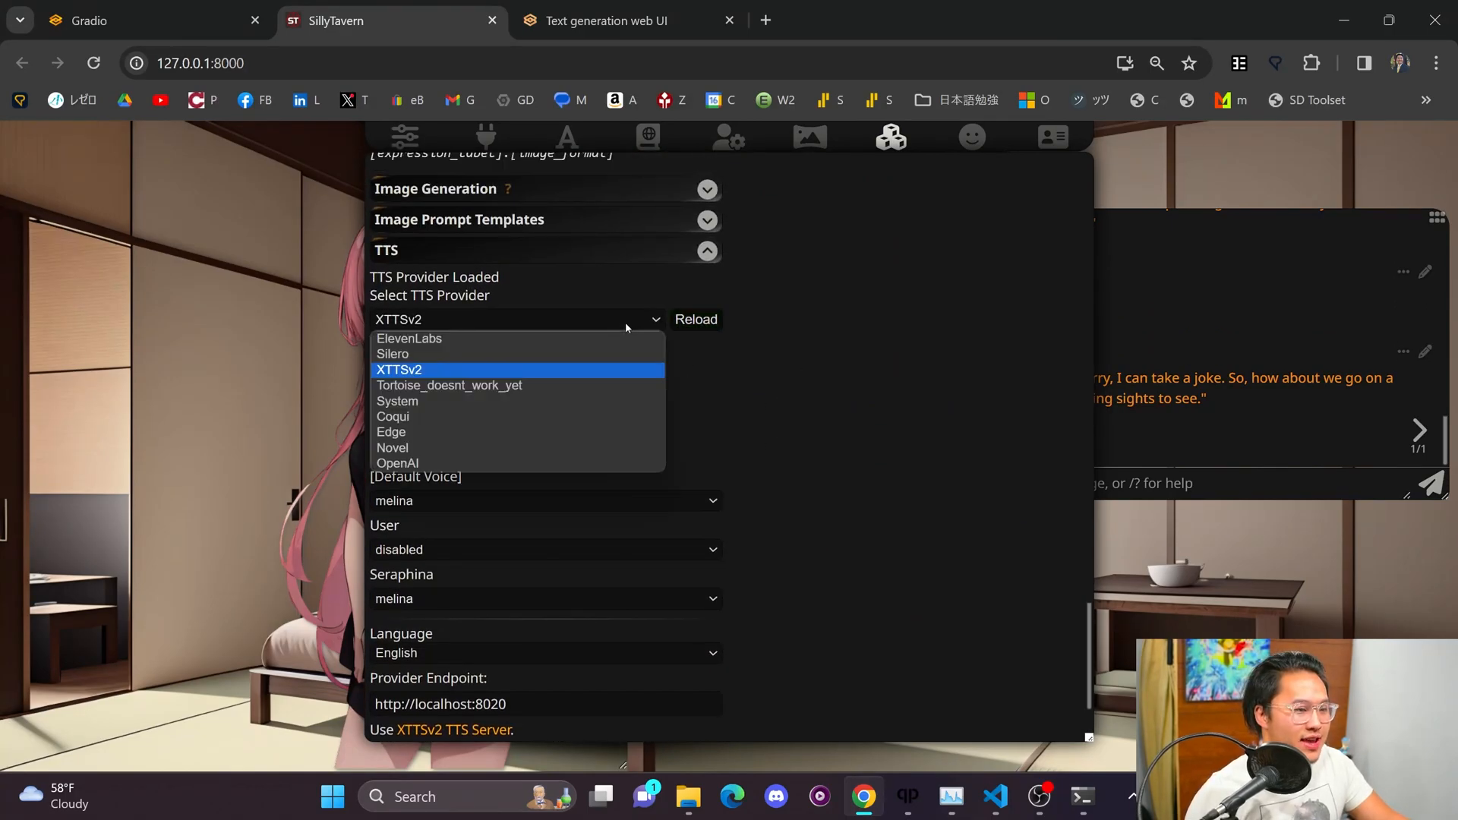
pyautogui.click(448, 385)
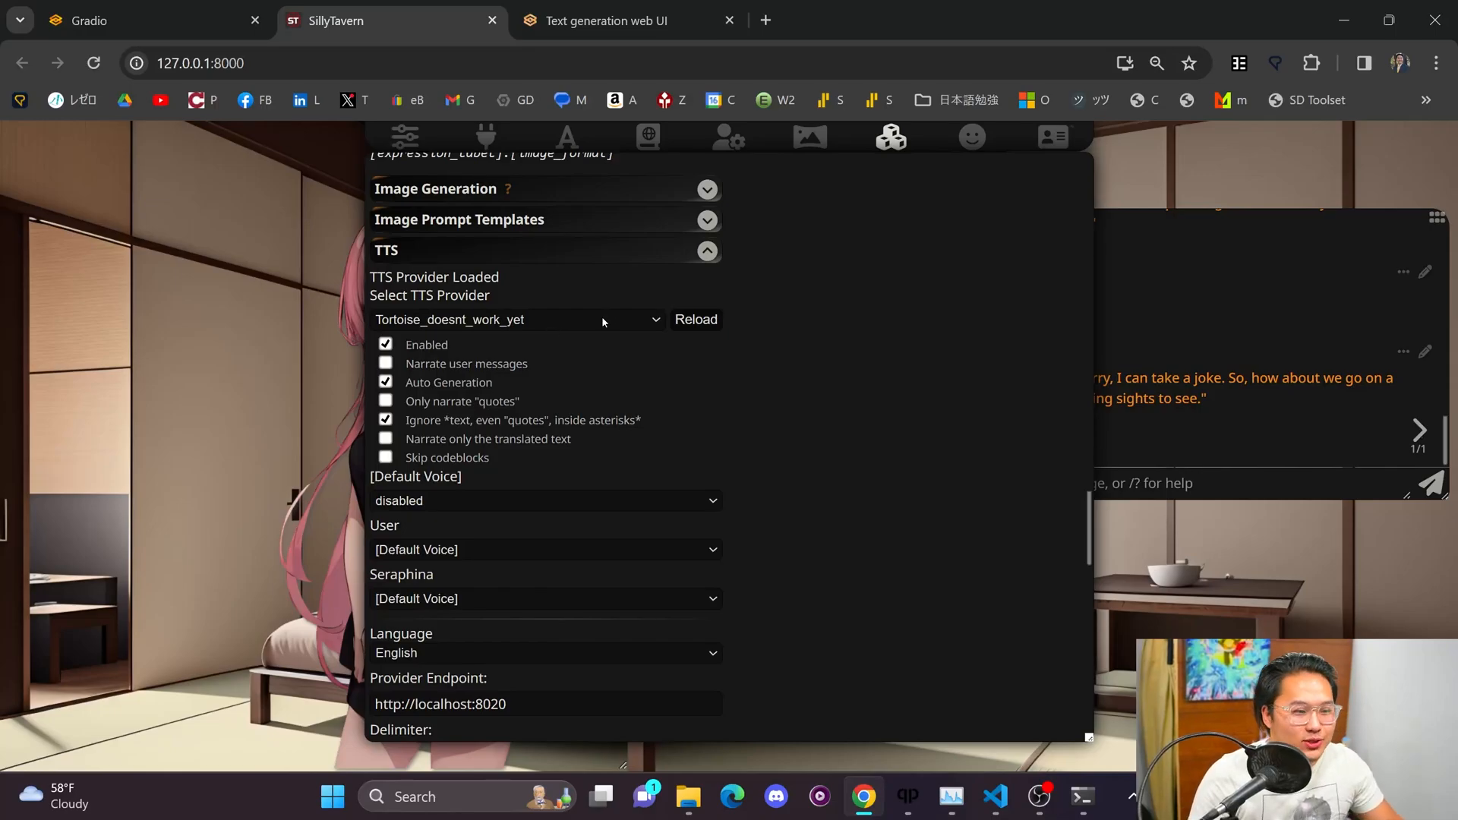
pyautogui.click(518, 320)
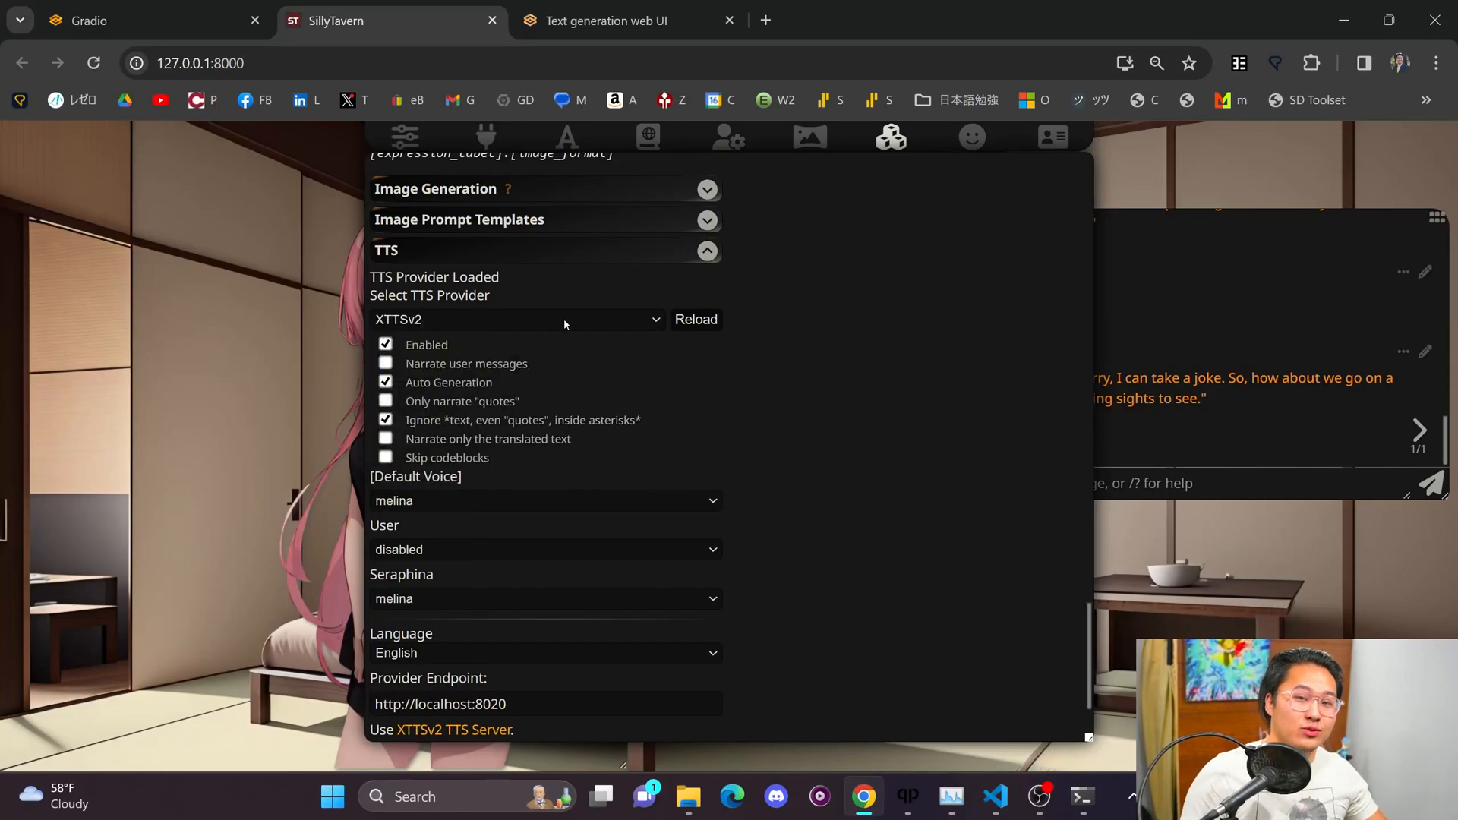
pyautogui.click(544, 319)
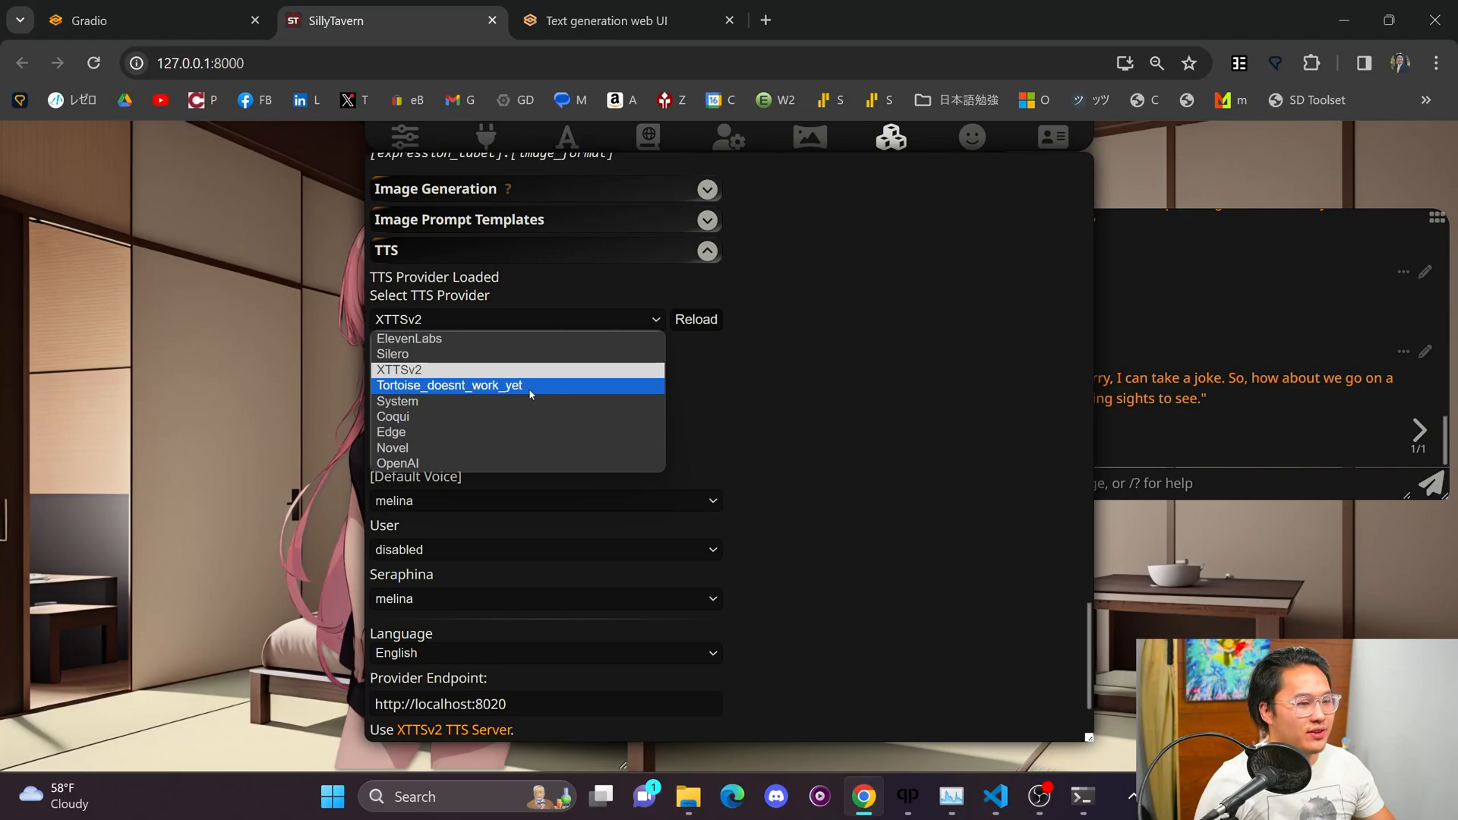
pyautogui.click(448, 385)
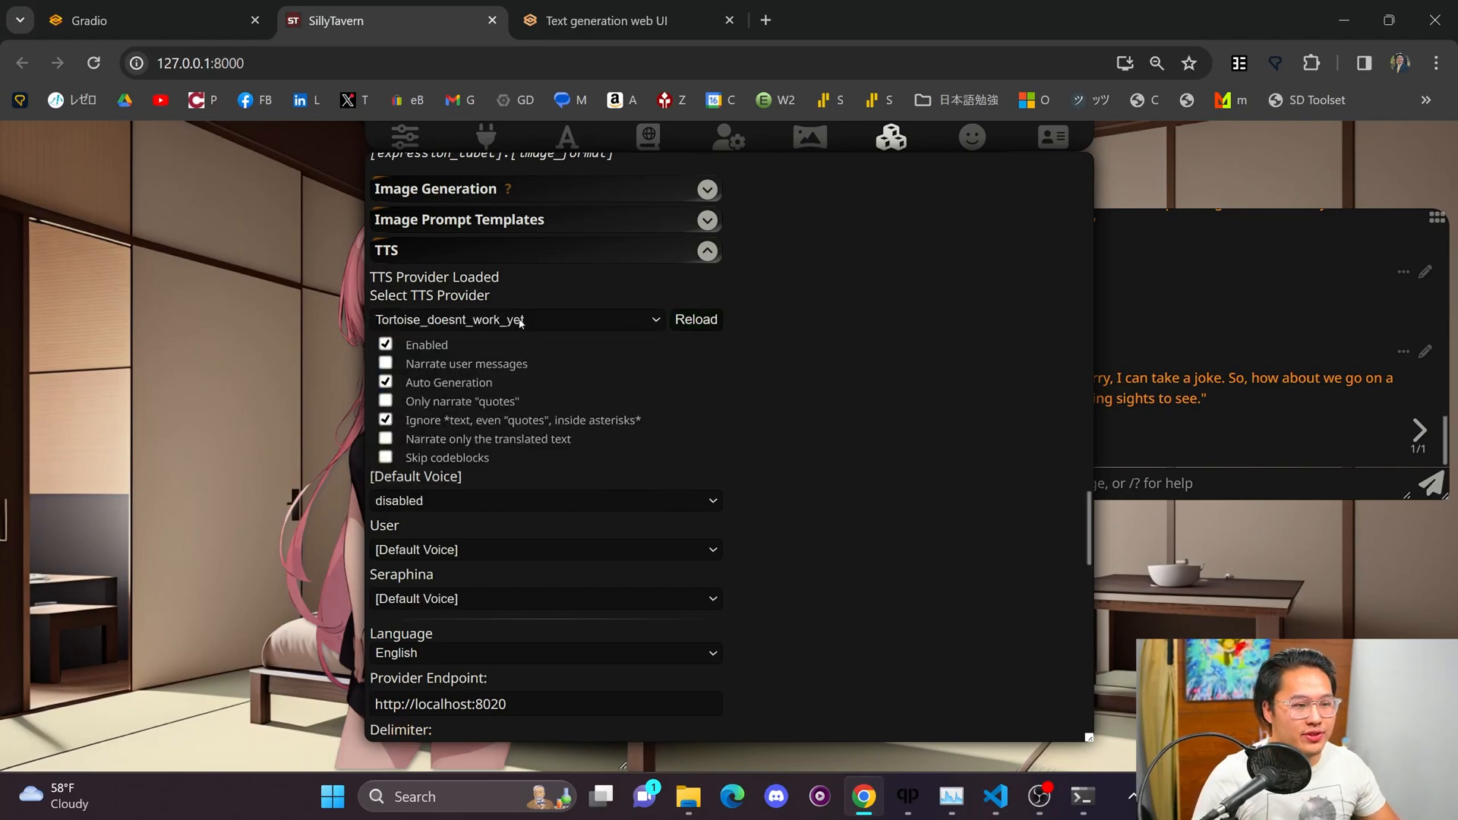
pyautogui.moveTo(529, 354)
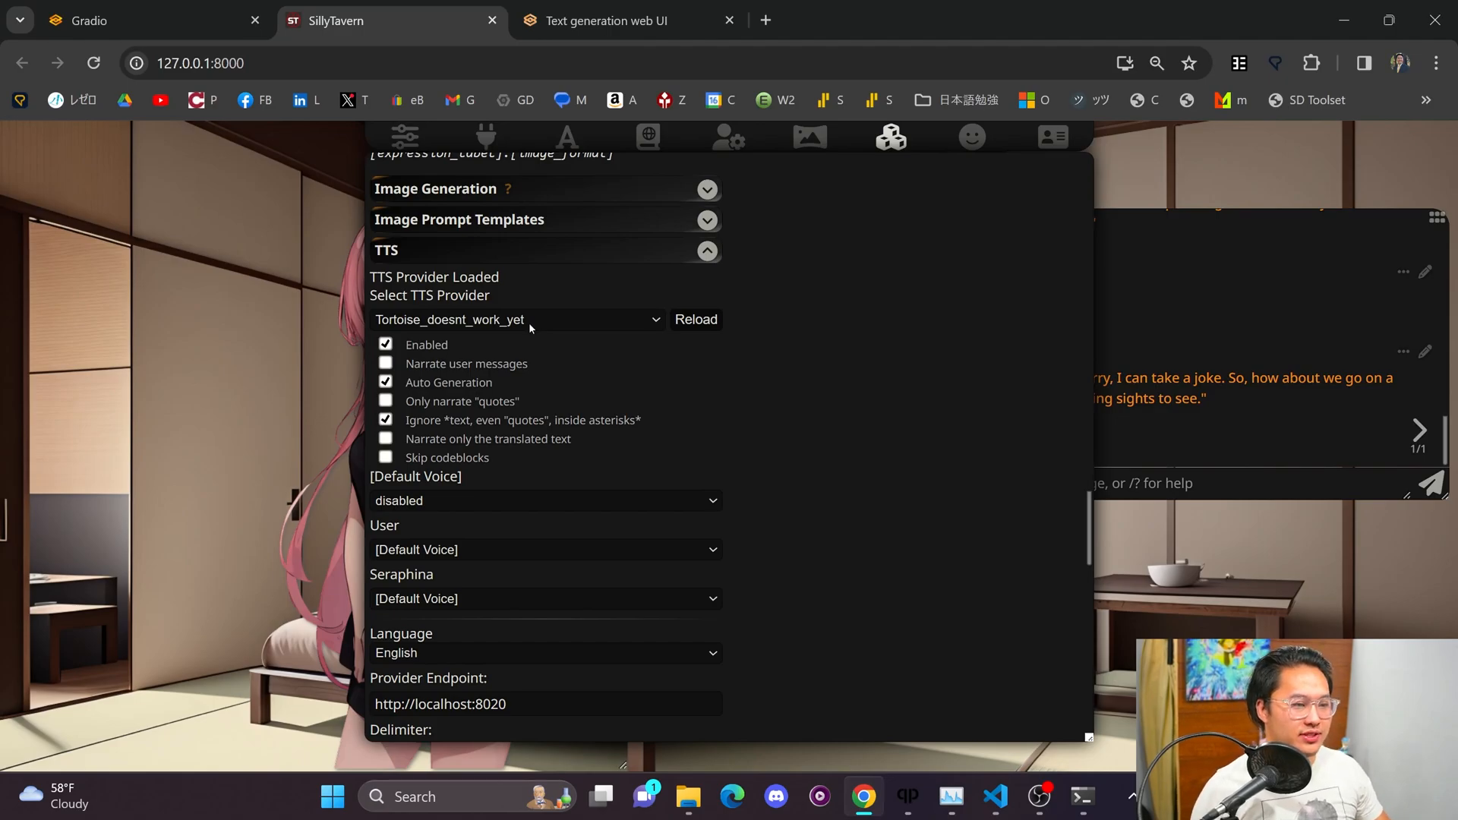
pyautogui.click(518, 320)
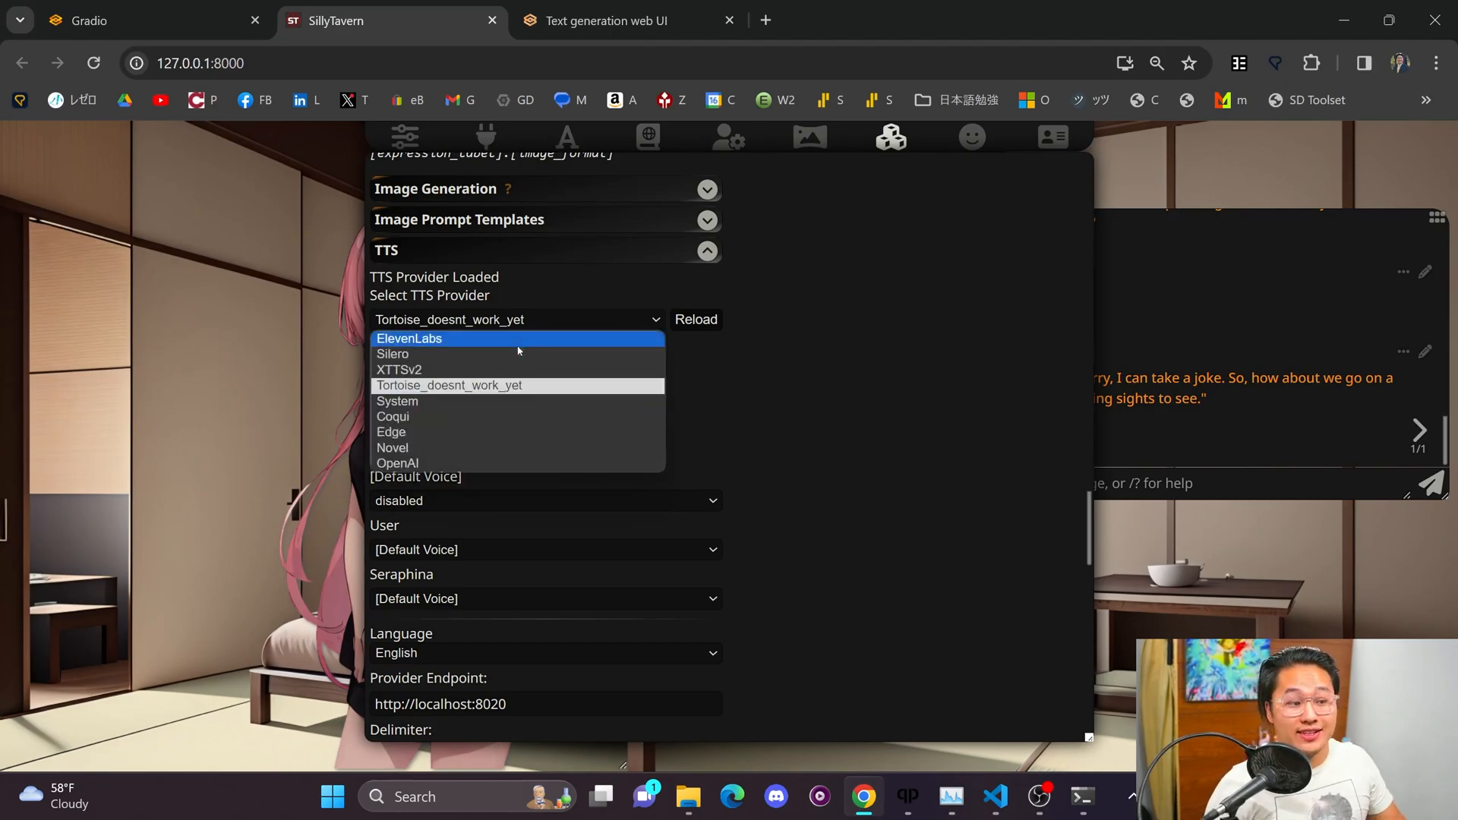
pyautogui.moveTo(504, 378)
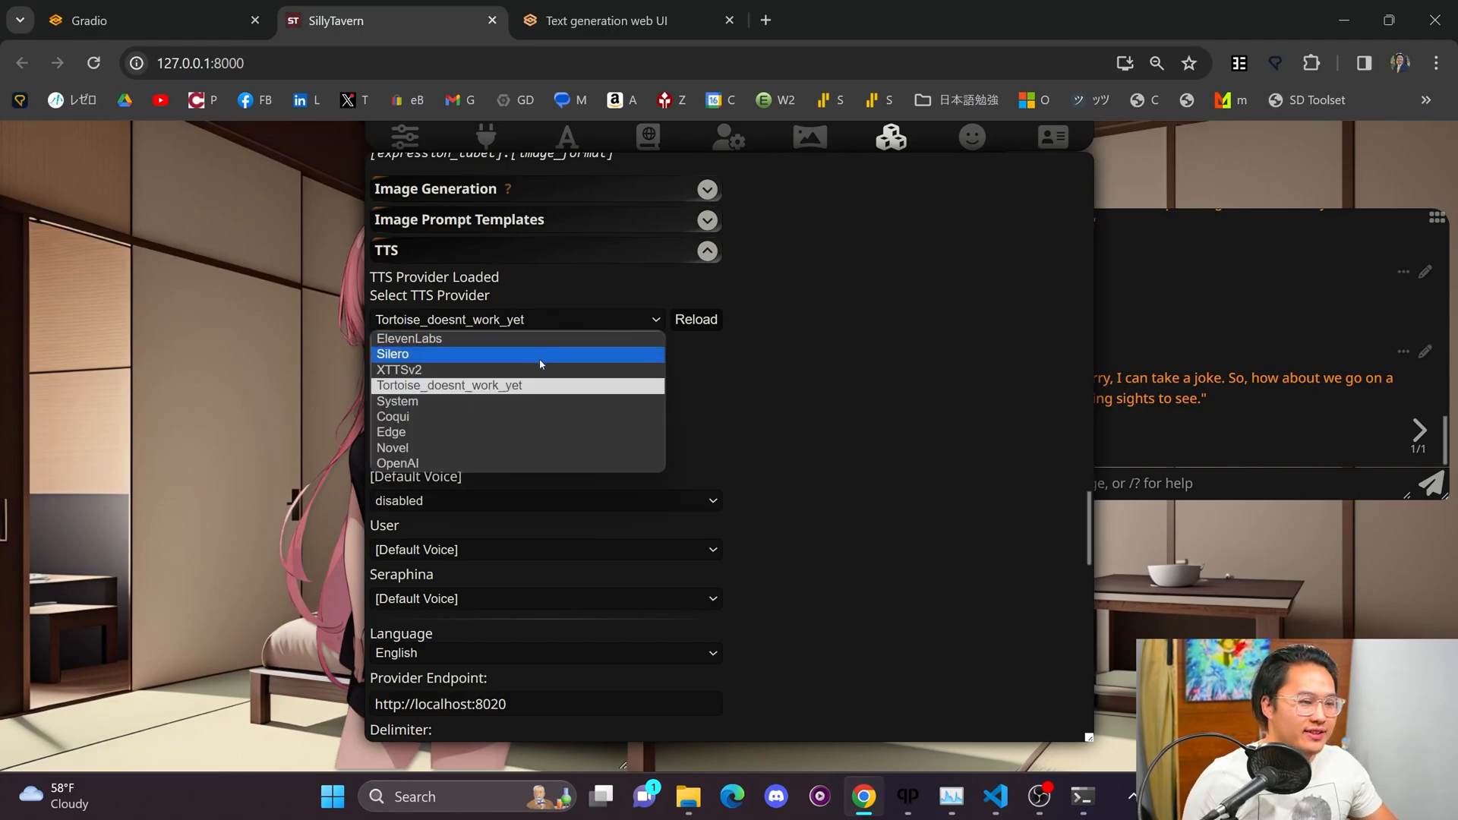
pyautogui.click(399, 370)
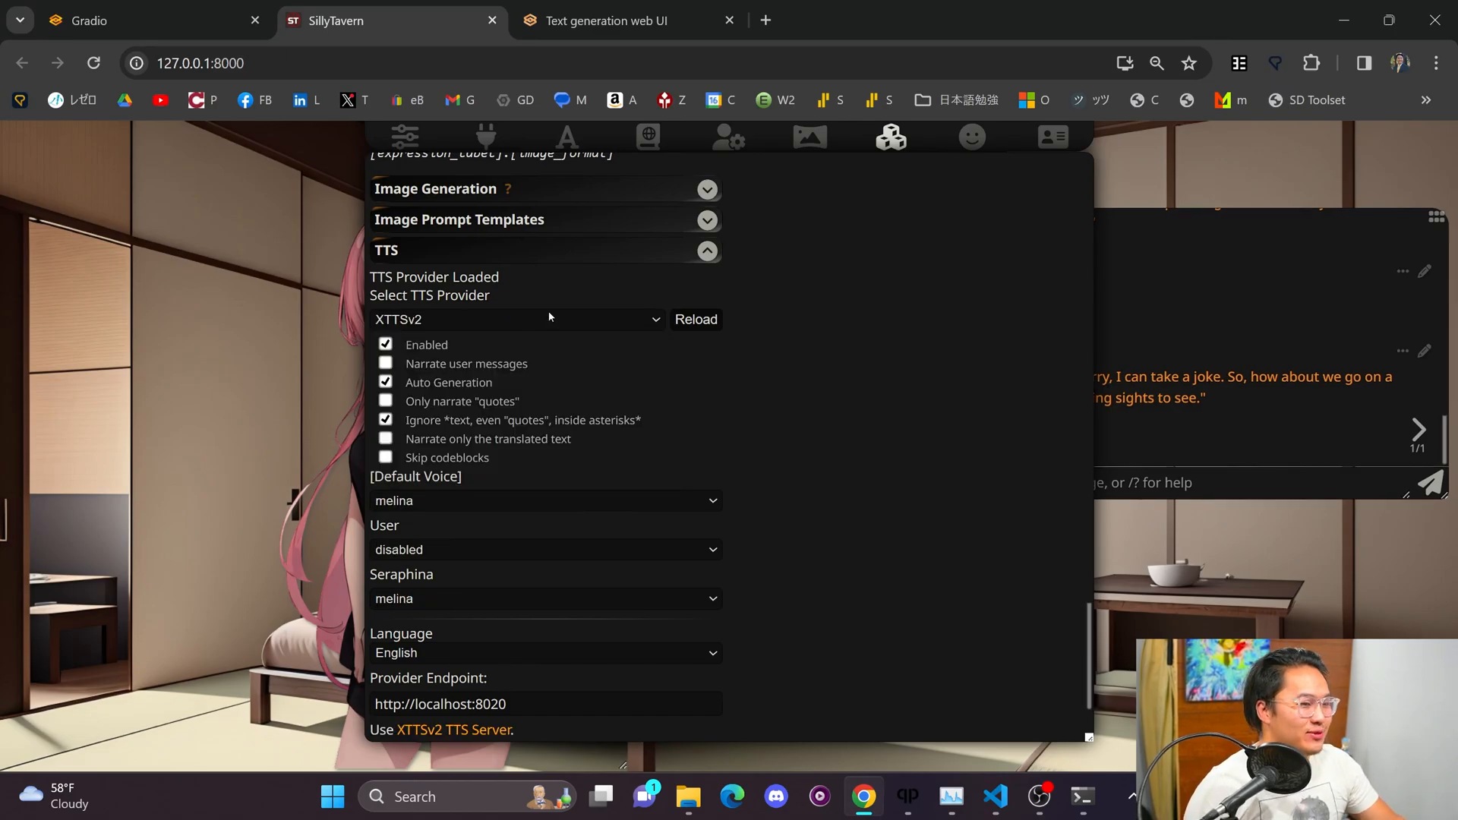
pyautogui.click(517, 319)
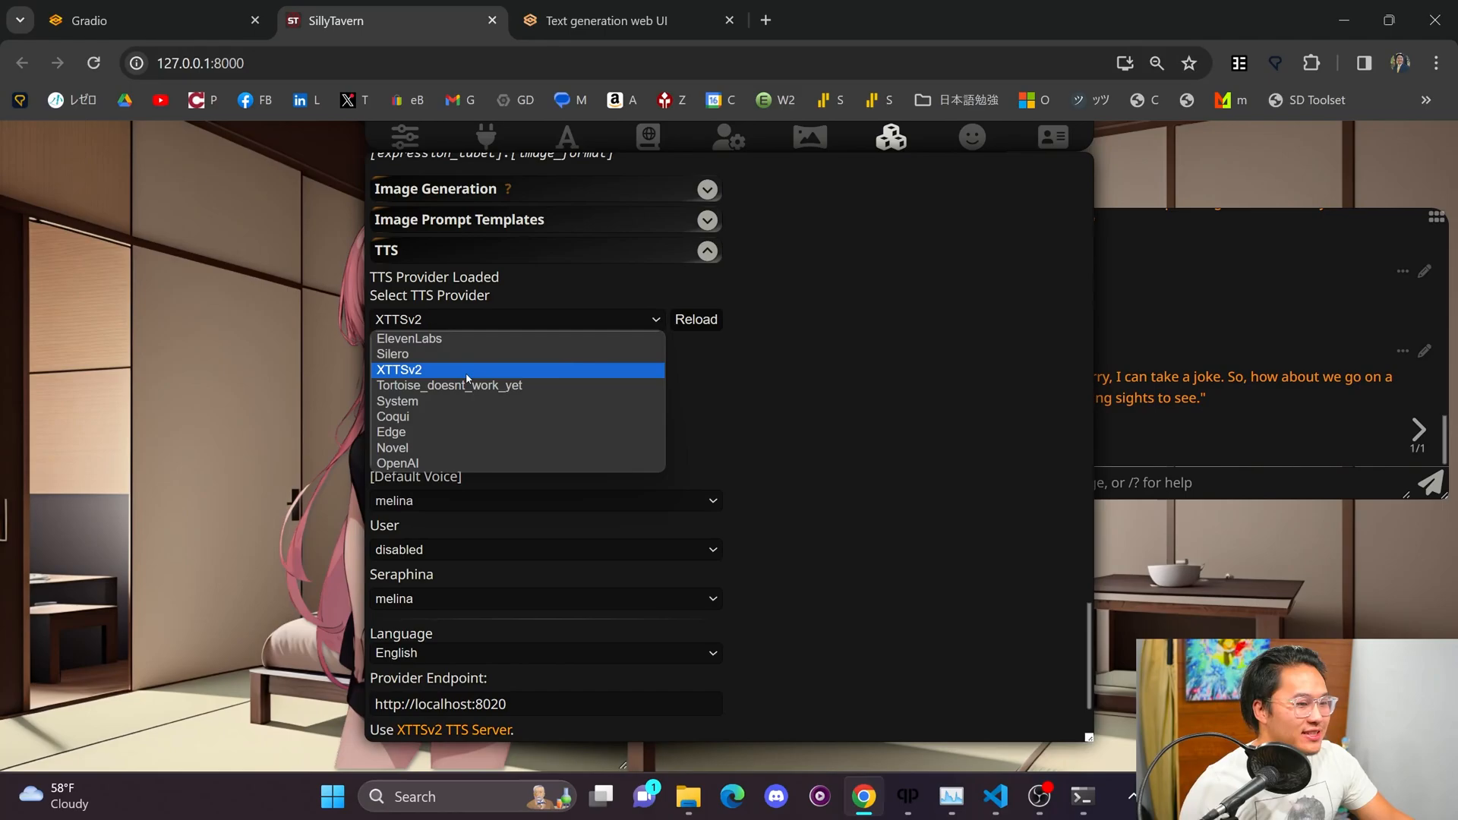
pyautogui.click(399, 370)
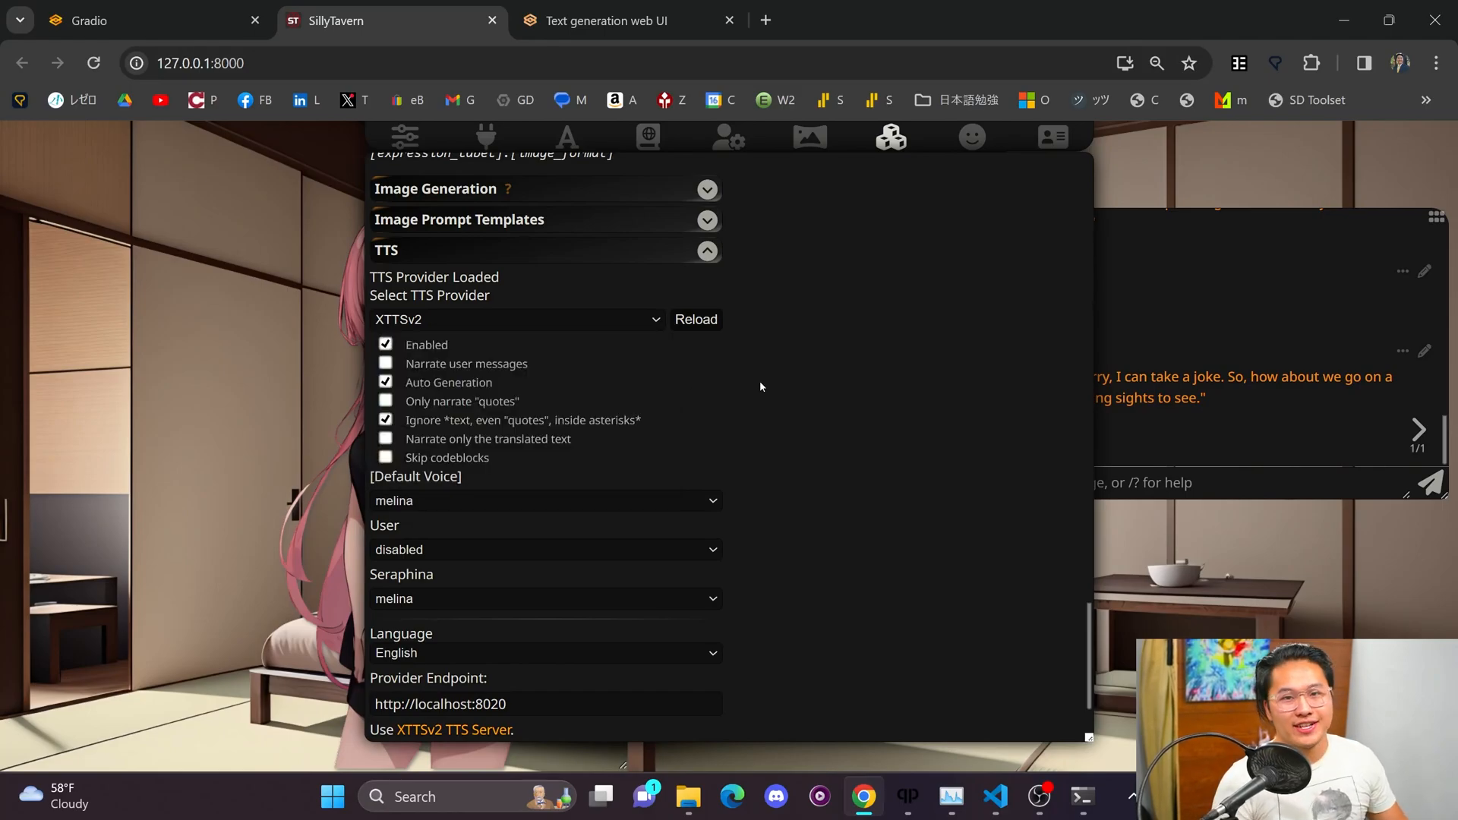